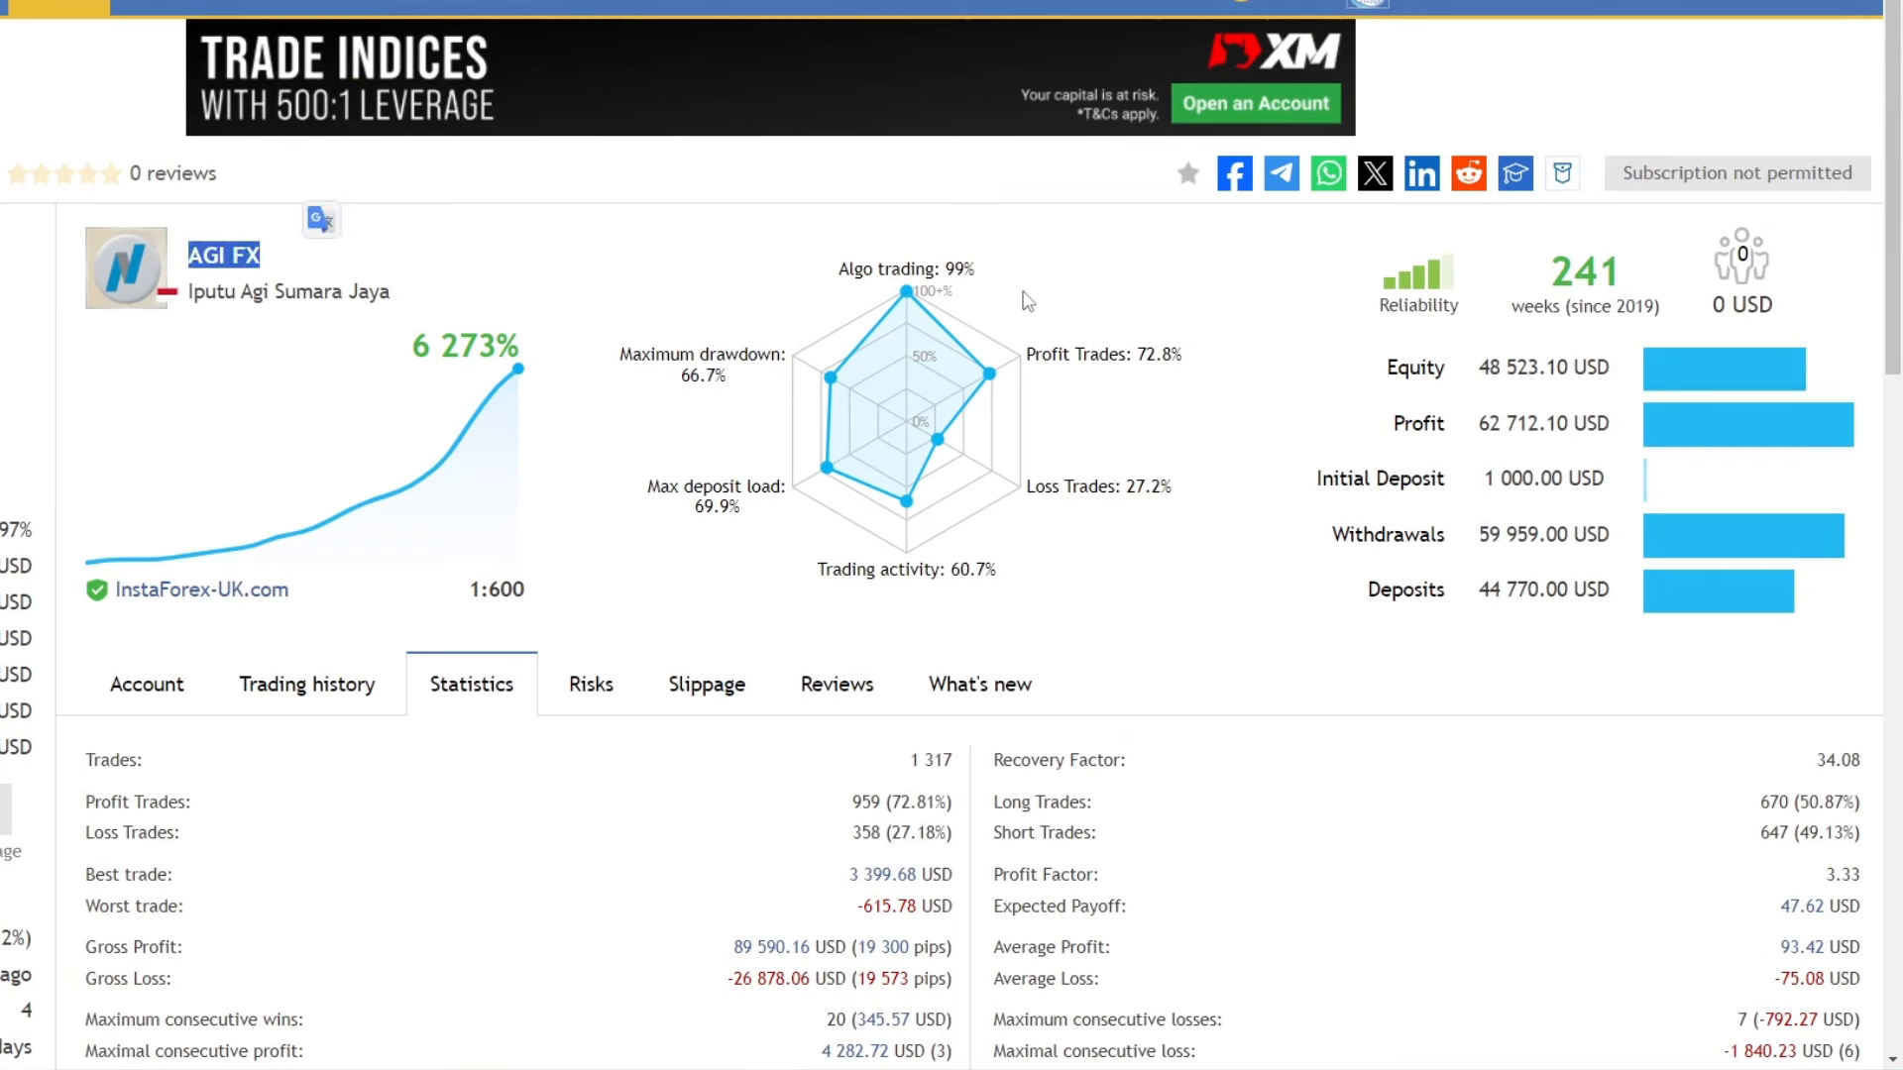
mouse_move(462, 323)
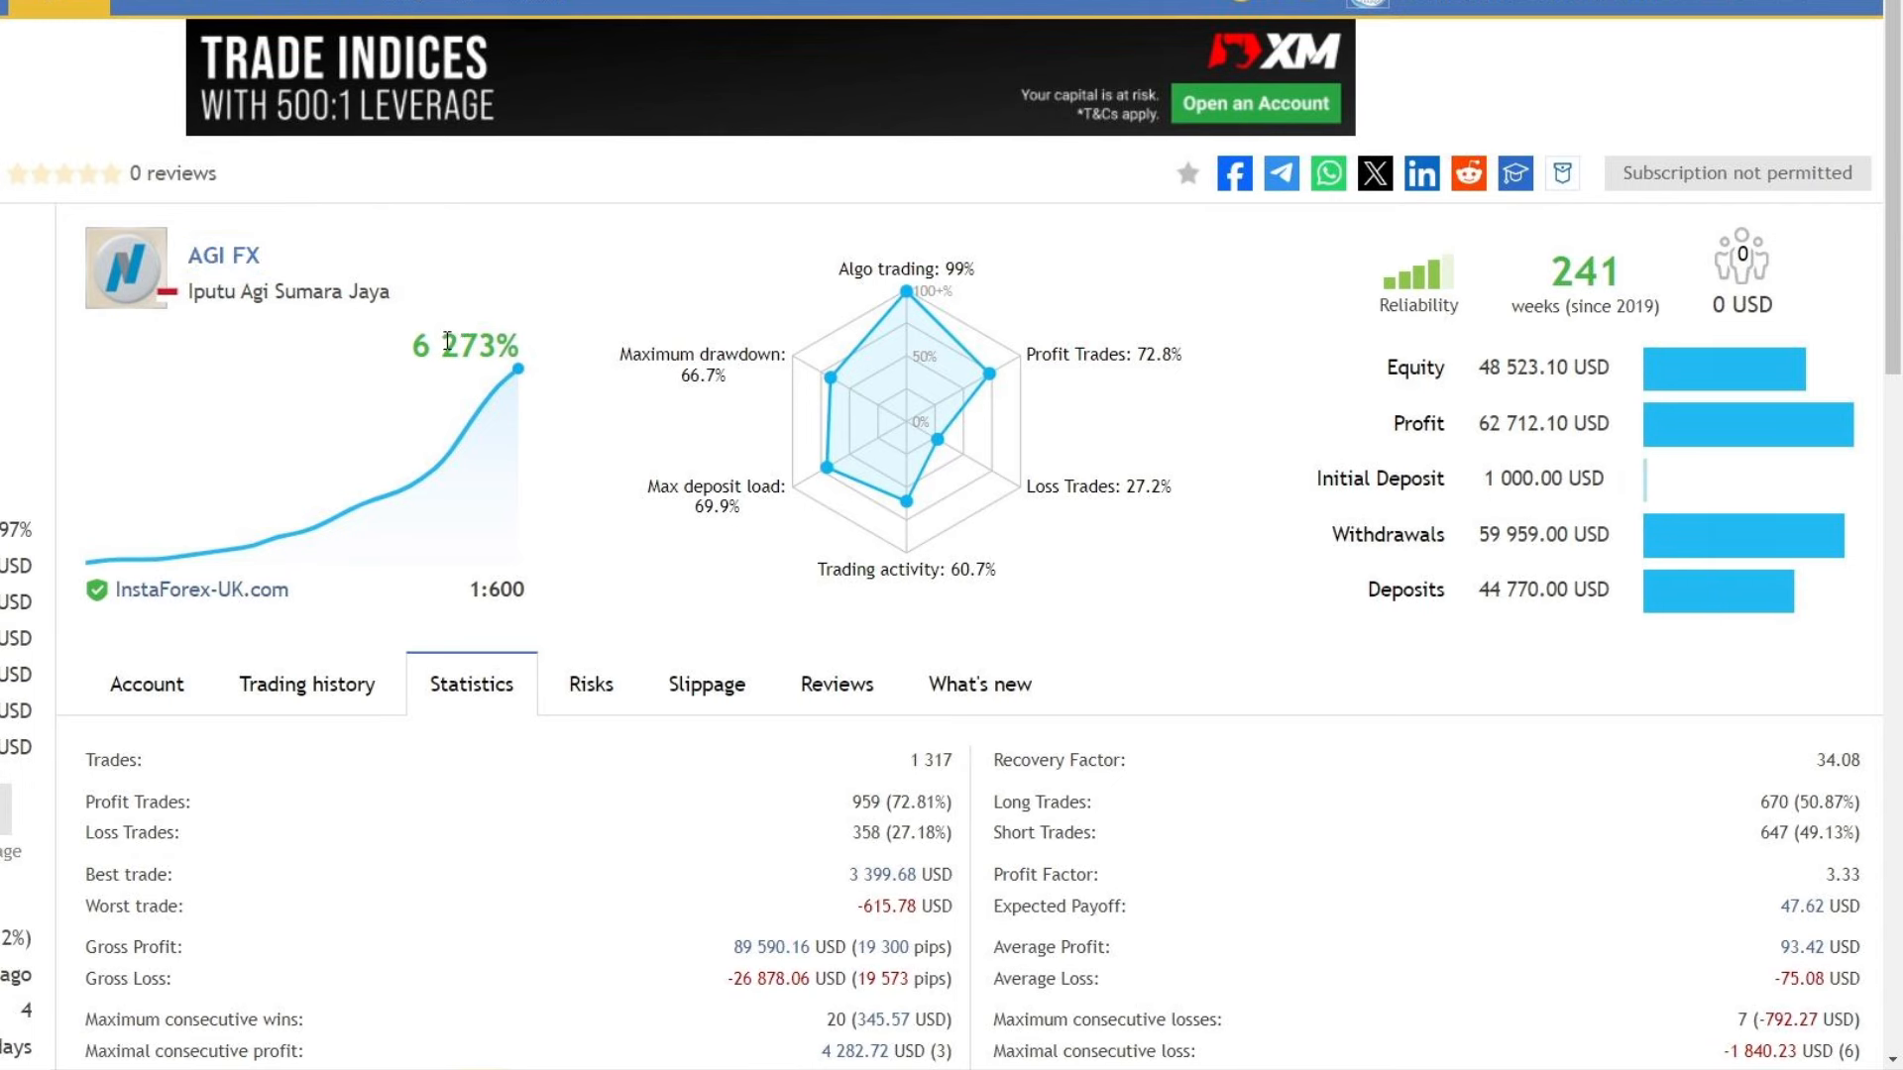
- Show the AGI FX Account overview, highlighting the initial deposit and the 2024 row of the growth table
double_click(468, 345)
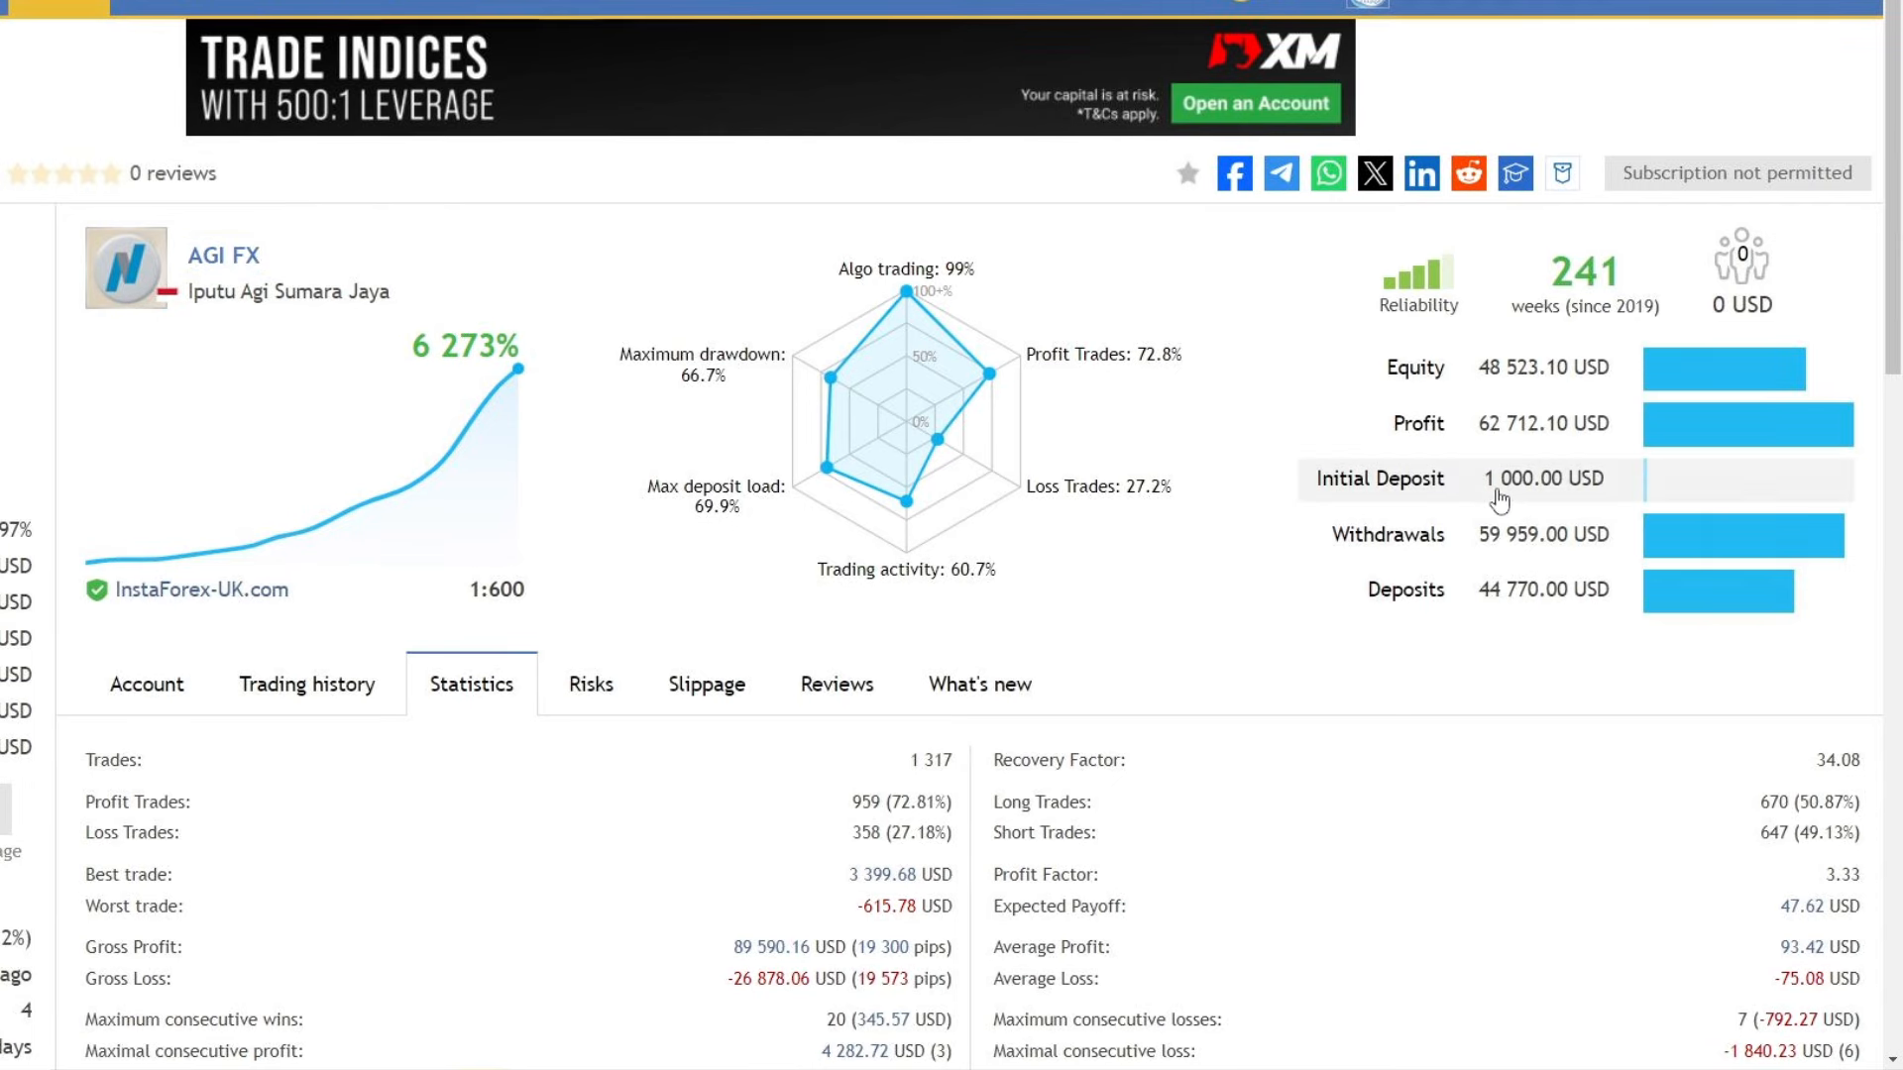
double_click(1542, 477)
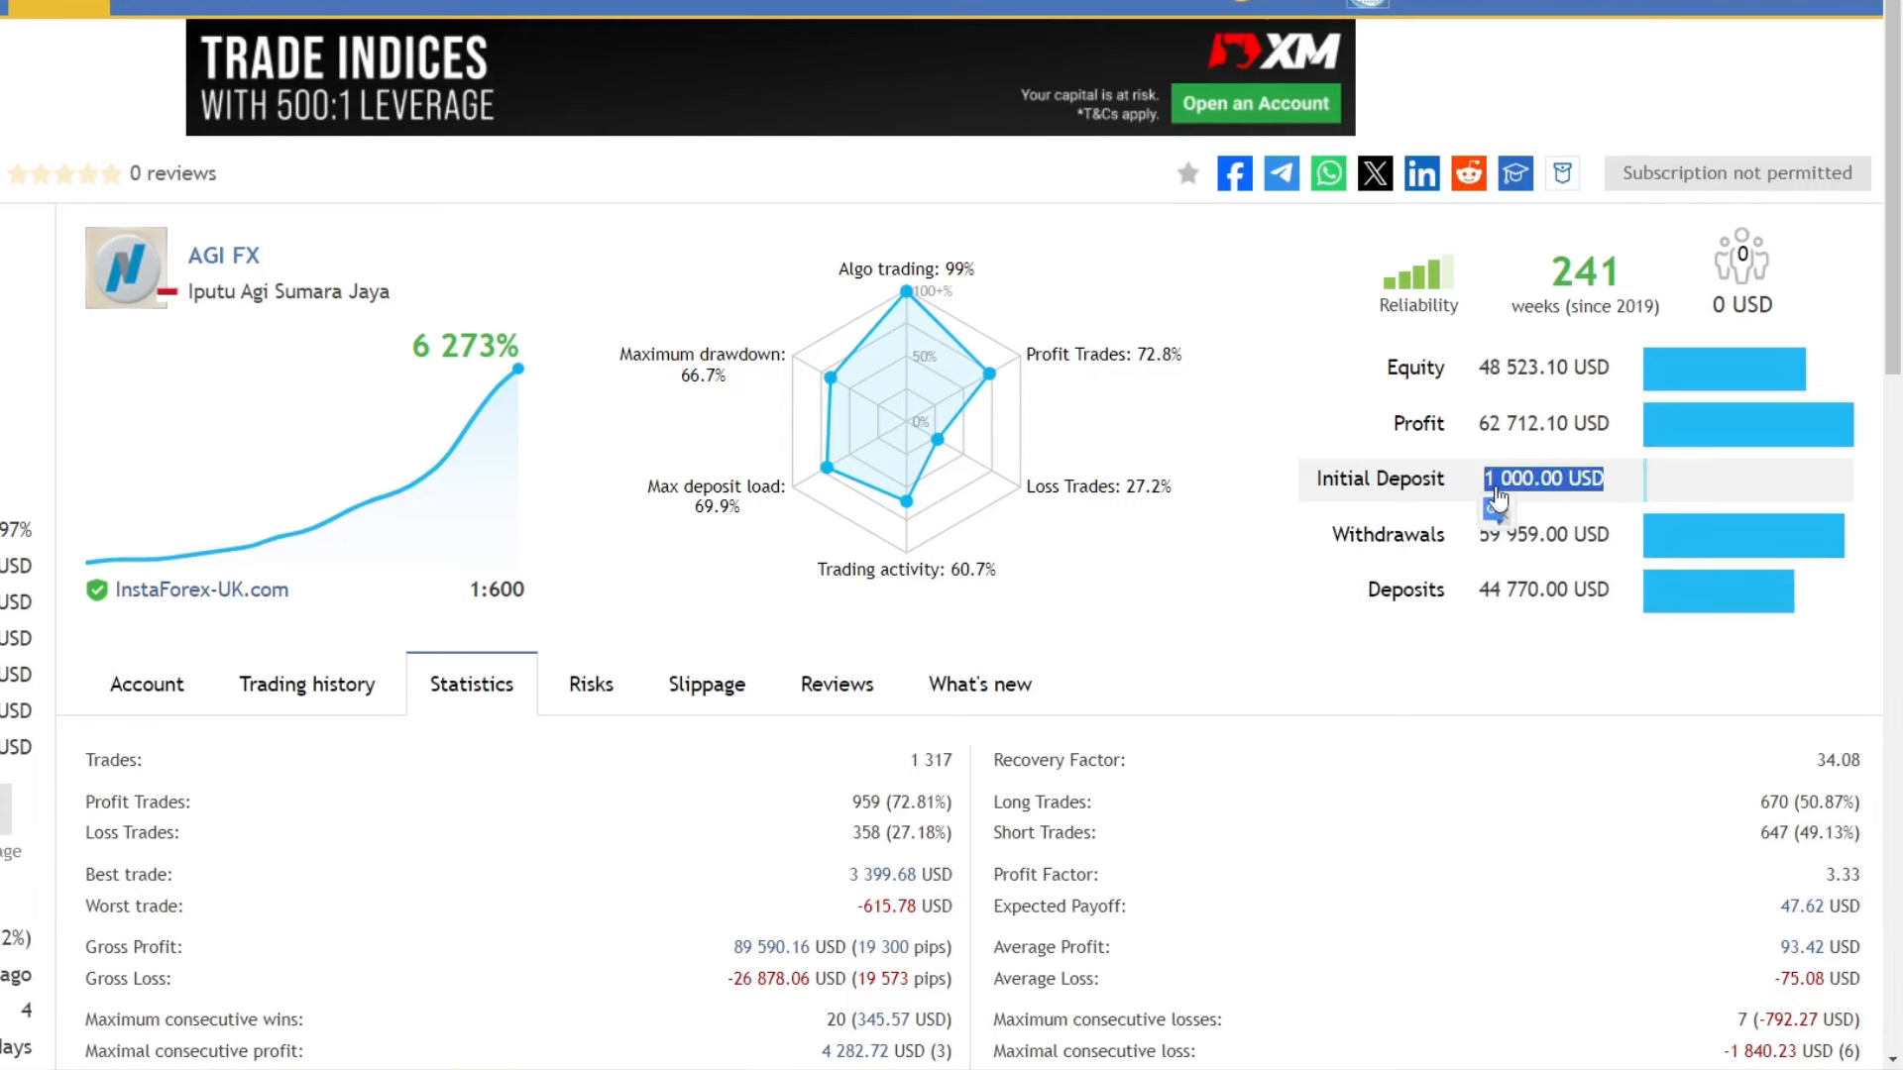
mouse_move(1324, 496)
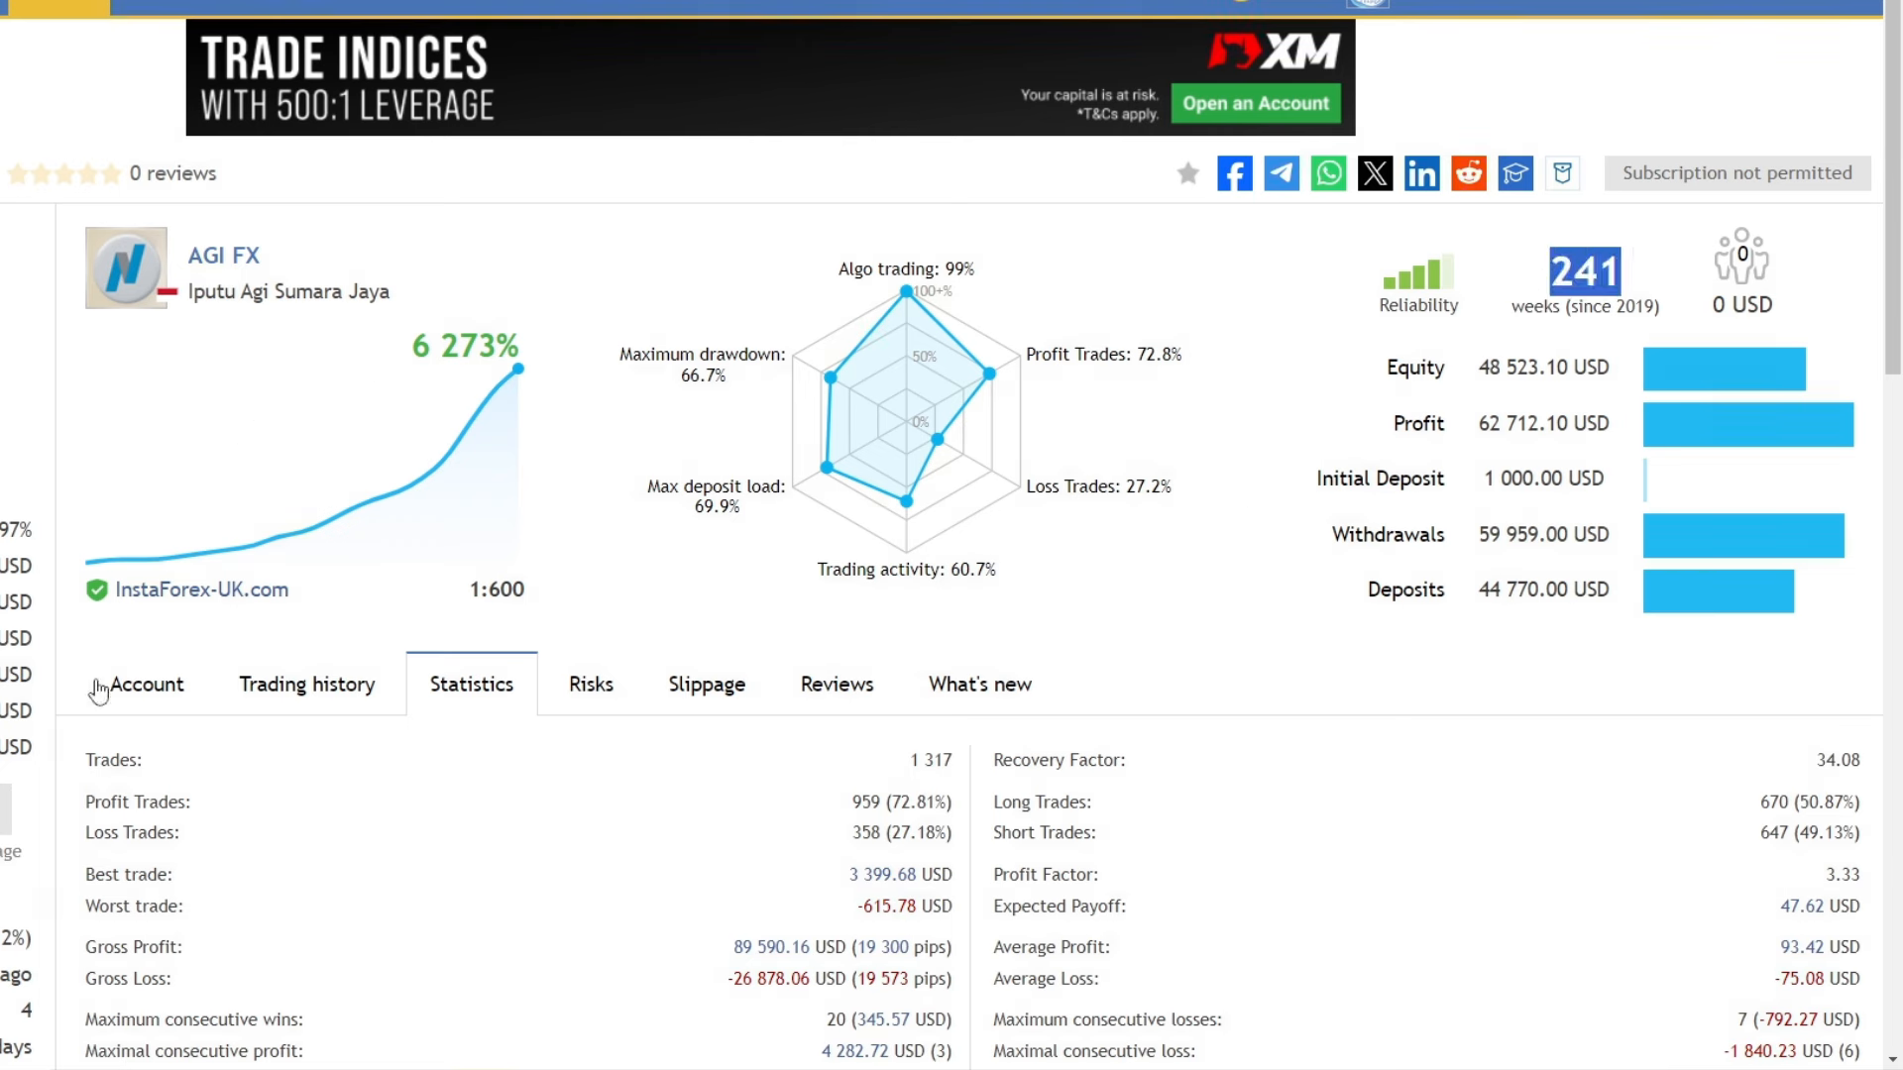
click(145, 684)
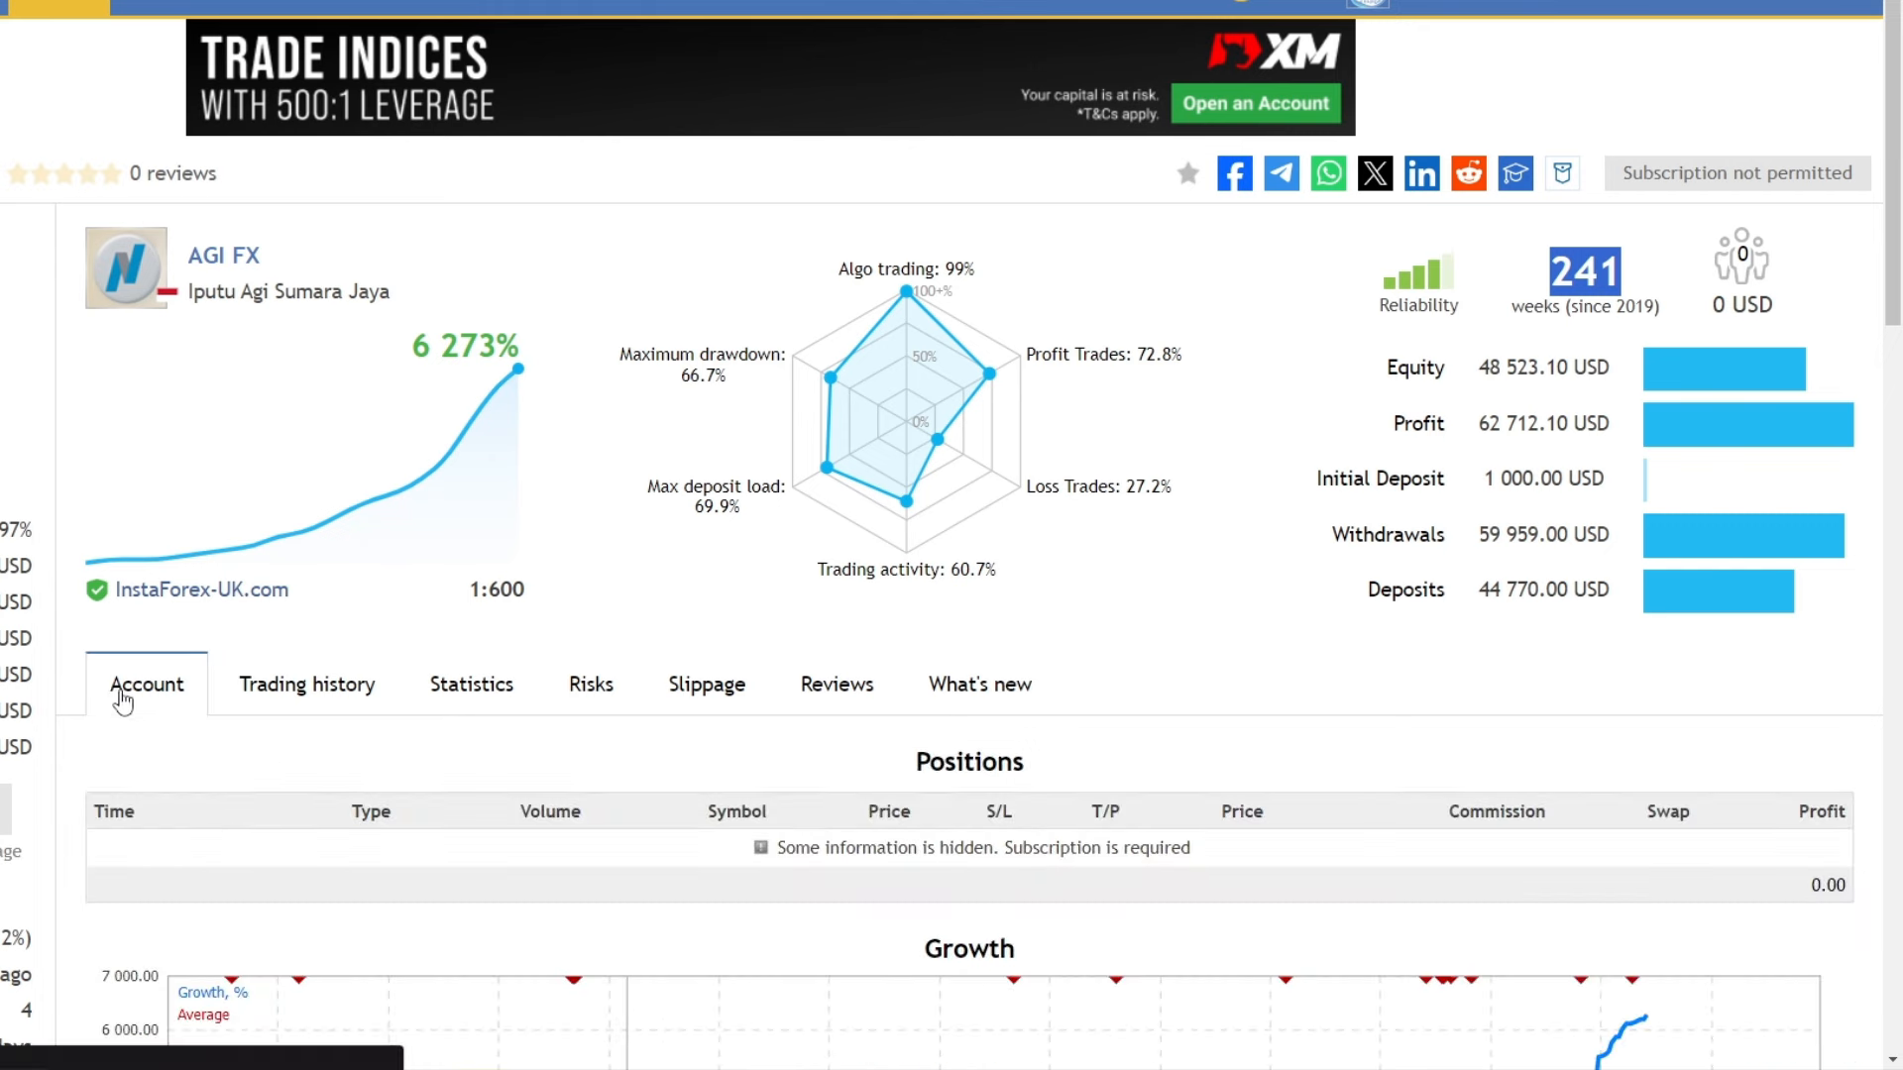
mouse_move(492, 612)
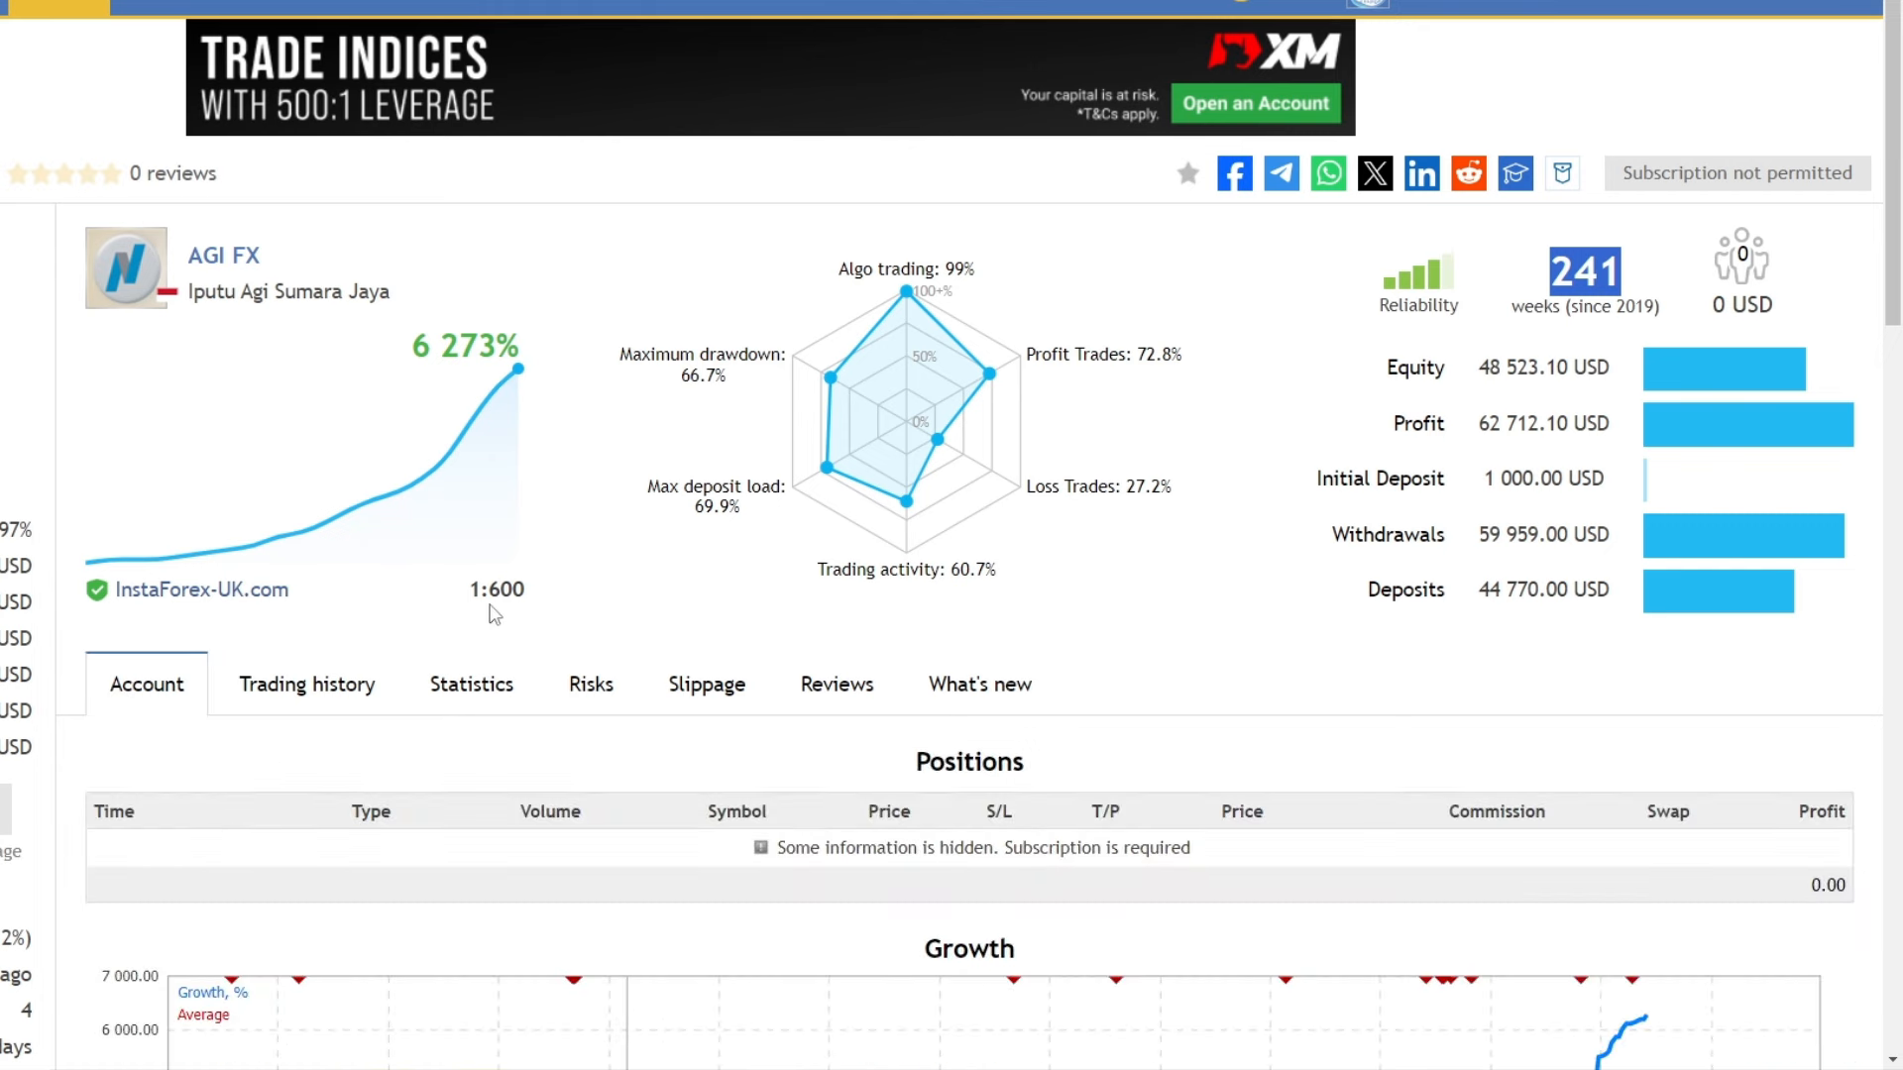
scroll(down, 3)
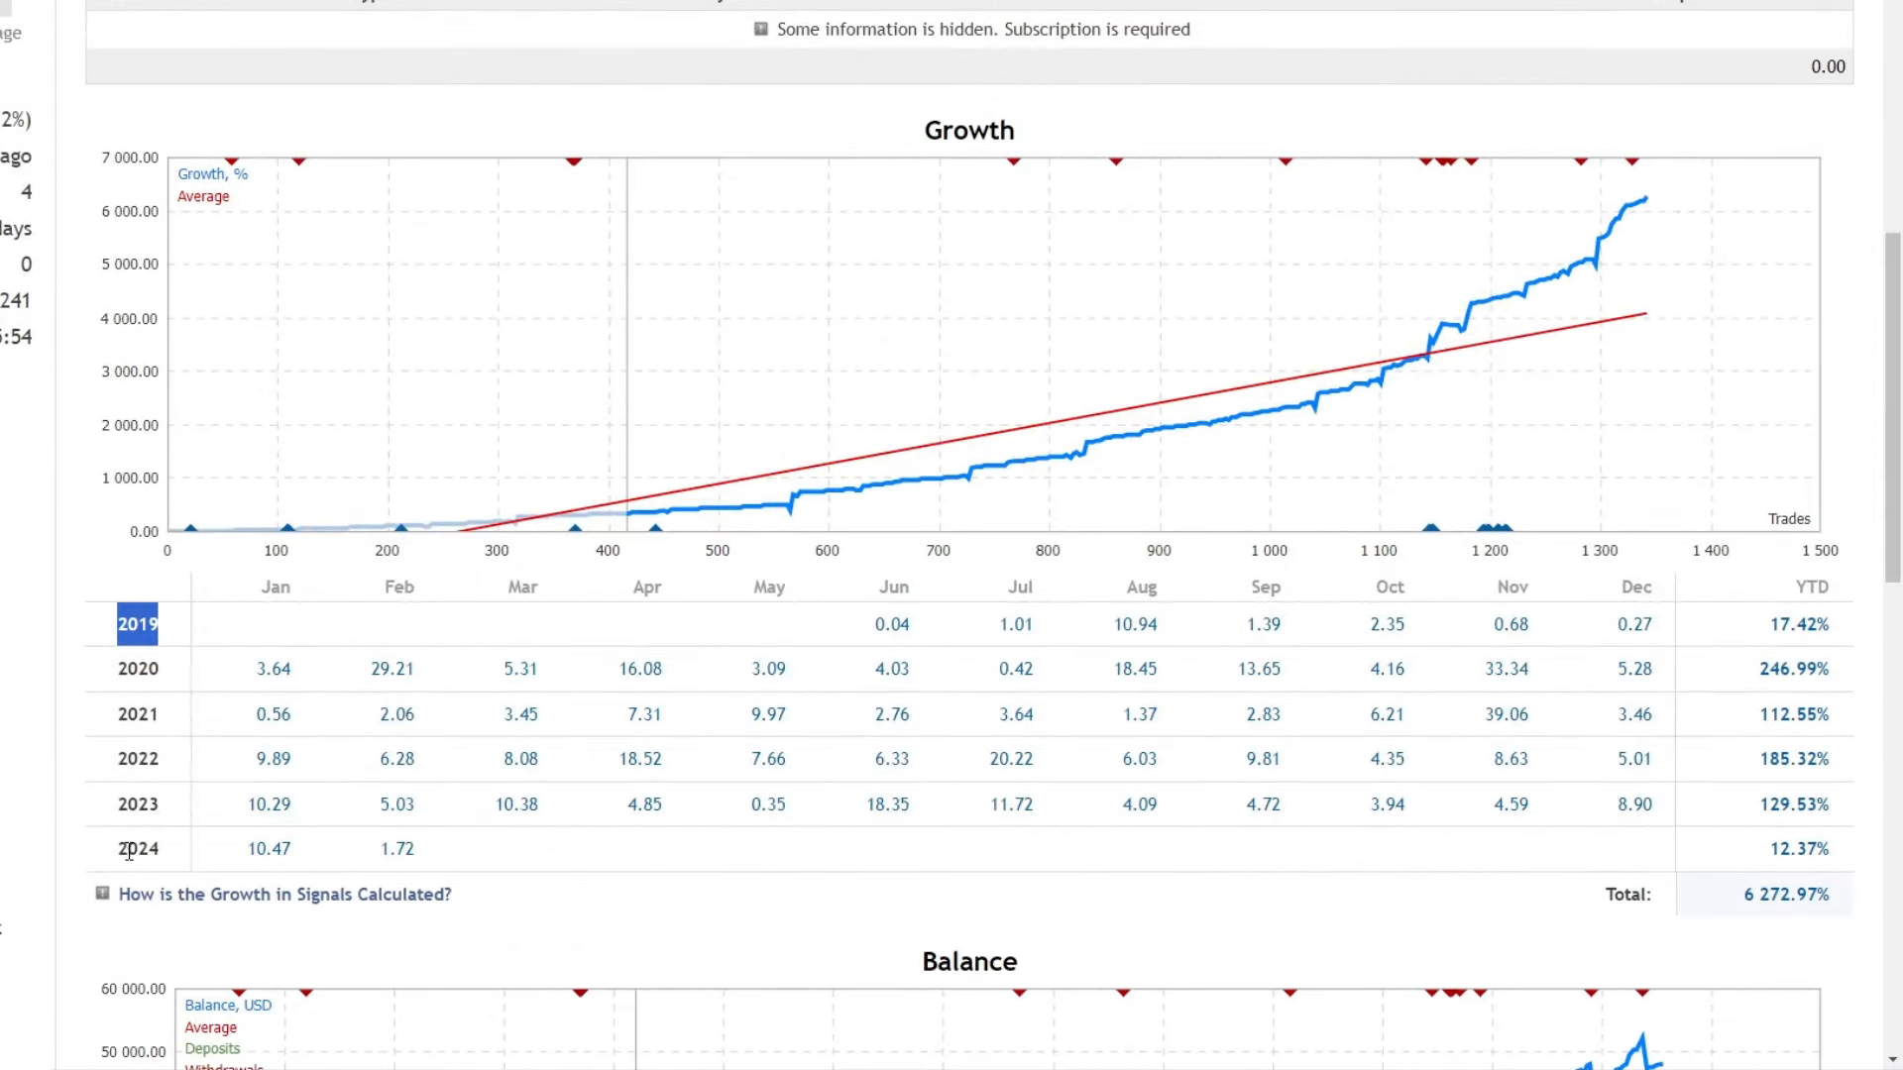
click(136, 848)
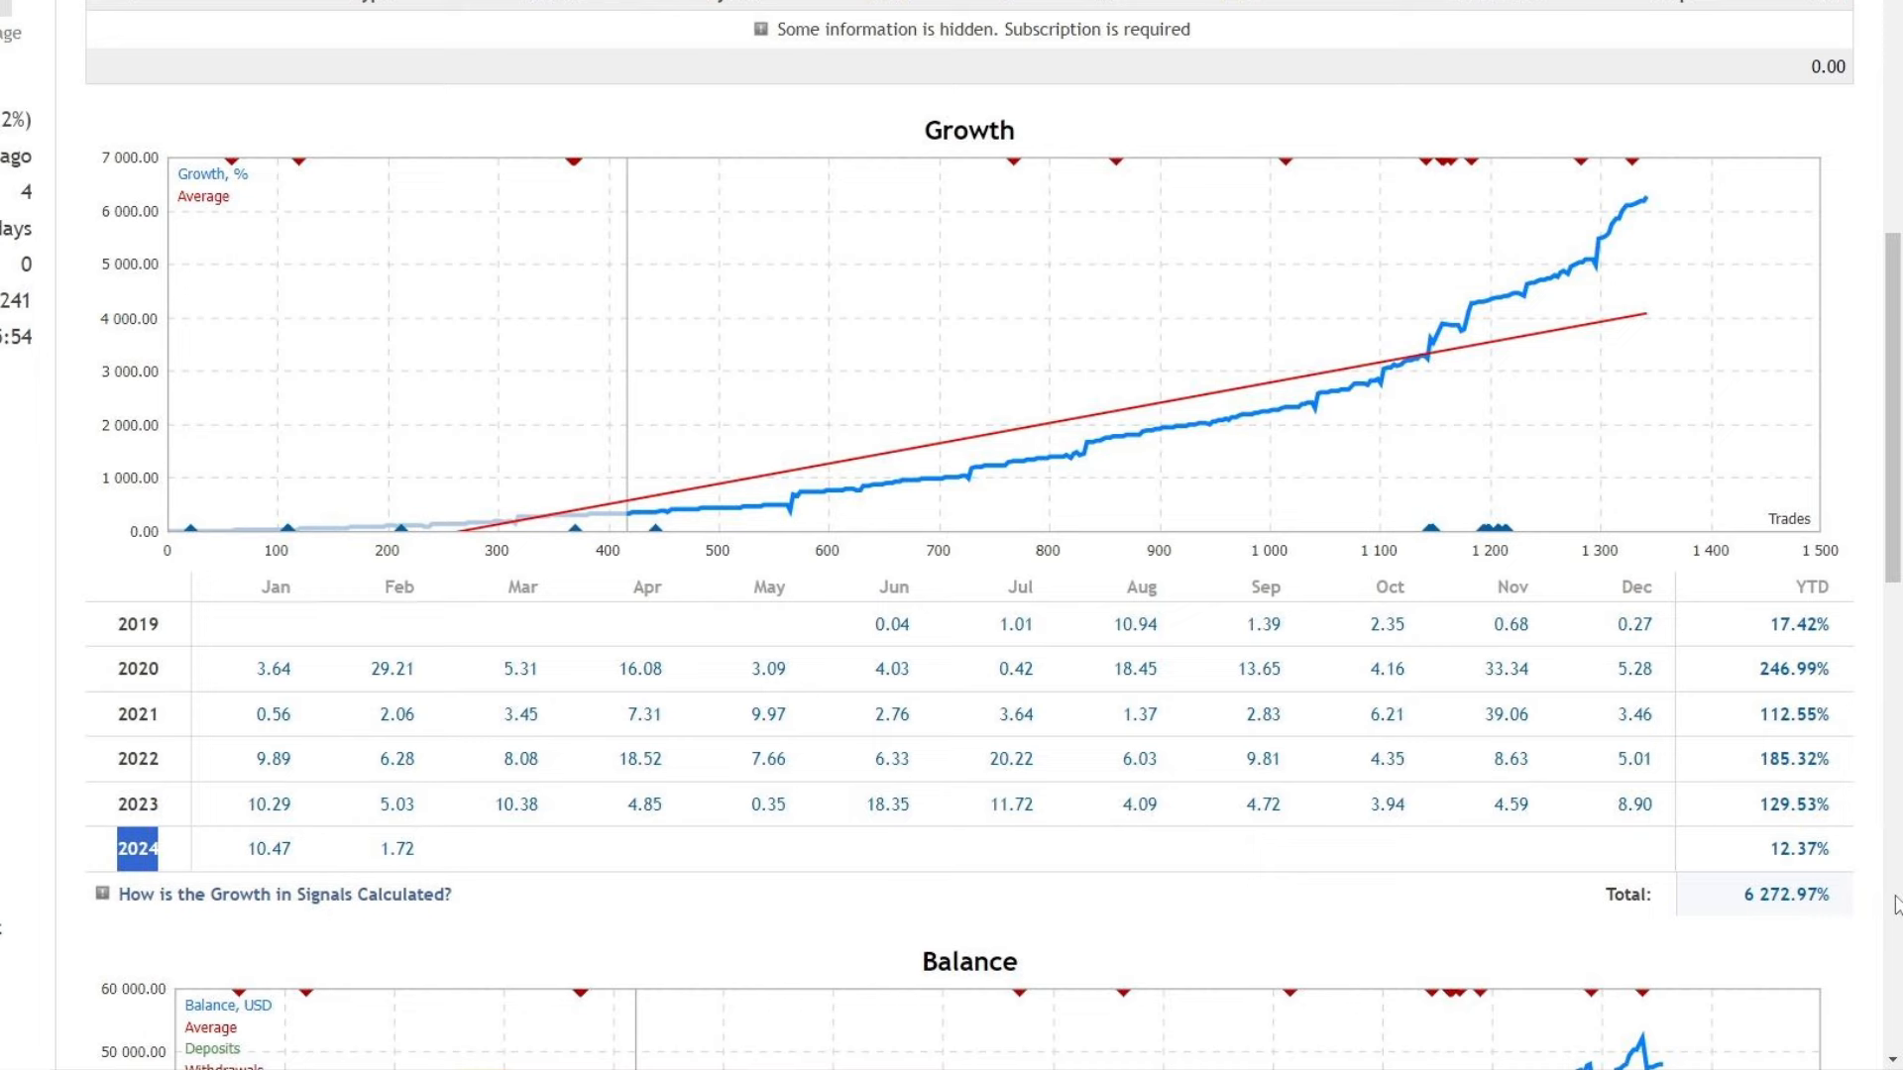
- Highlight the total profit, then show the signal's full trading statistics
scroll(up, 3)
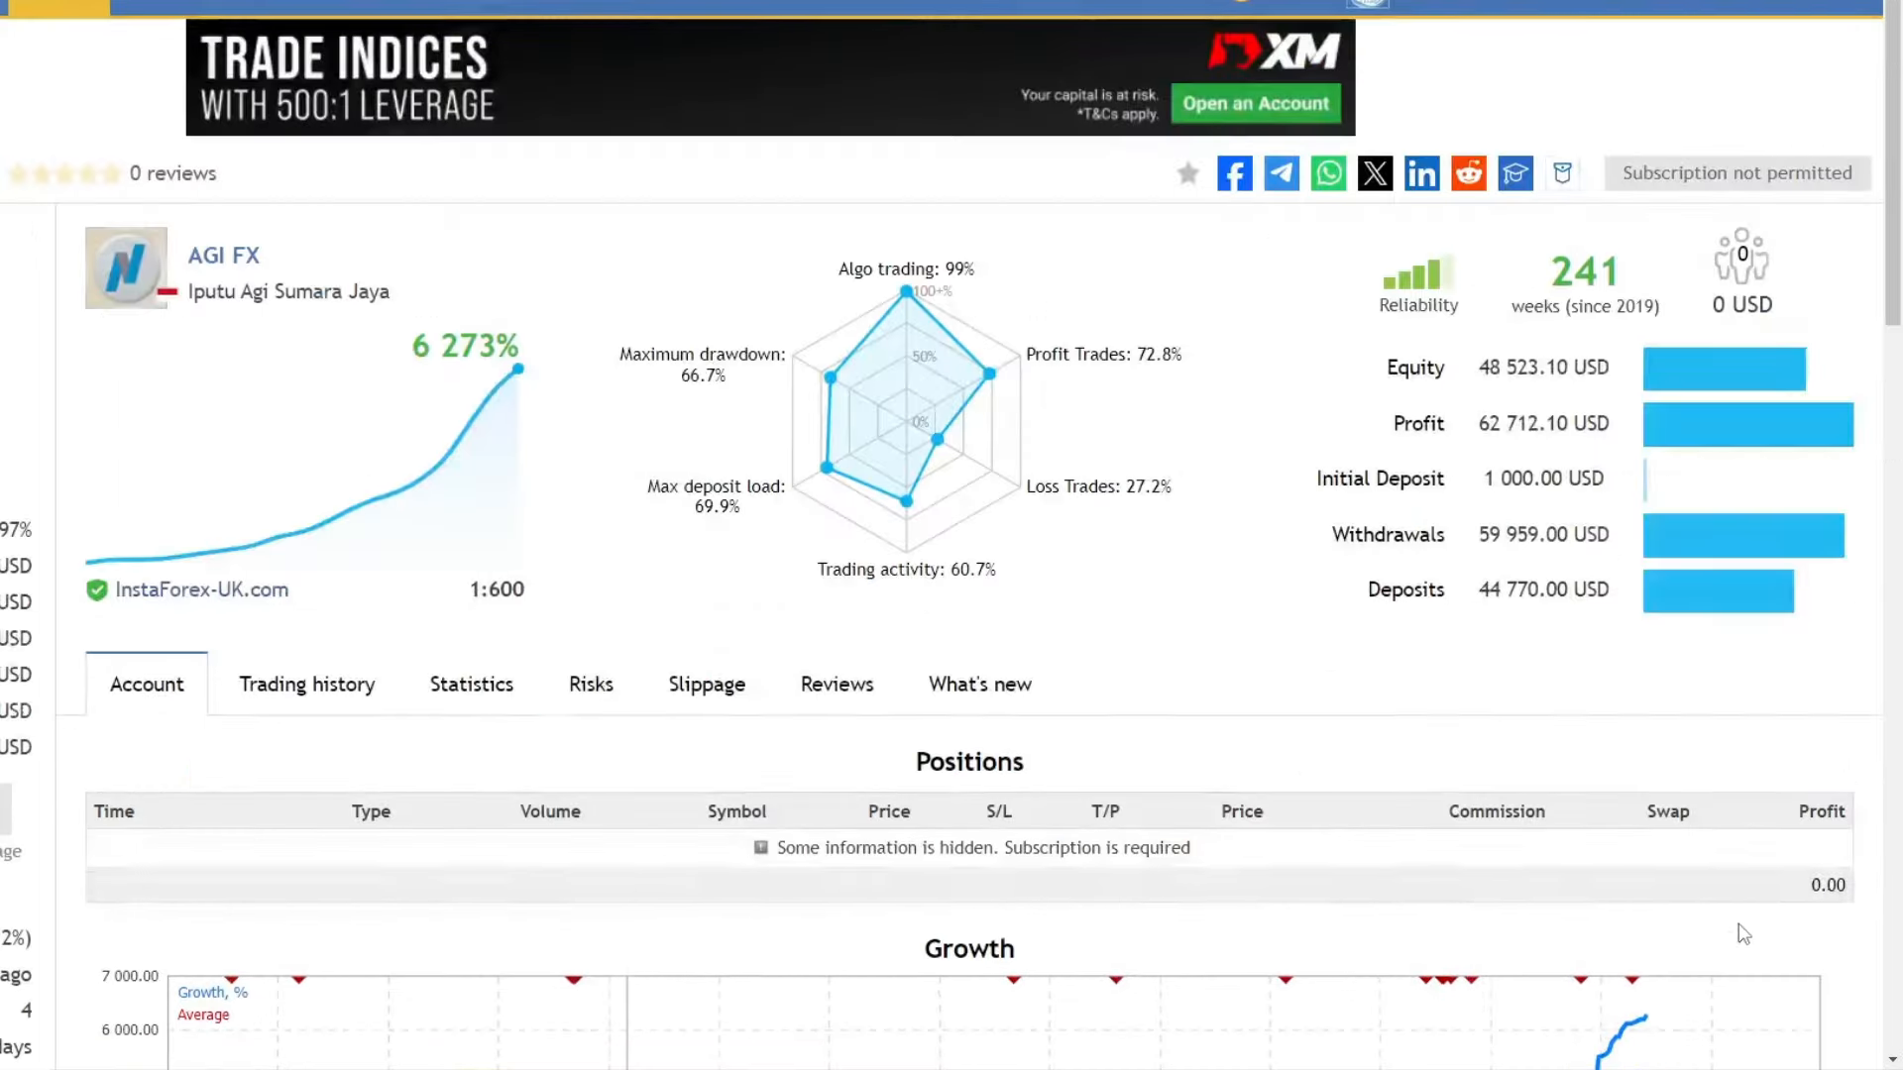
double_click(1544, 425)
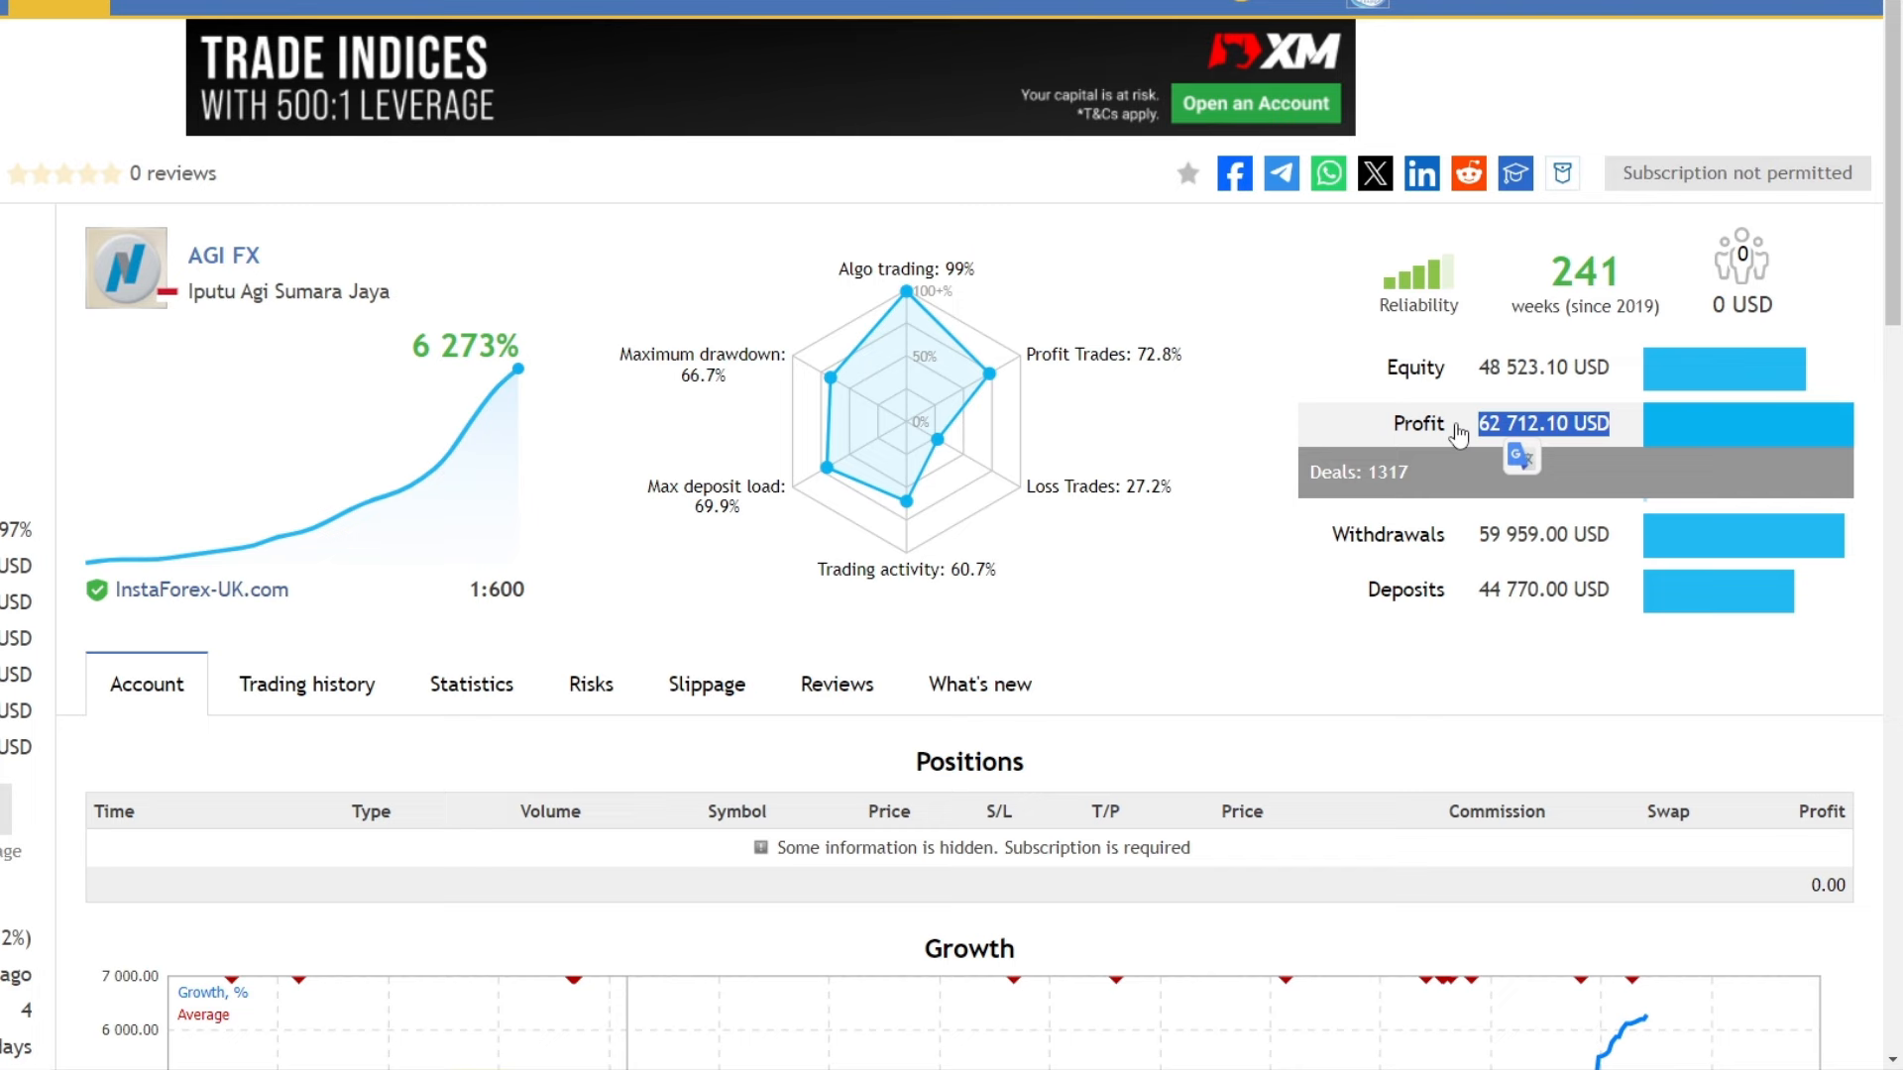
click(472, 684)
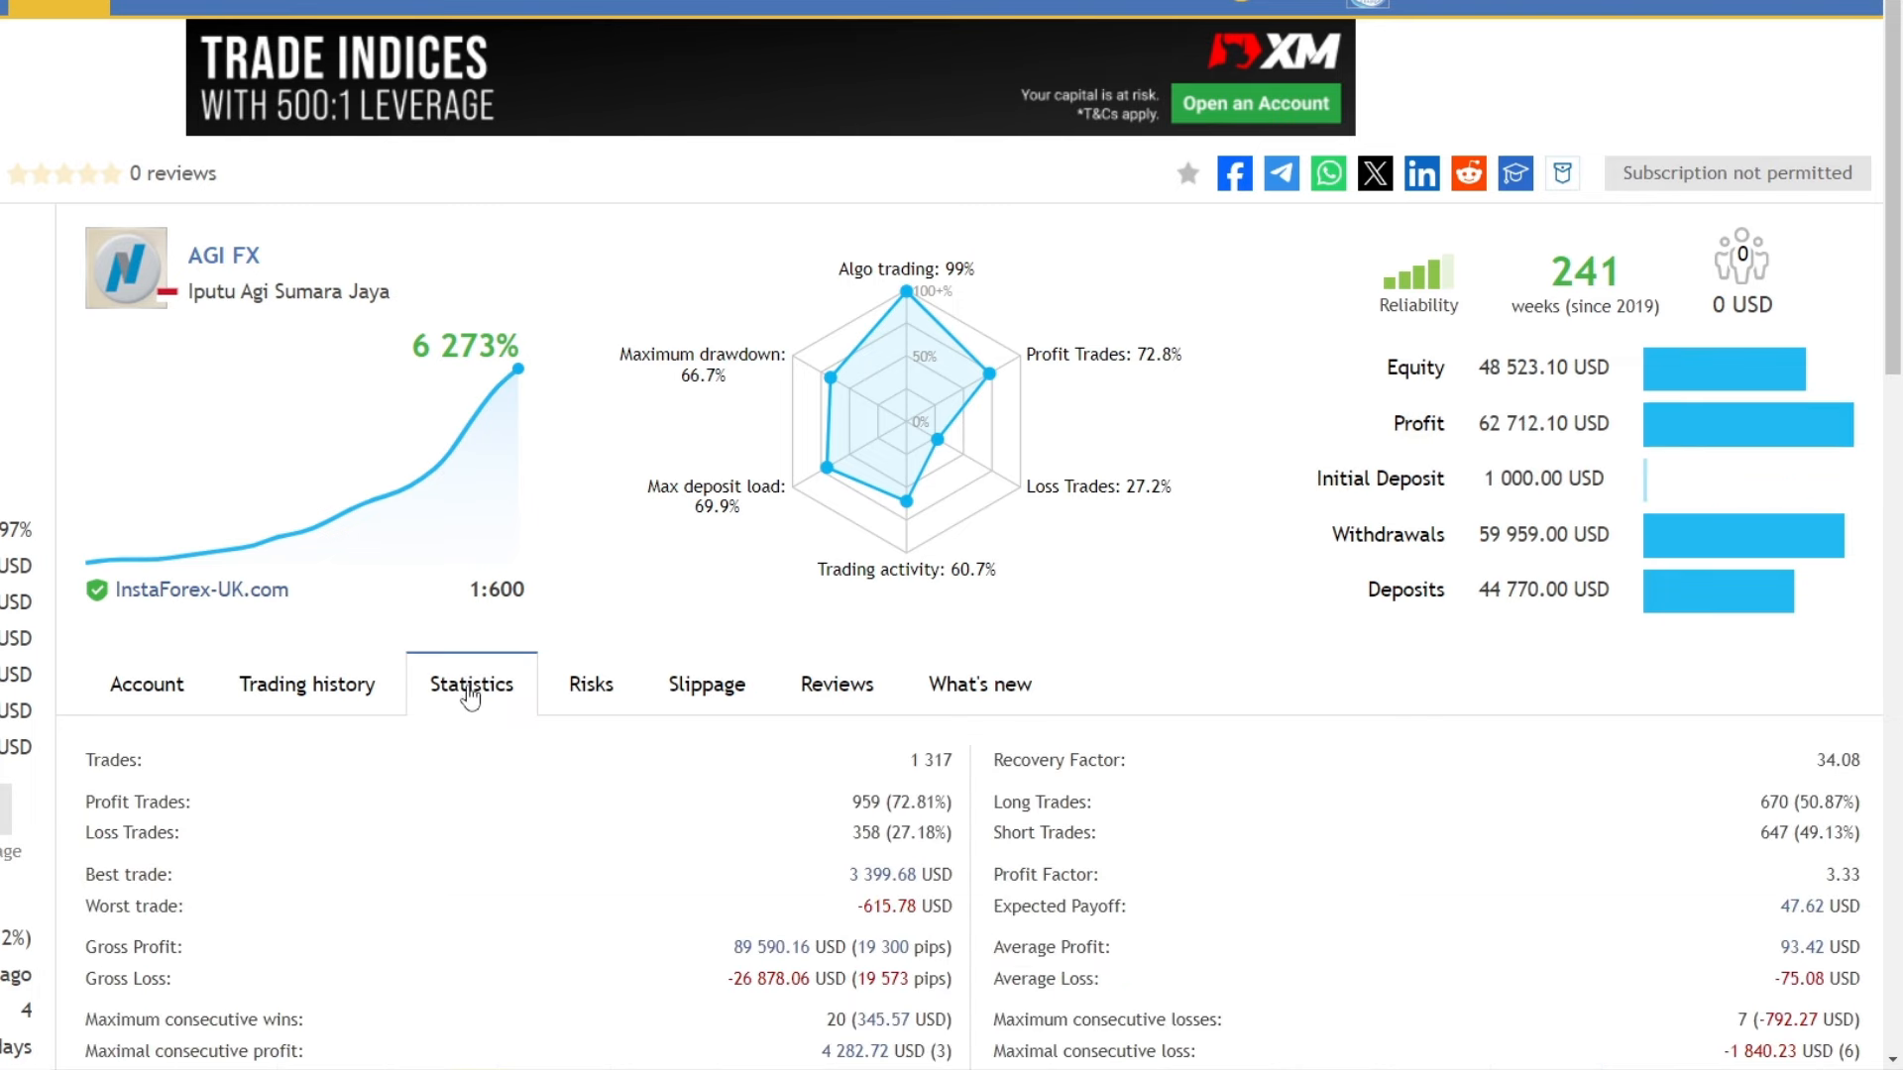
scroll(down, 3)
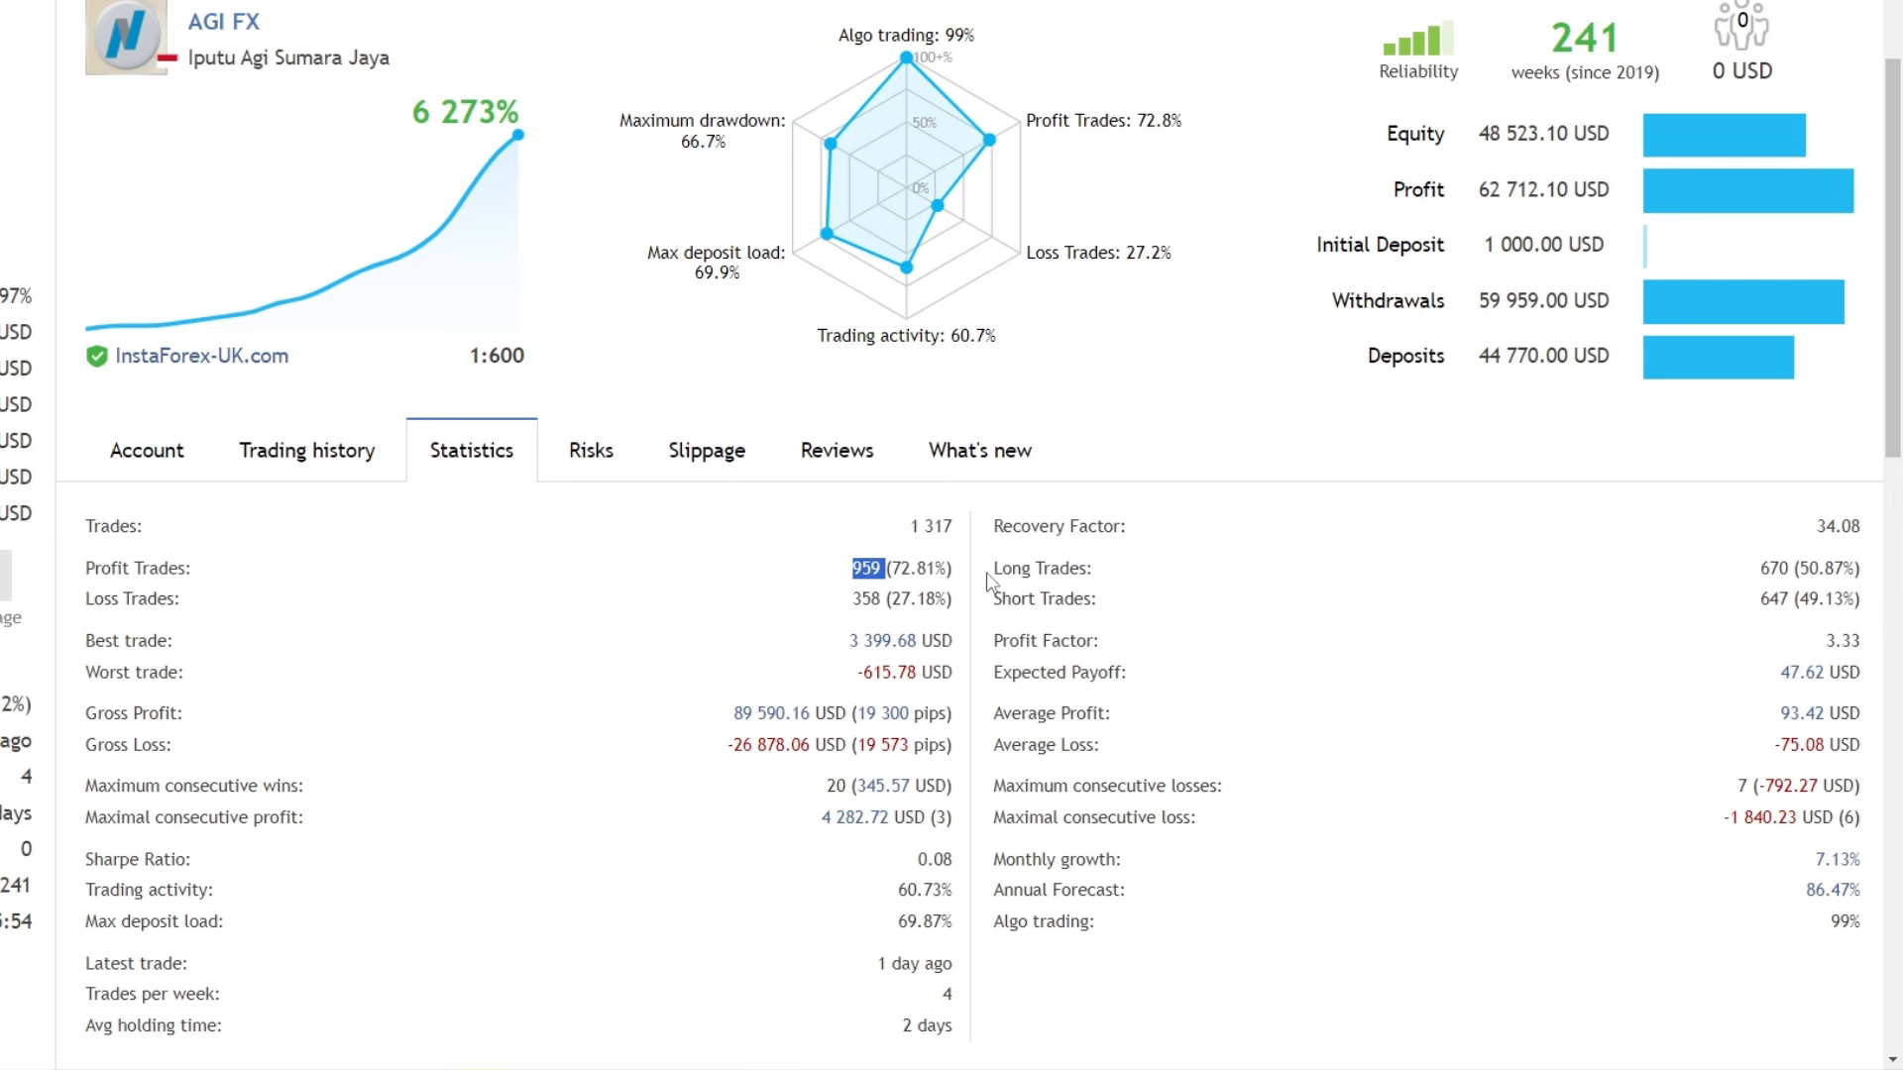
mouse_move(1241, 906)
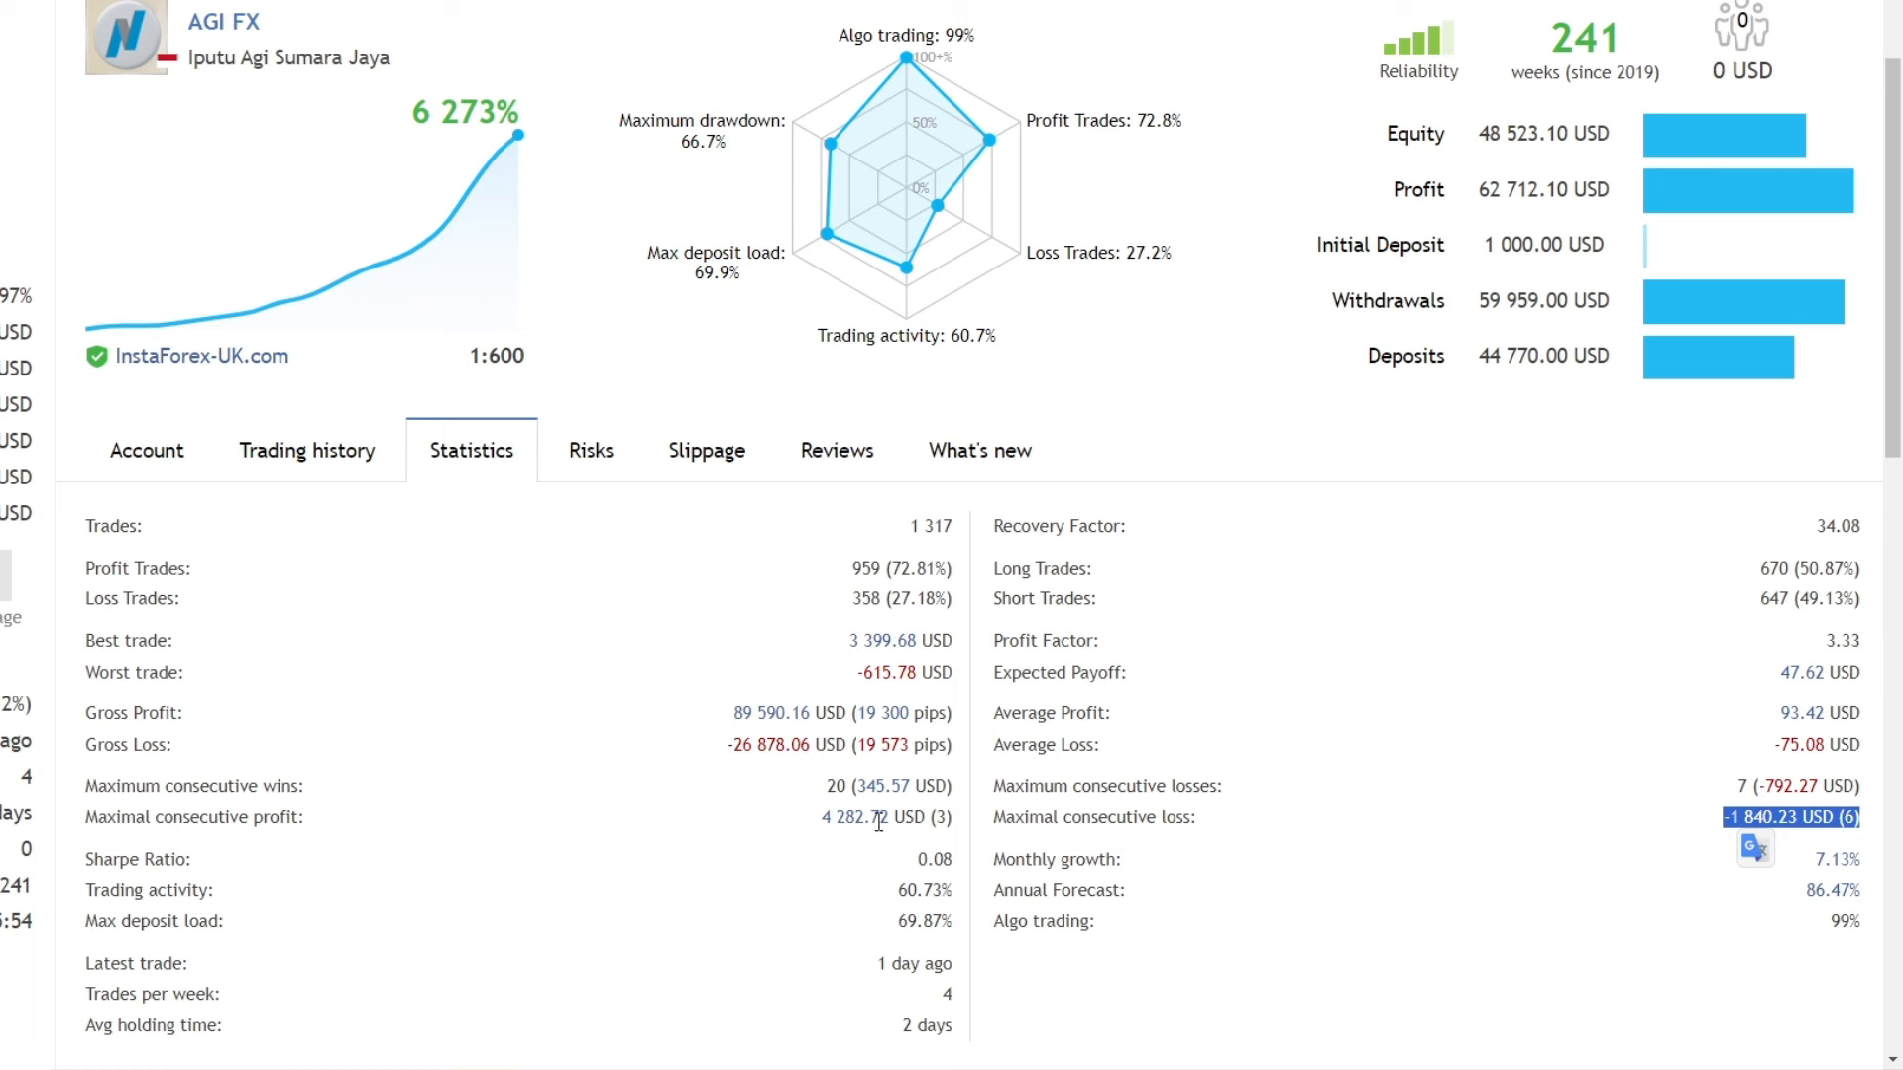
- Highlight the maximal consecutive loss and average holding time, reaching the distribution charts
double_click(884, 817)
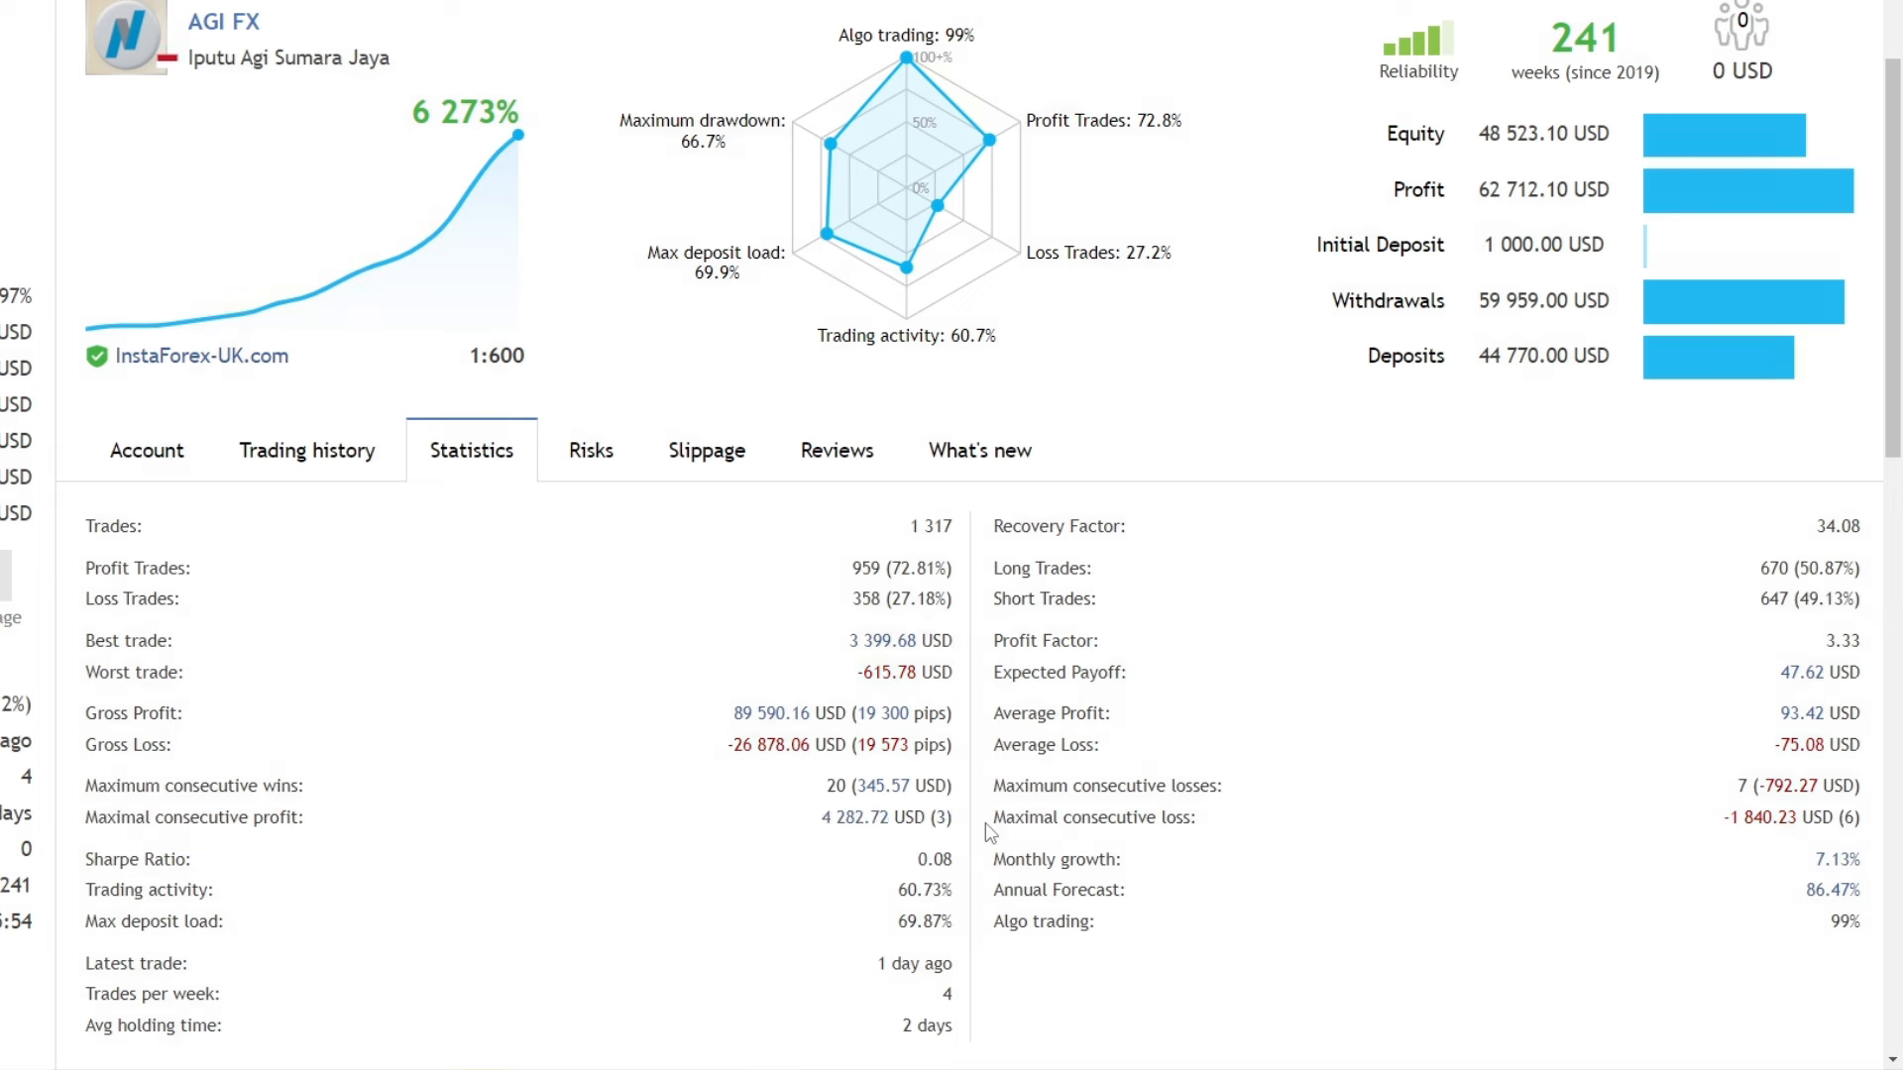
scroll(down, 3)
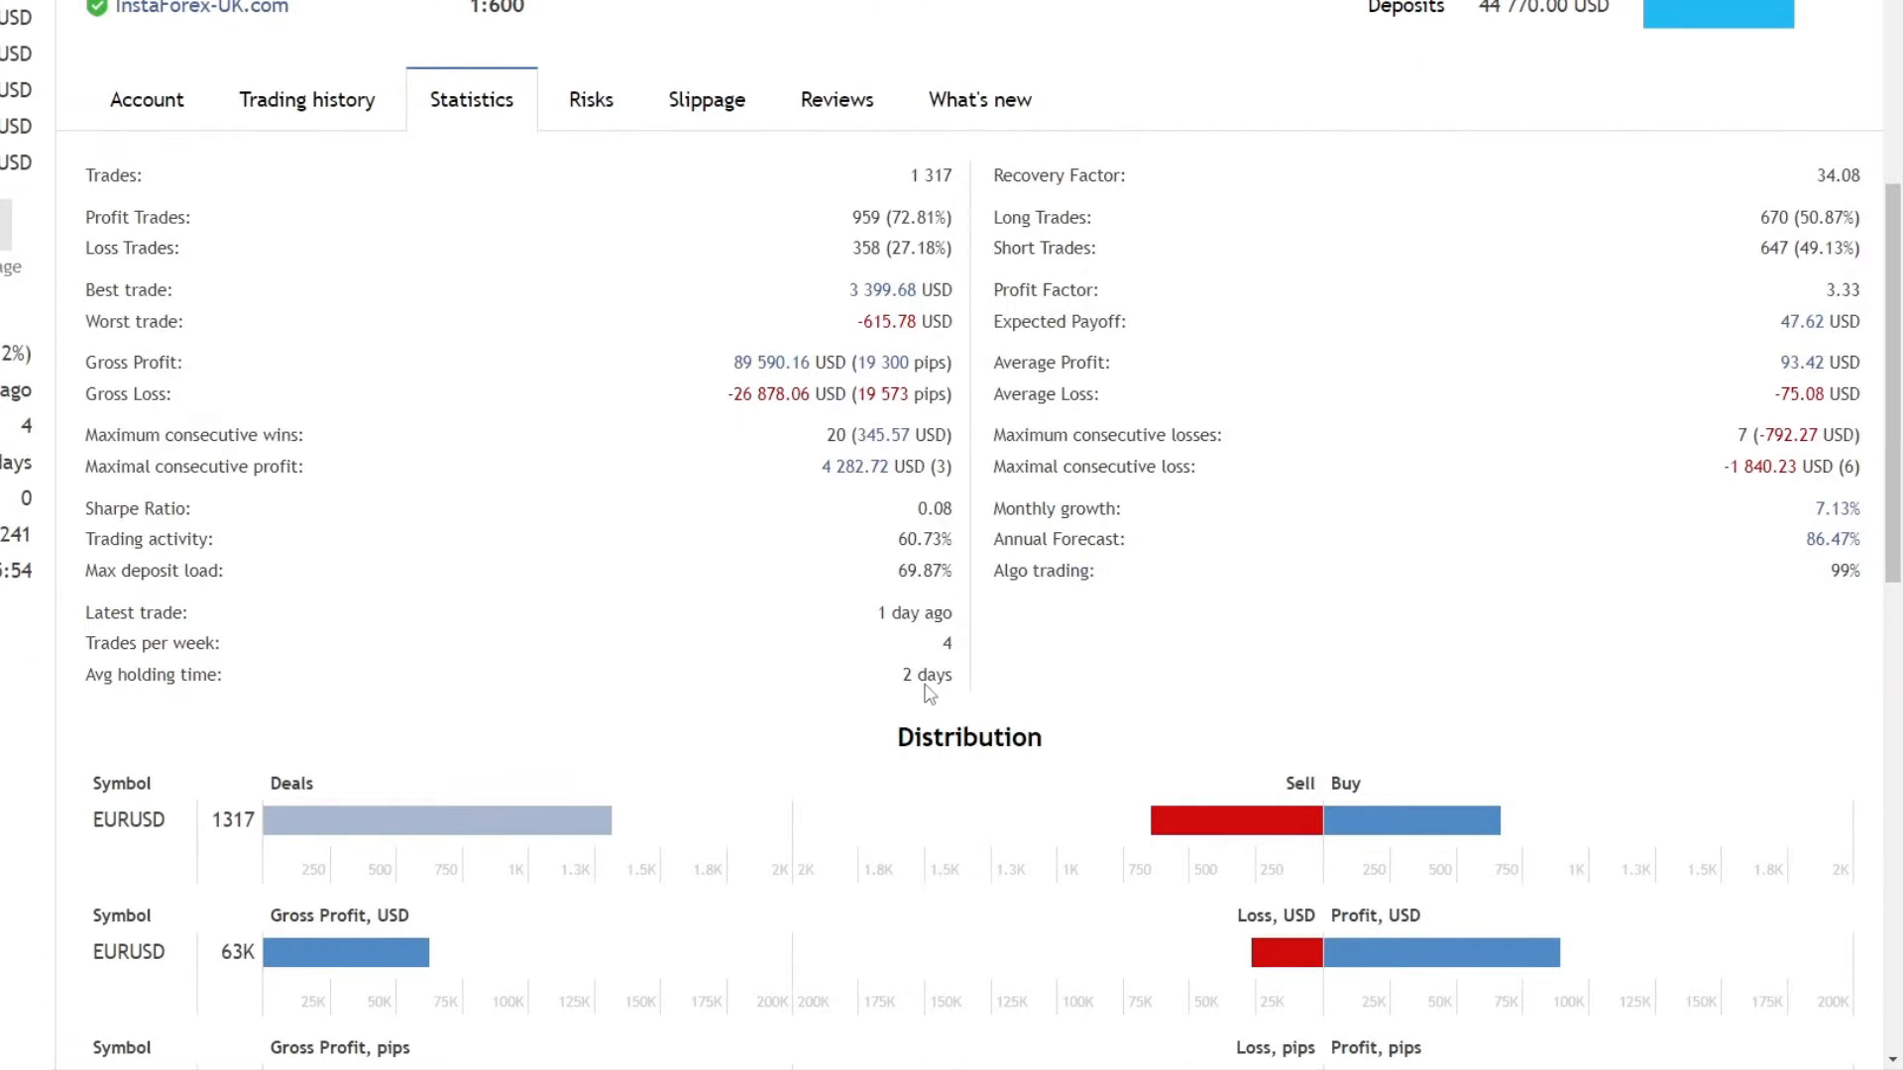
mouse_move(1013, 666)
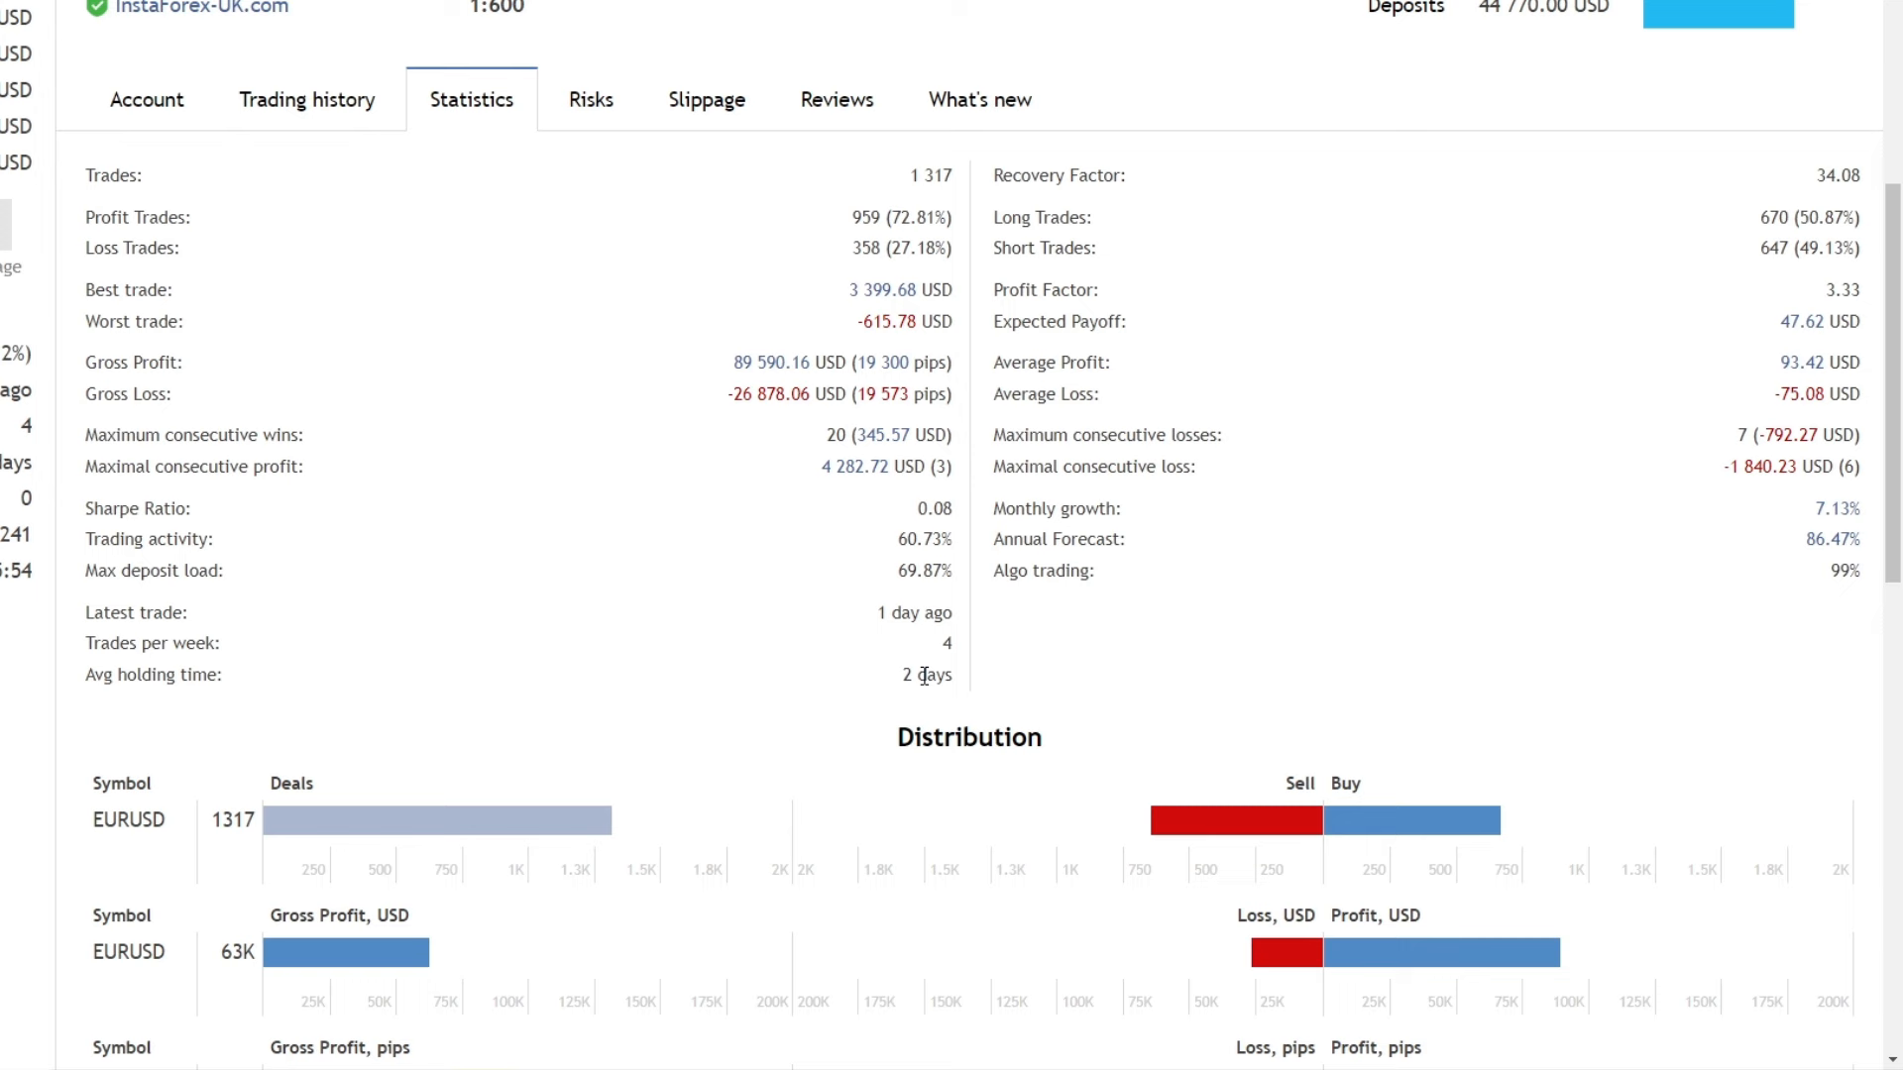
double_click(925, 674)
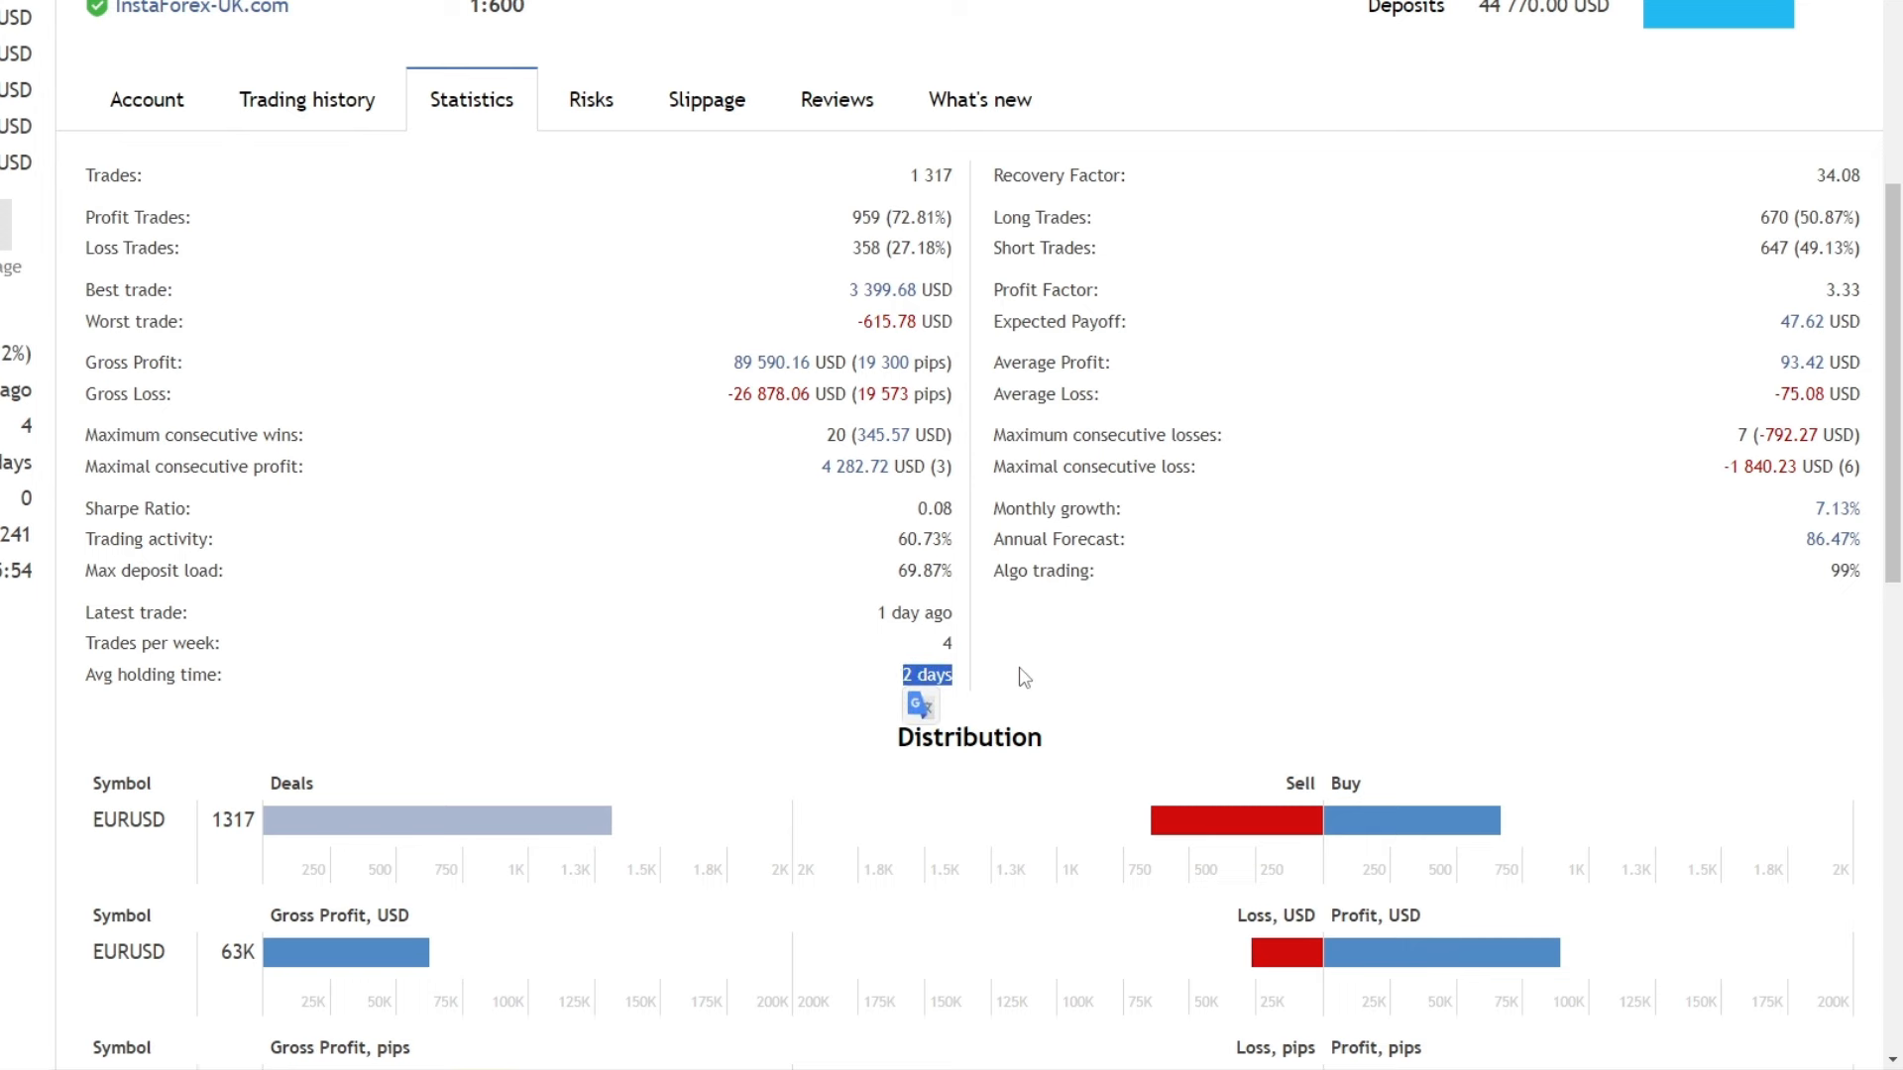
scroll(down, 3)
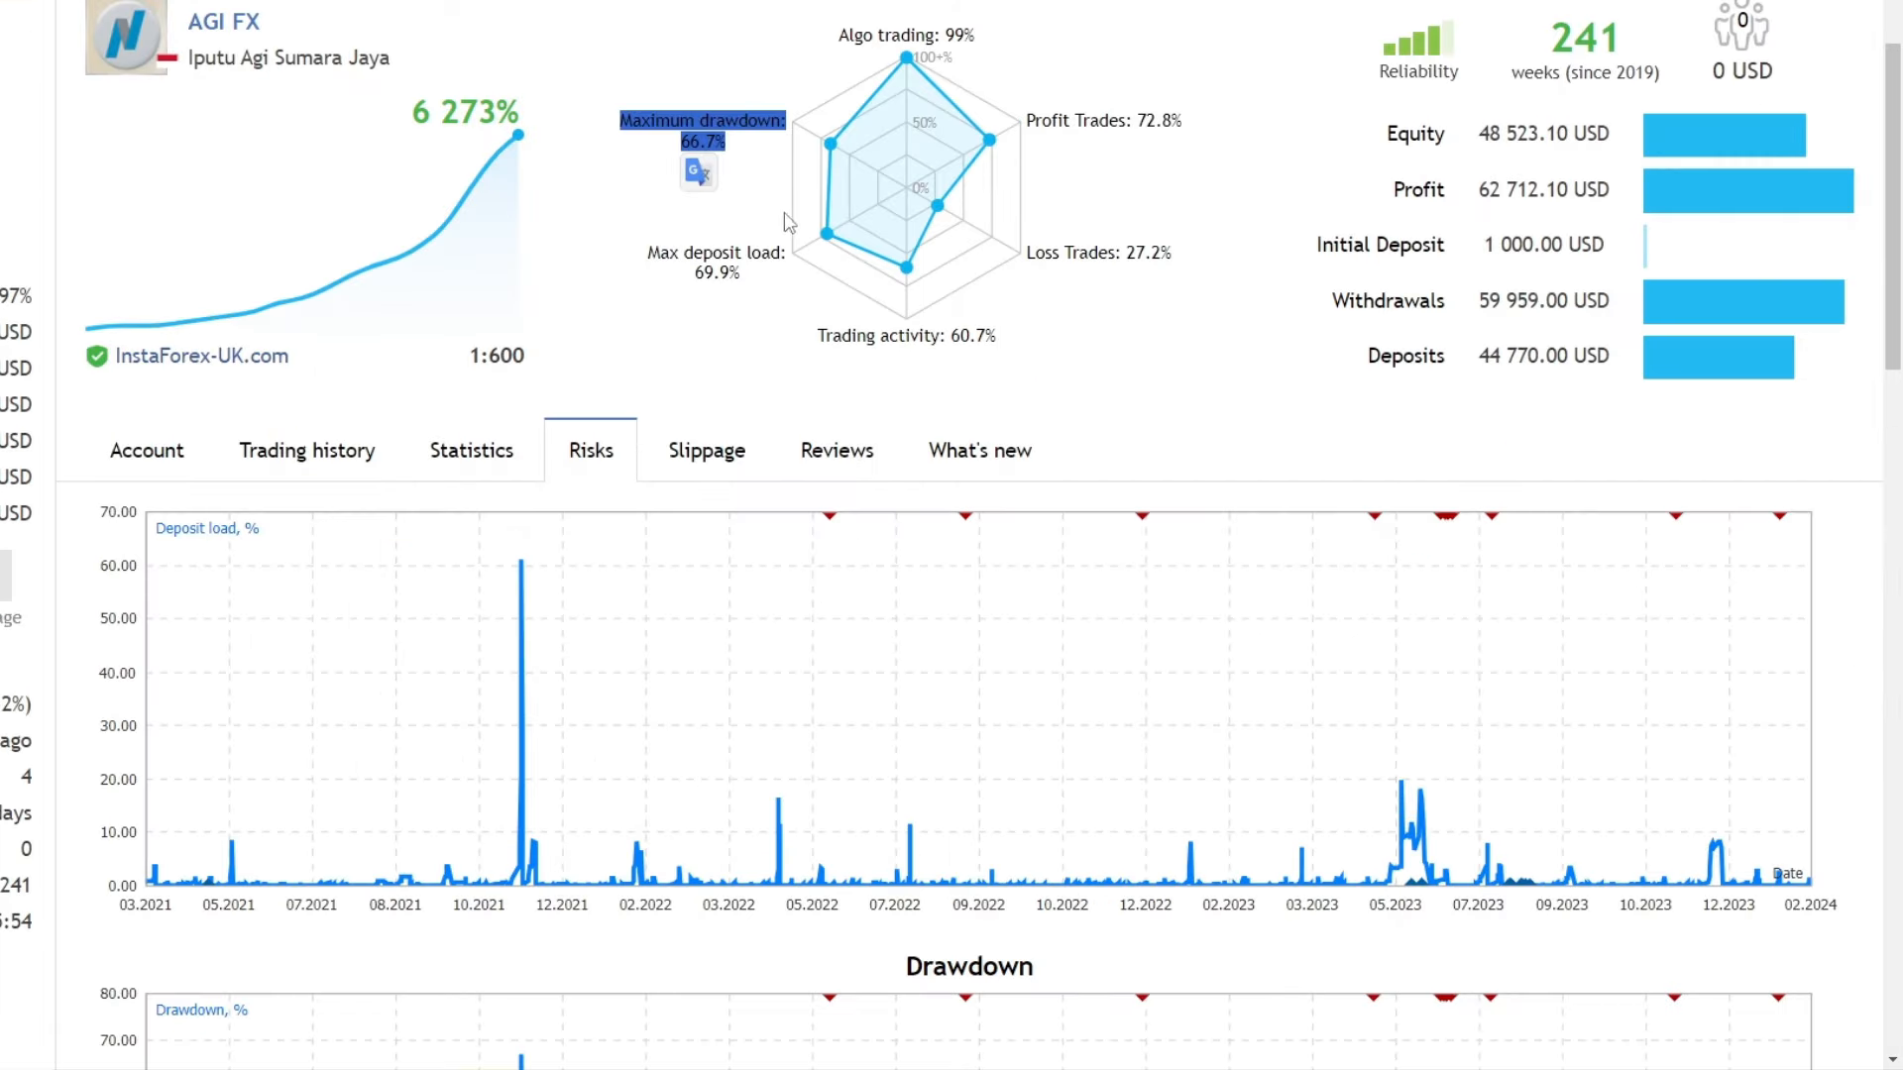
scroll(down, 3)
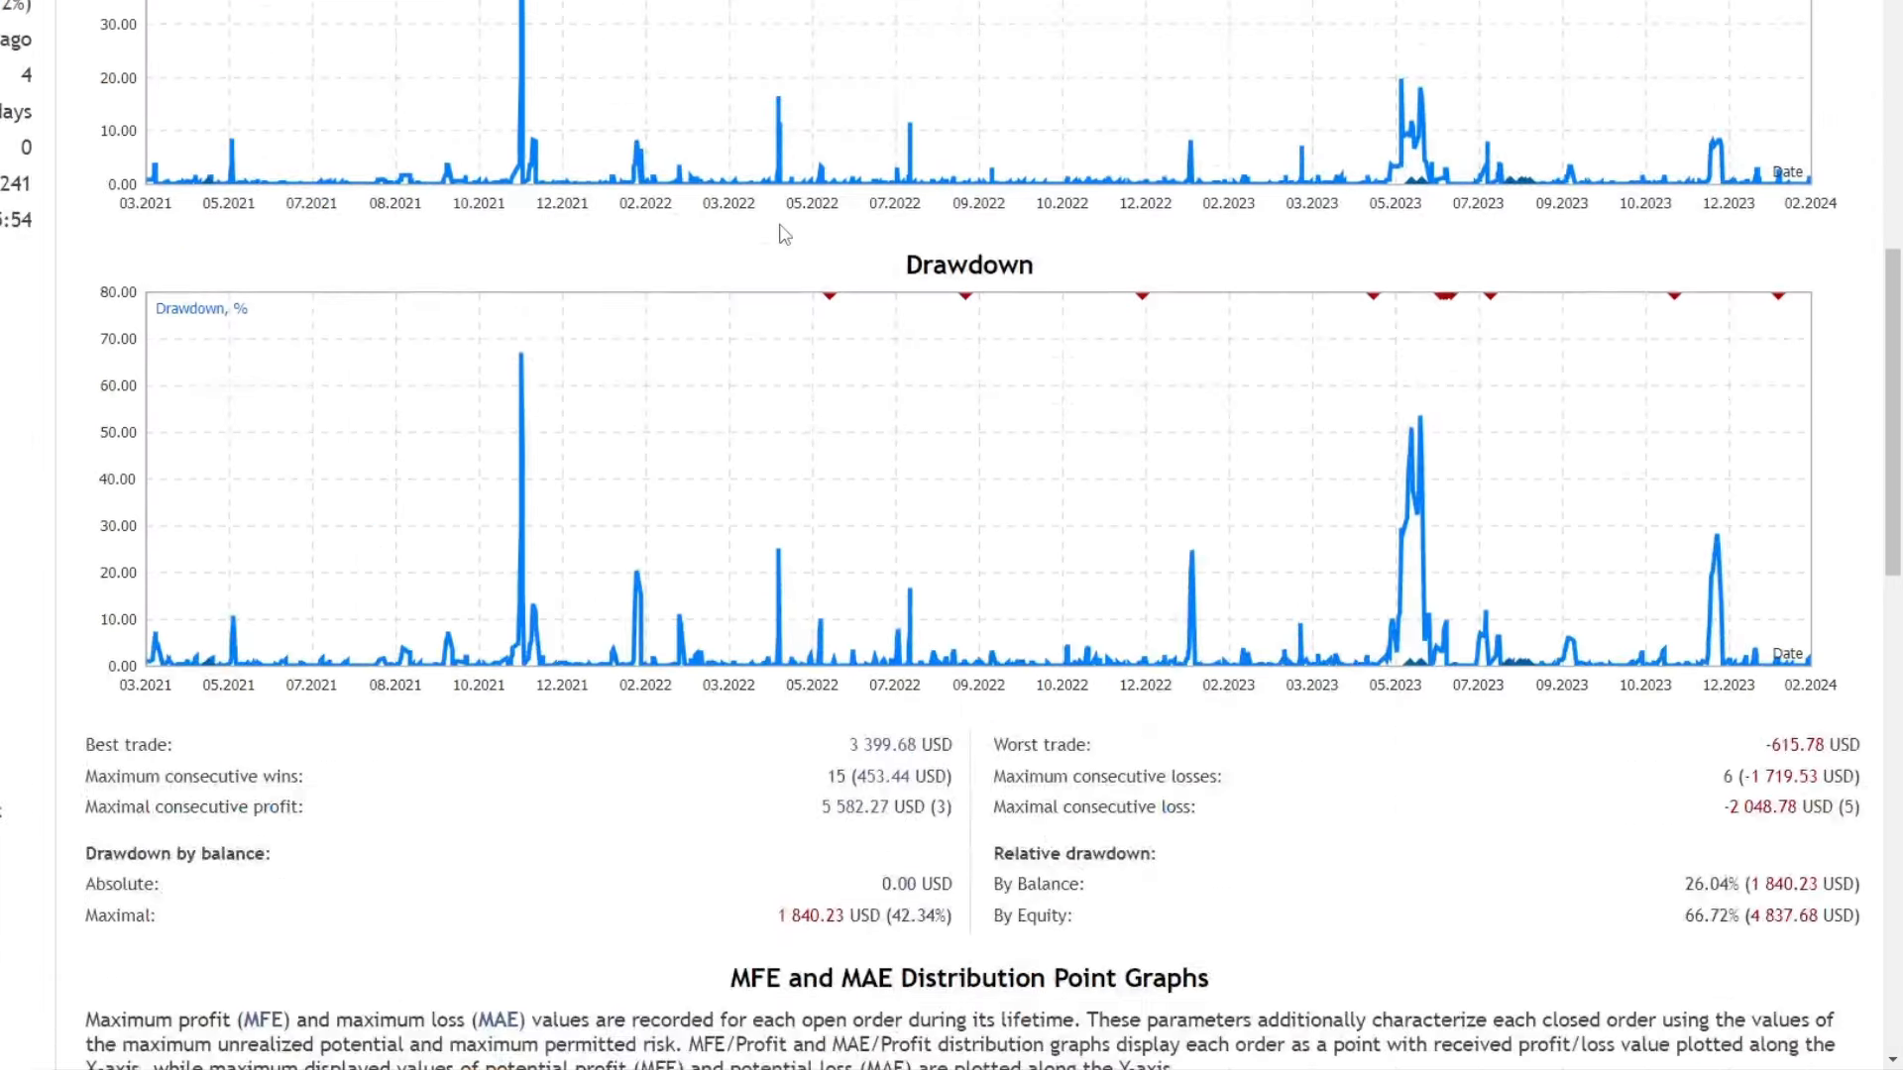
scroll(down, 3)
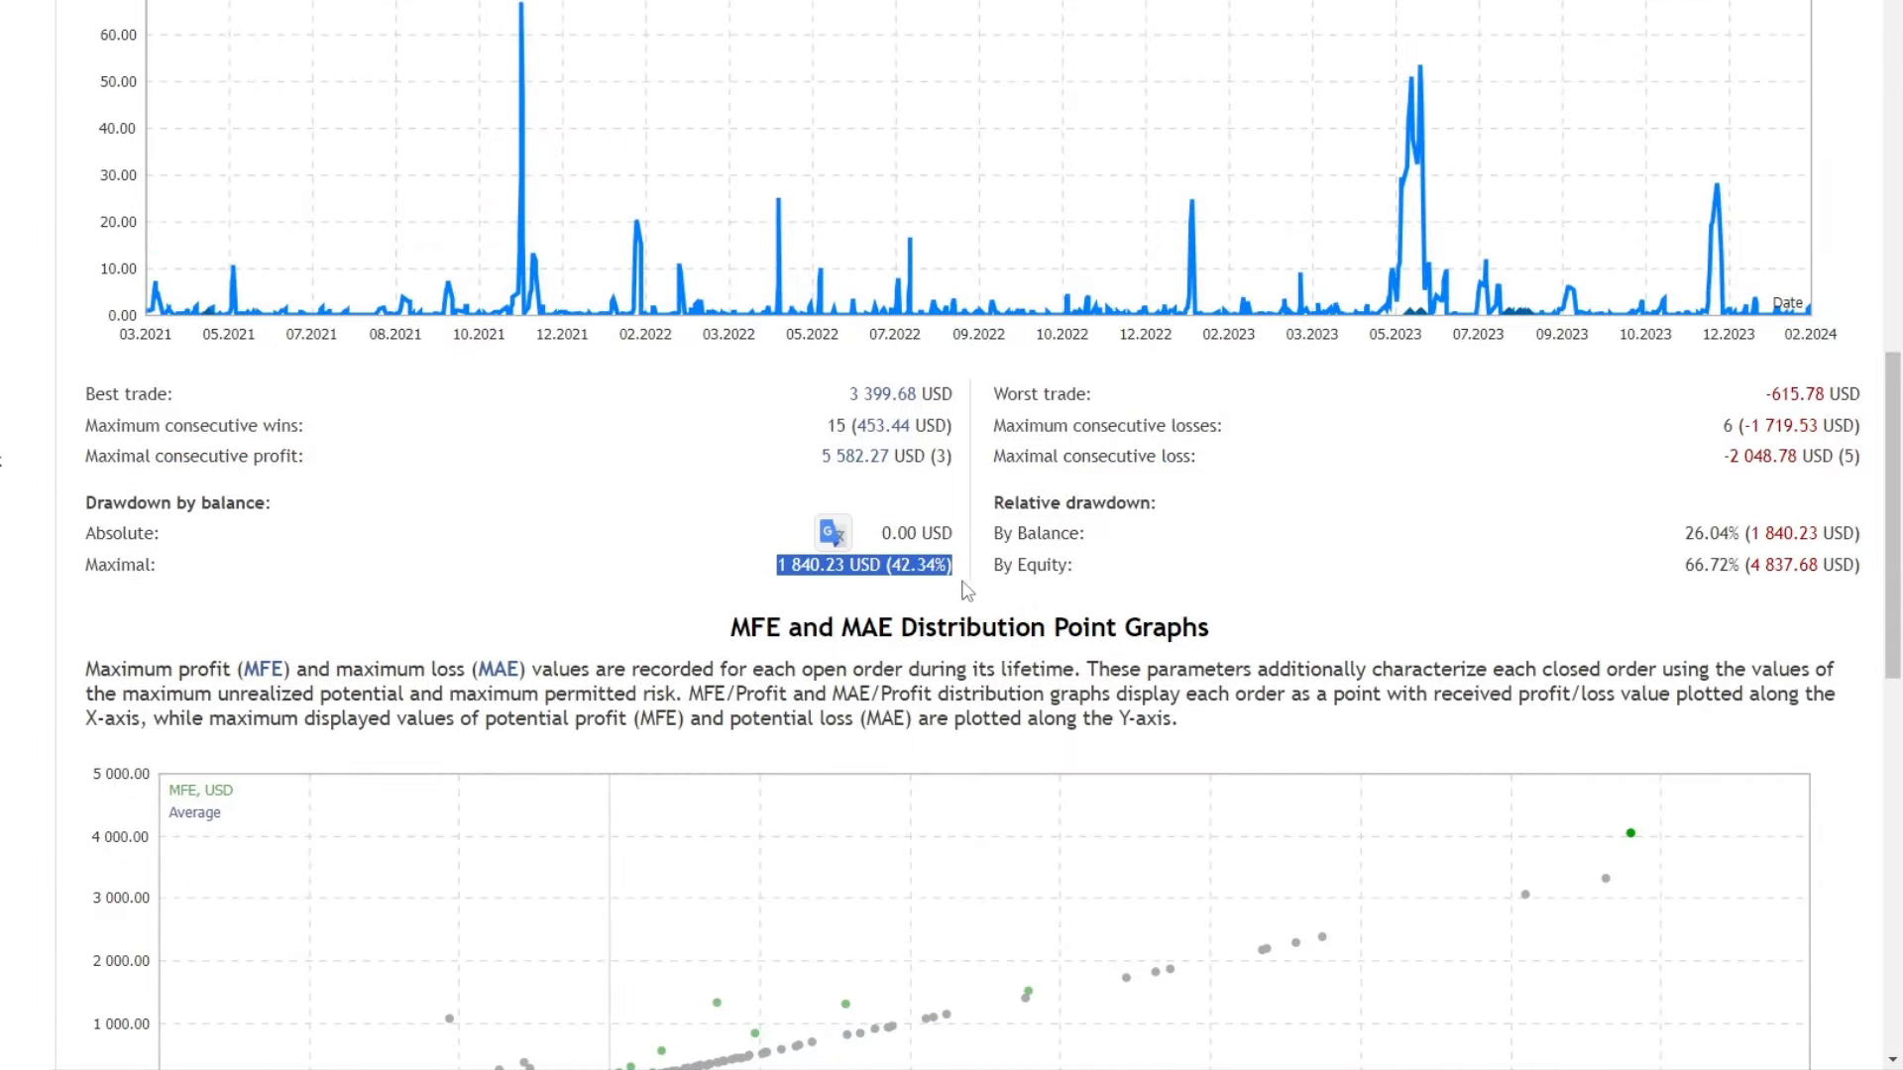
mouse_move(1767, 577)
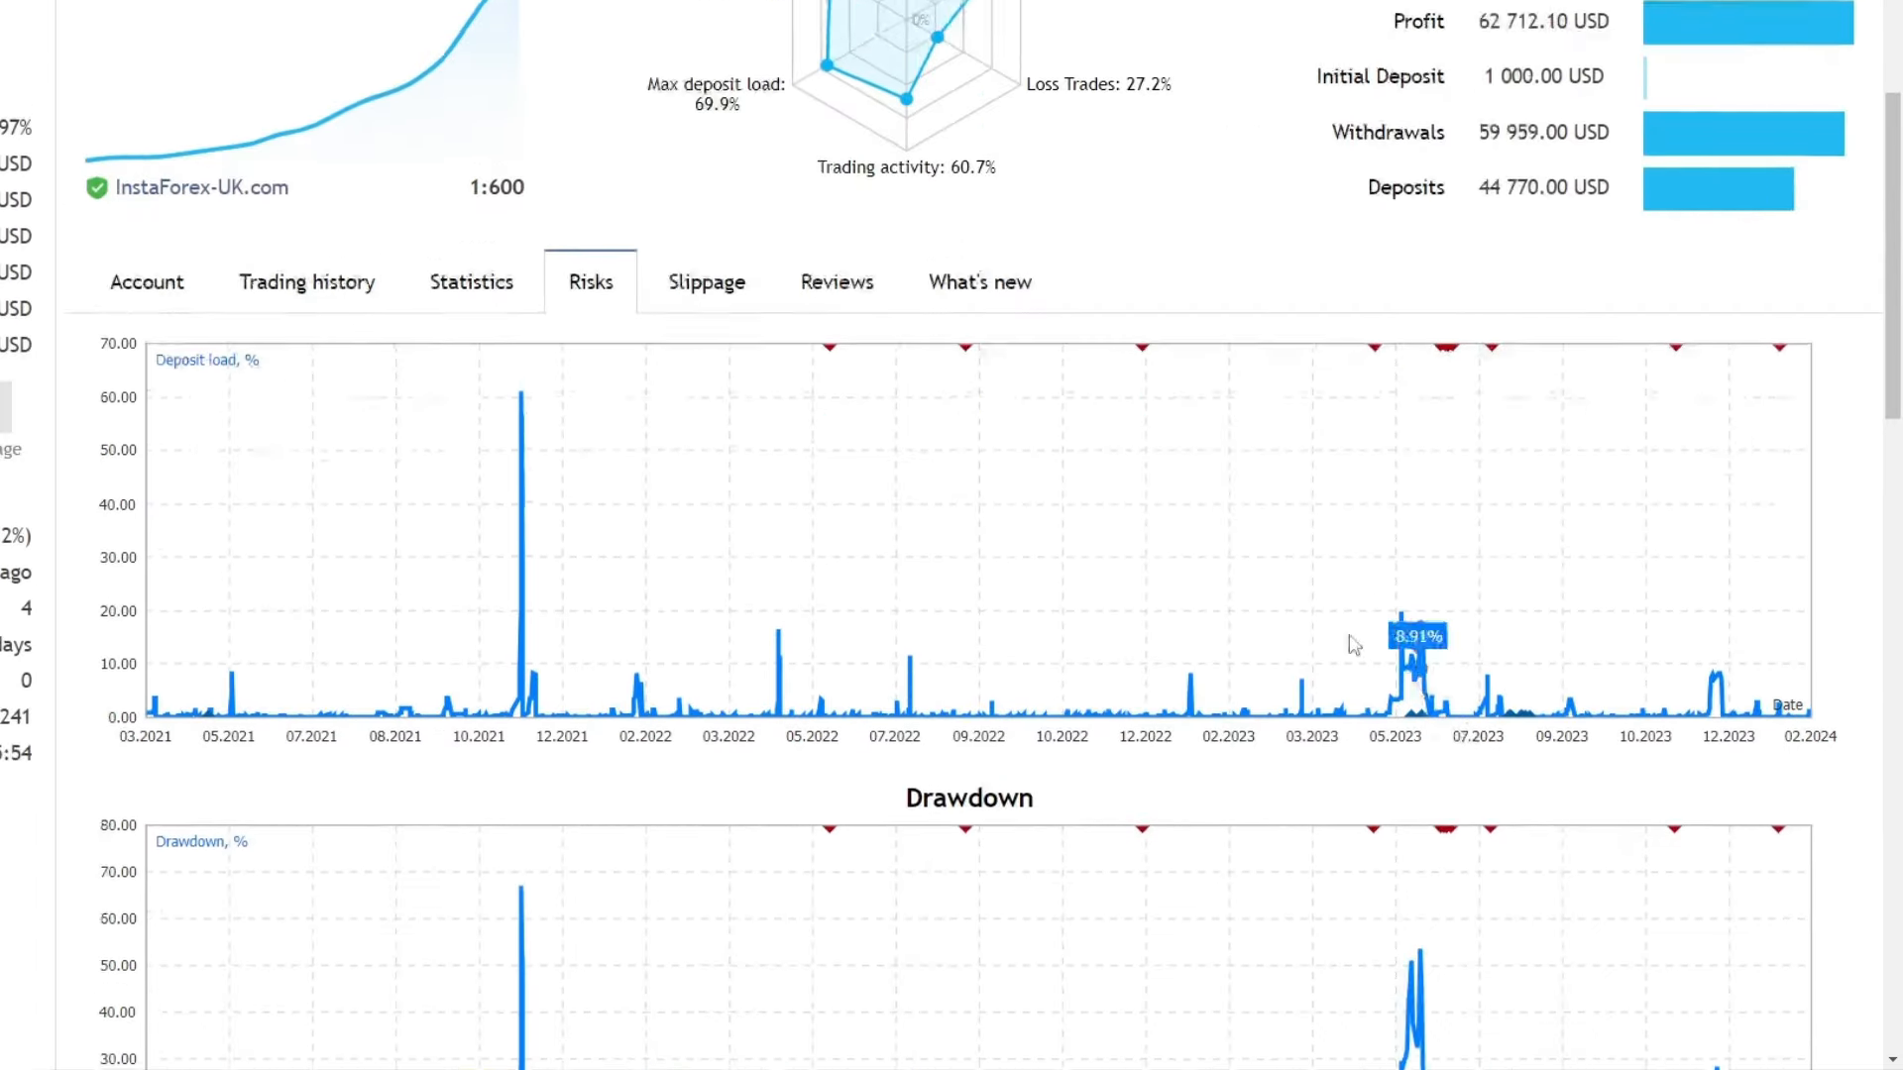
- Show the AGI FX trading history and scroll through its past EURUSD deals
click(305, 450)
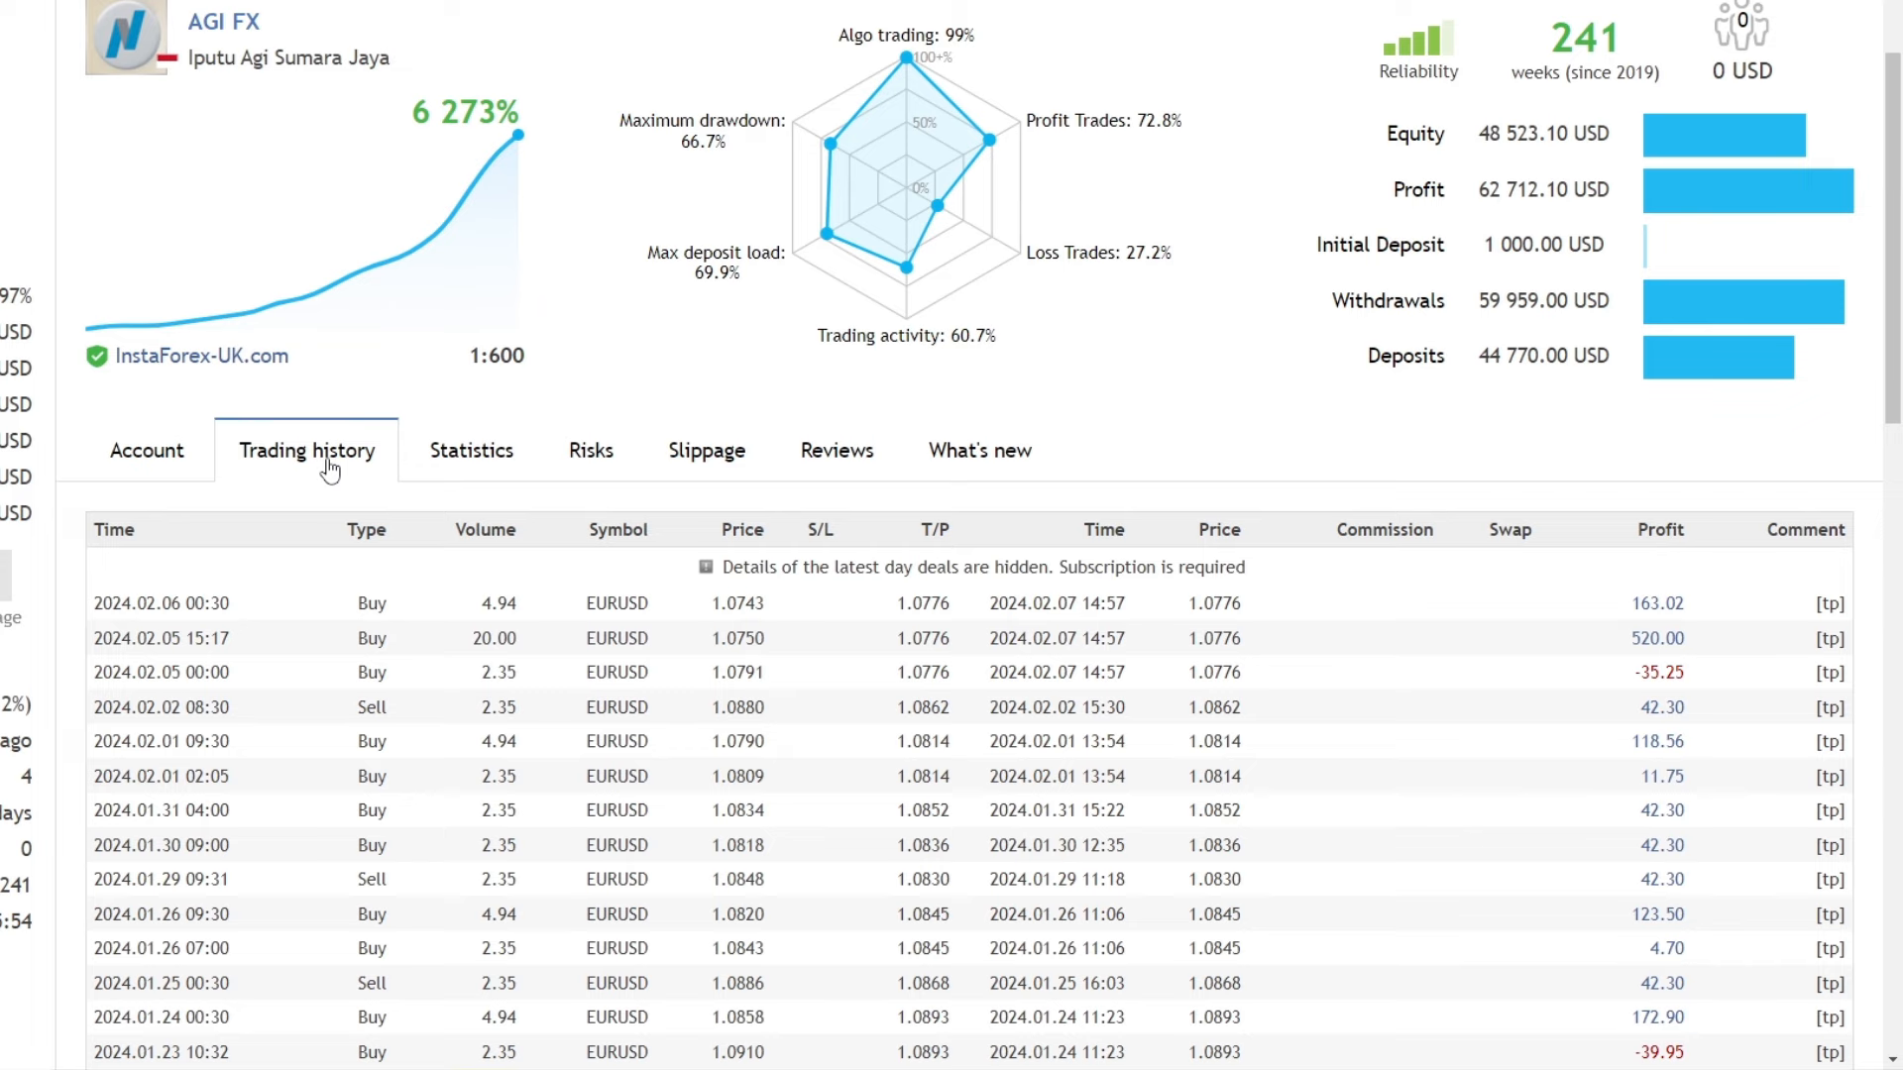
scroll(down, 3)
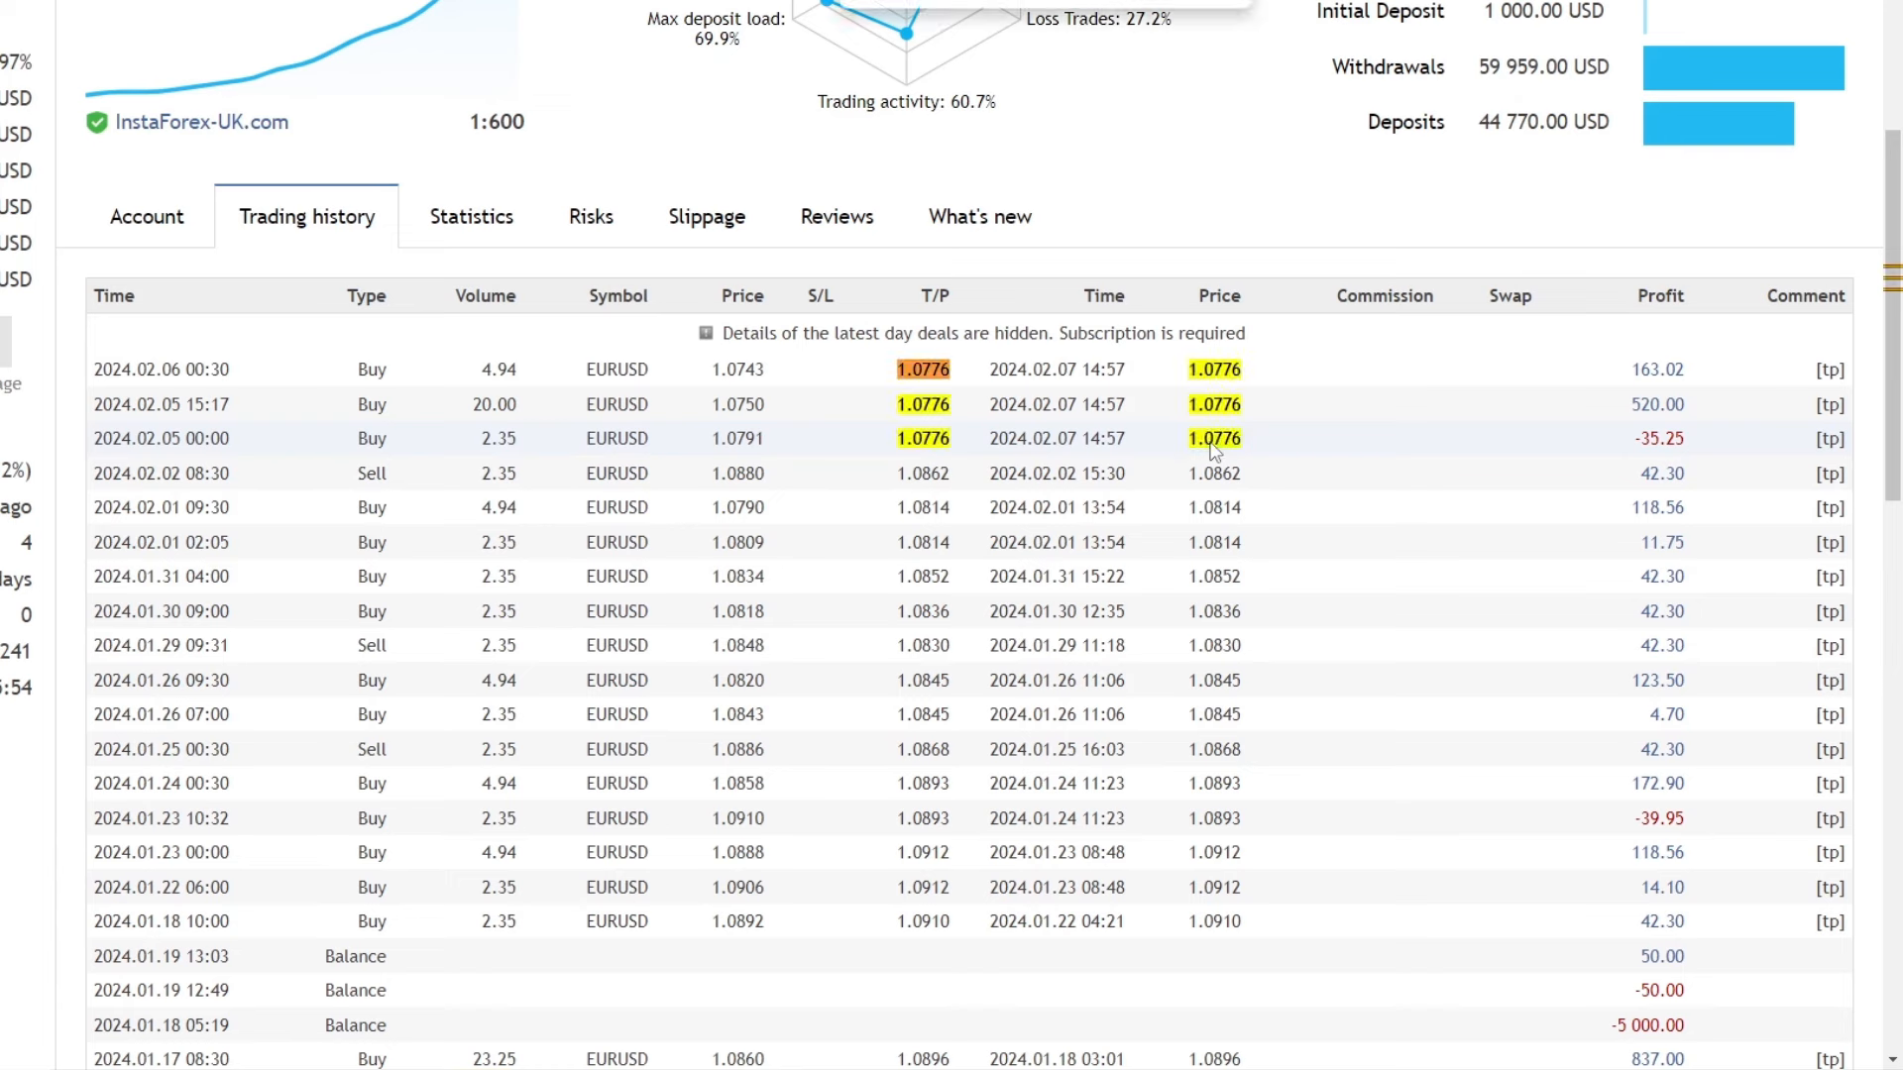
mouse_move(509, 456)
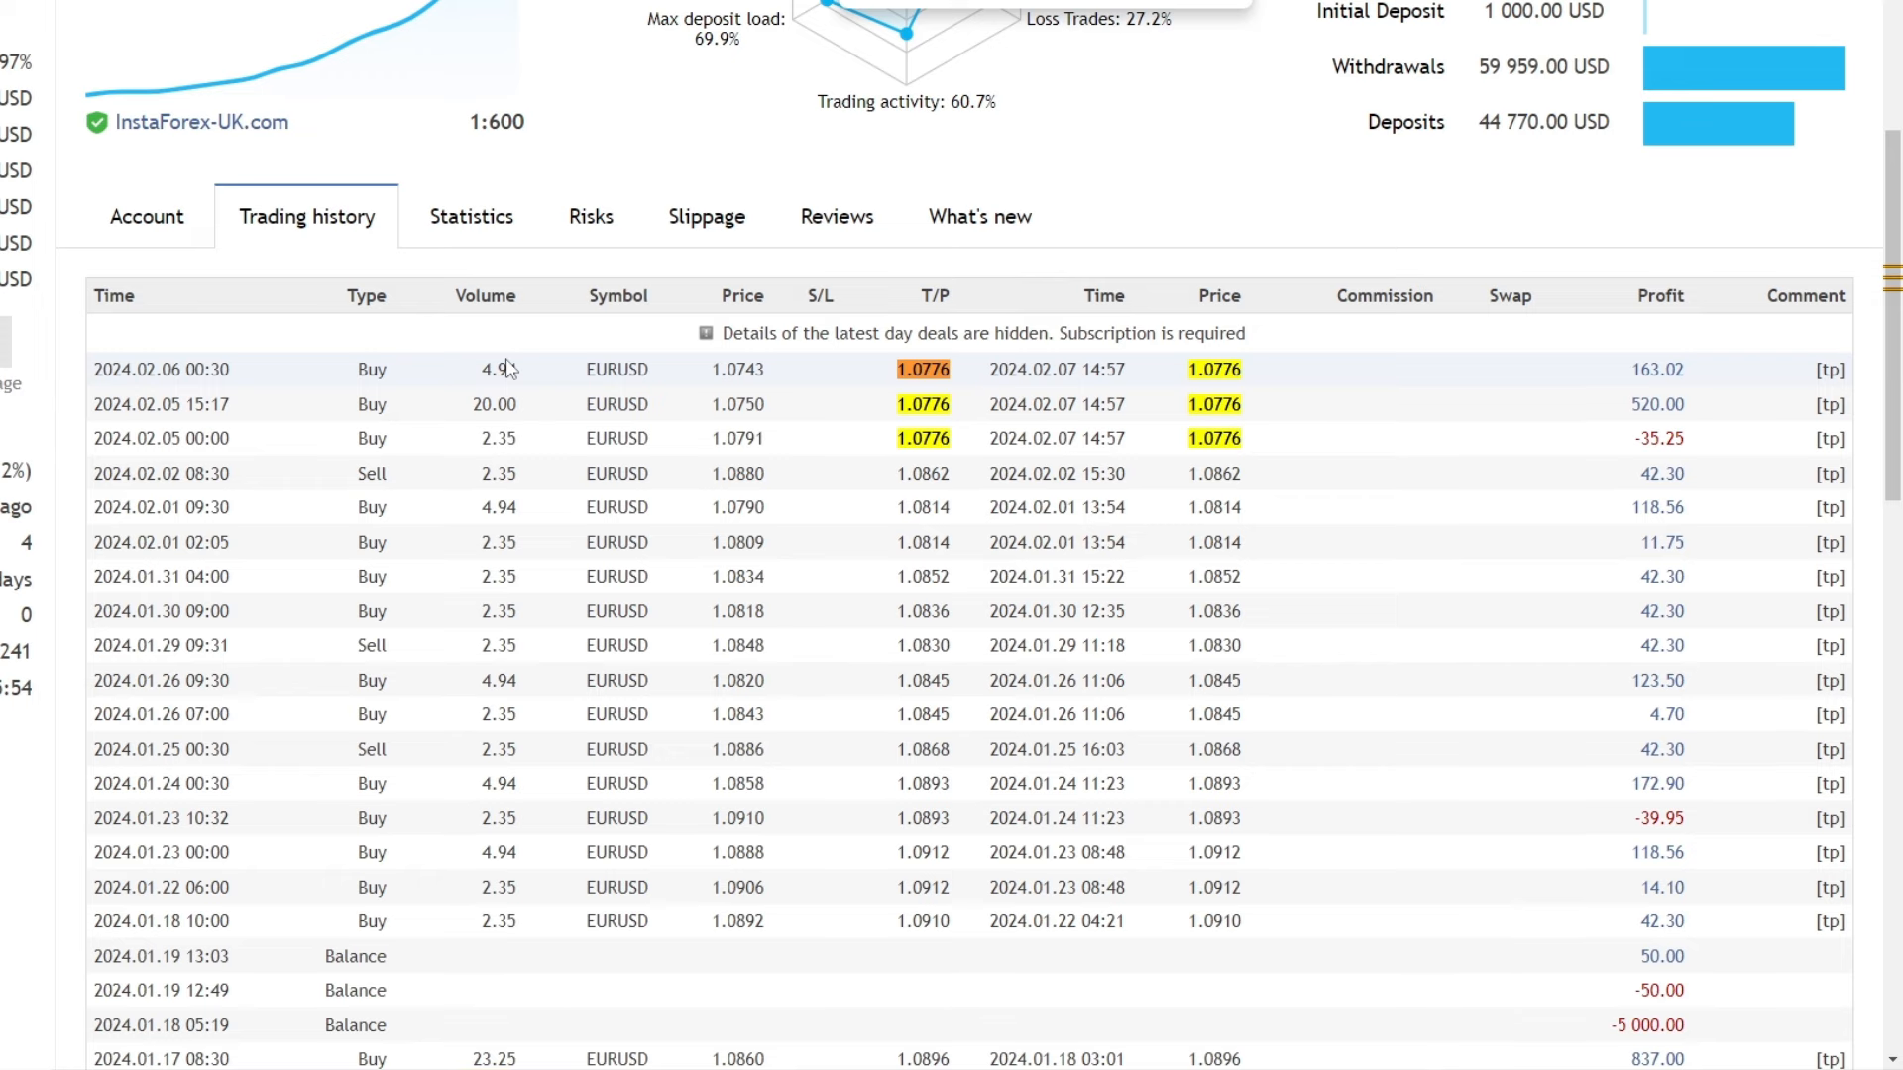
scroll(down, 3)
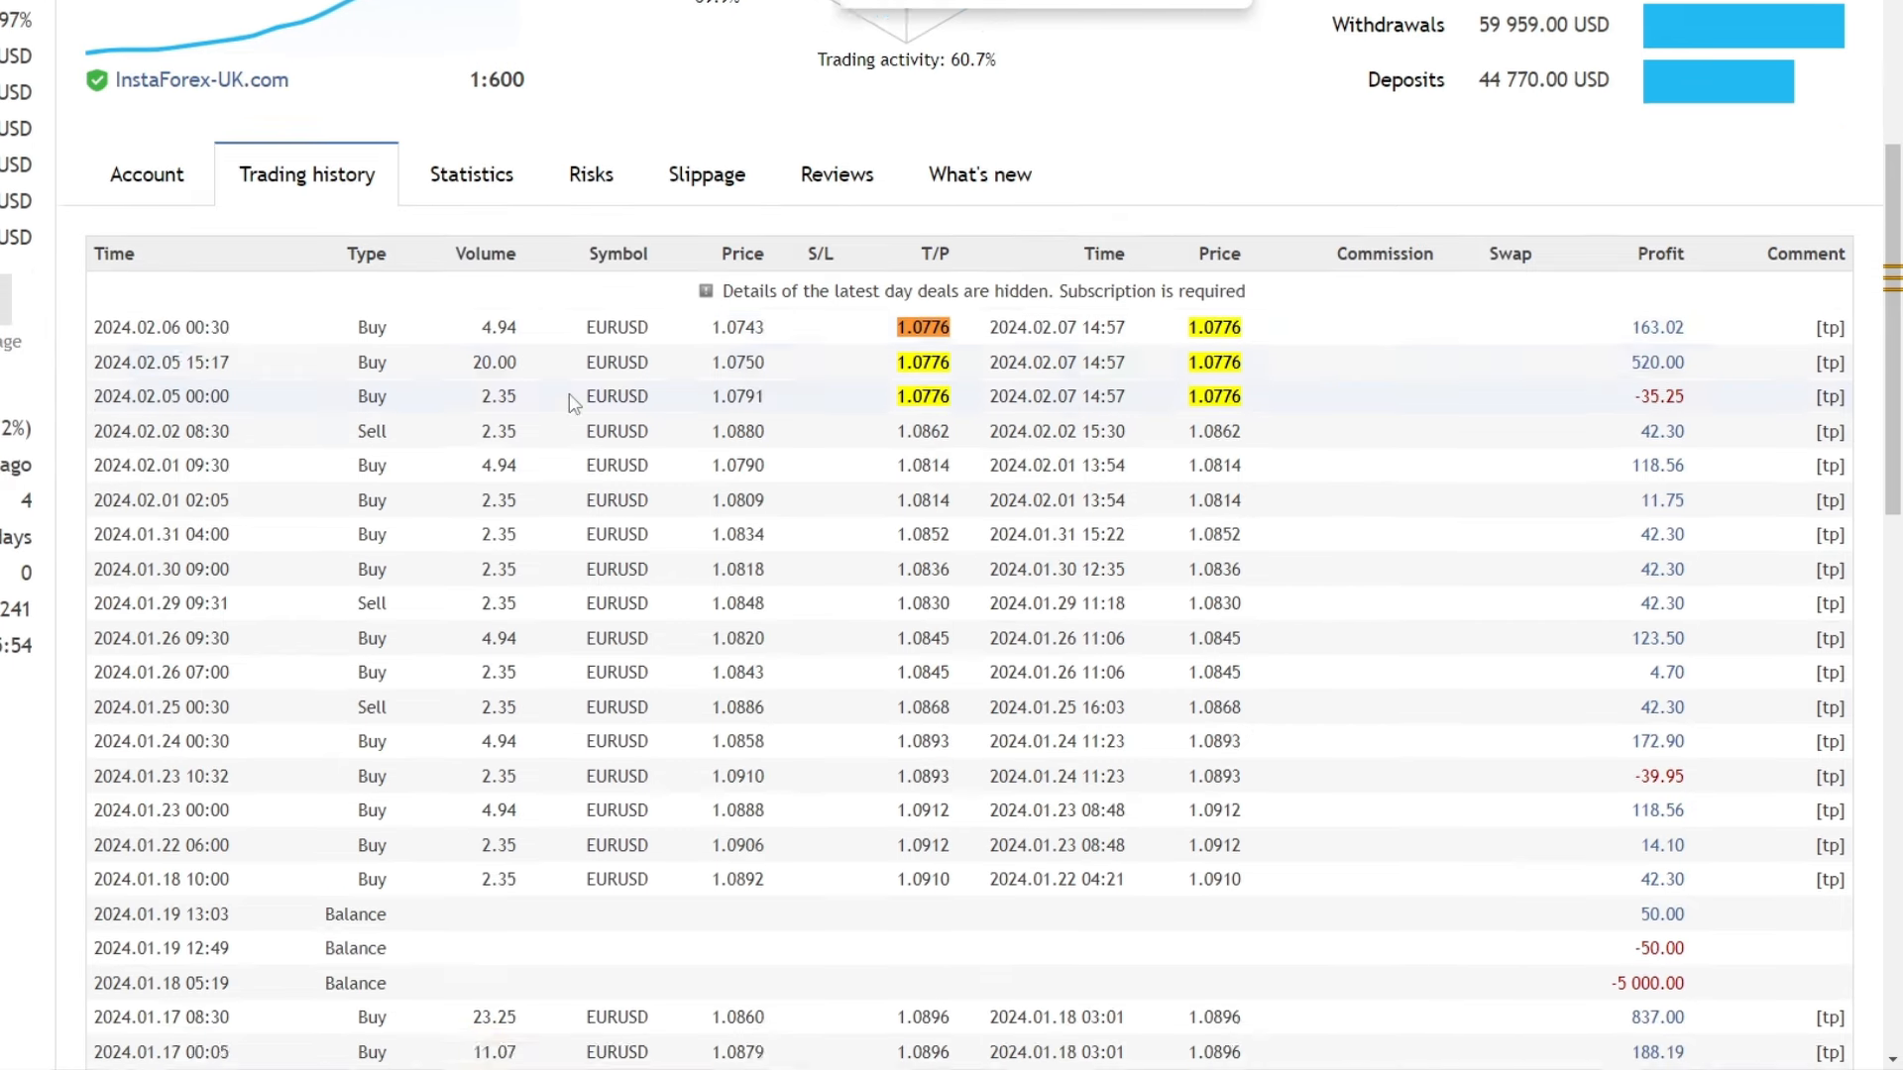
scroll(down, 3)
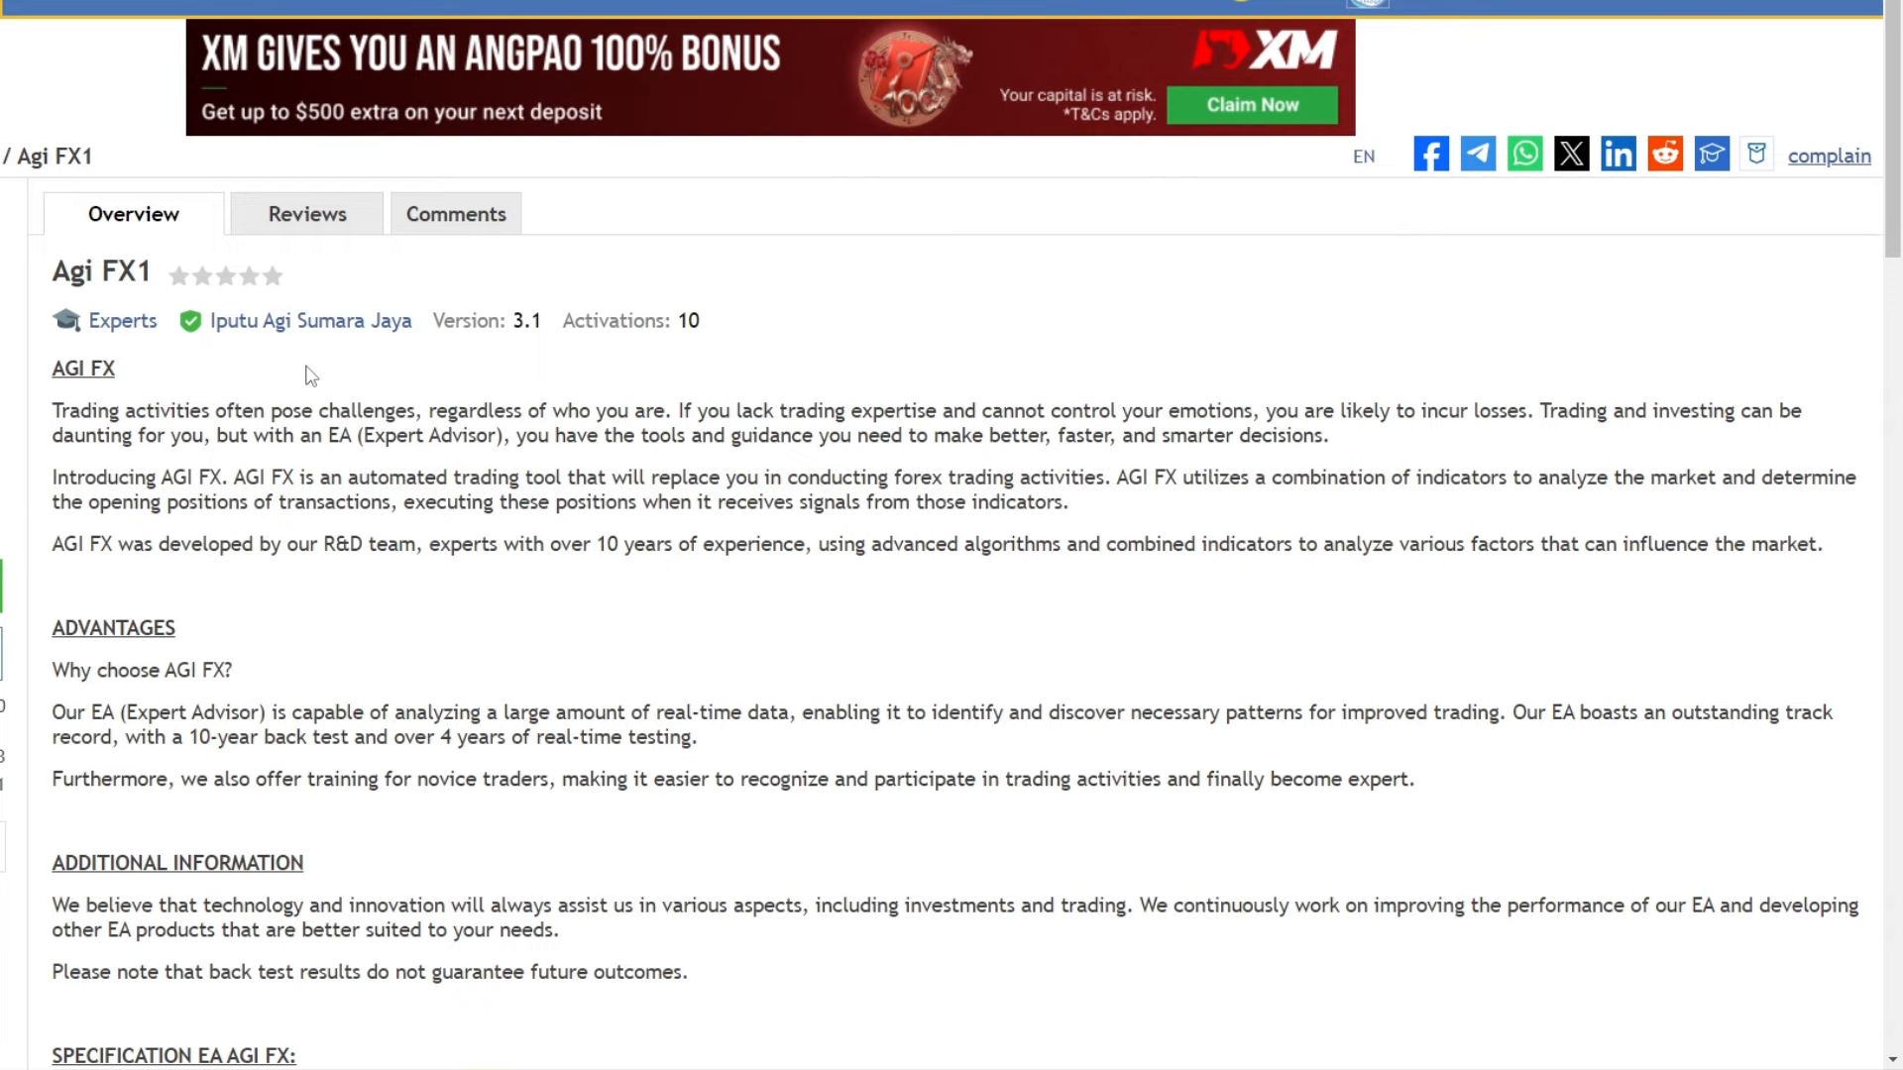
- Scroll the Agi FX1 product page down to its specification list and tester report preview
scroll(down, 3)
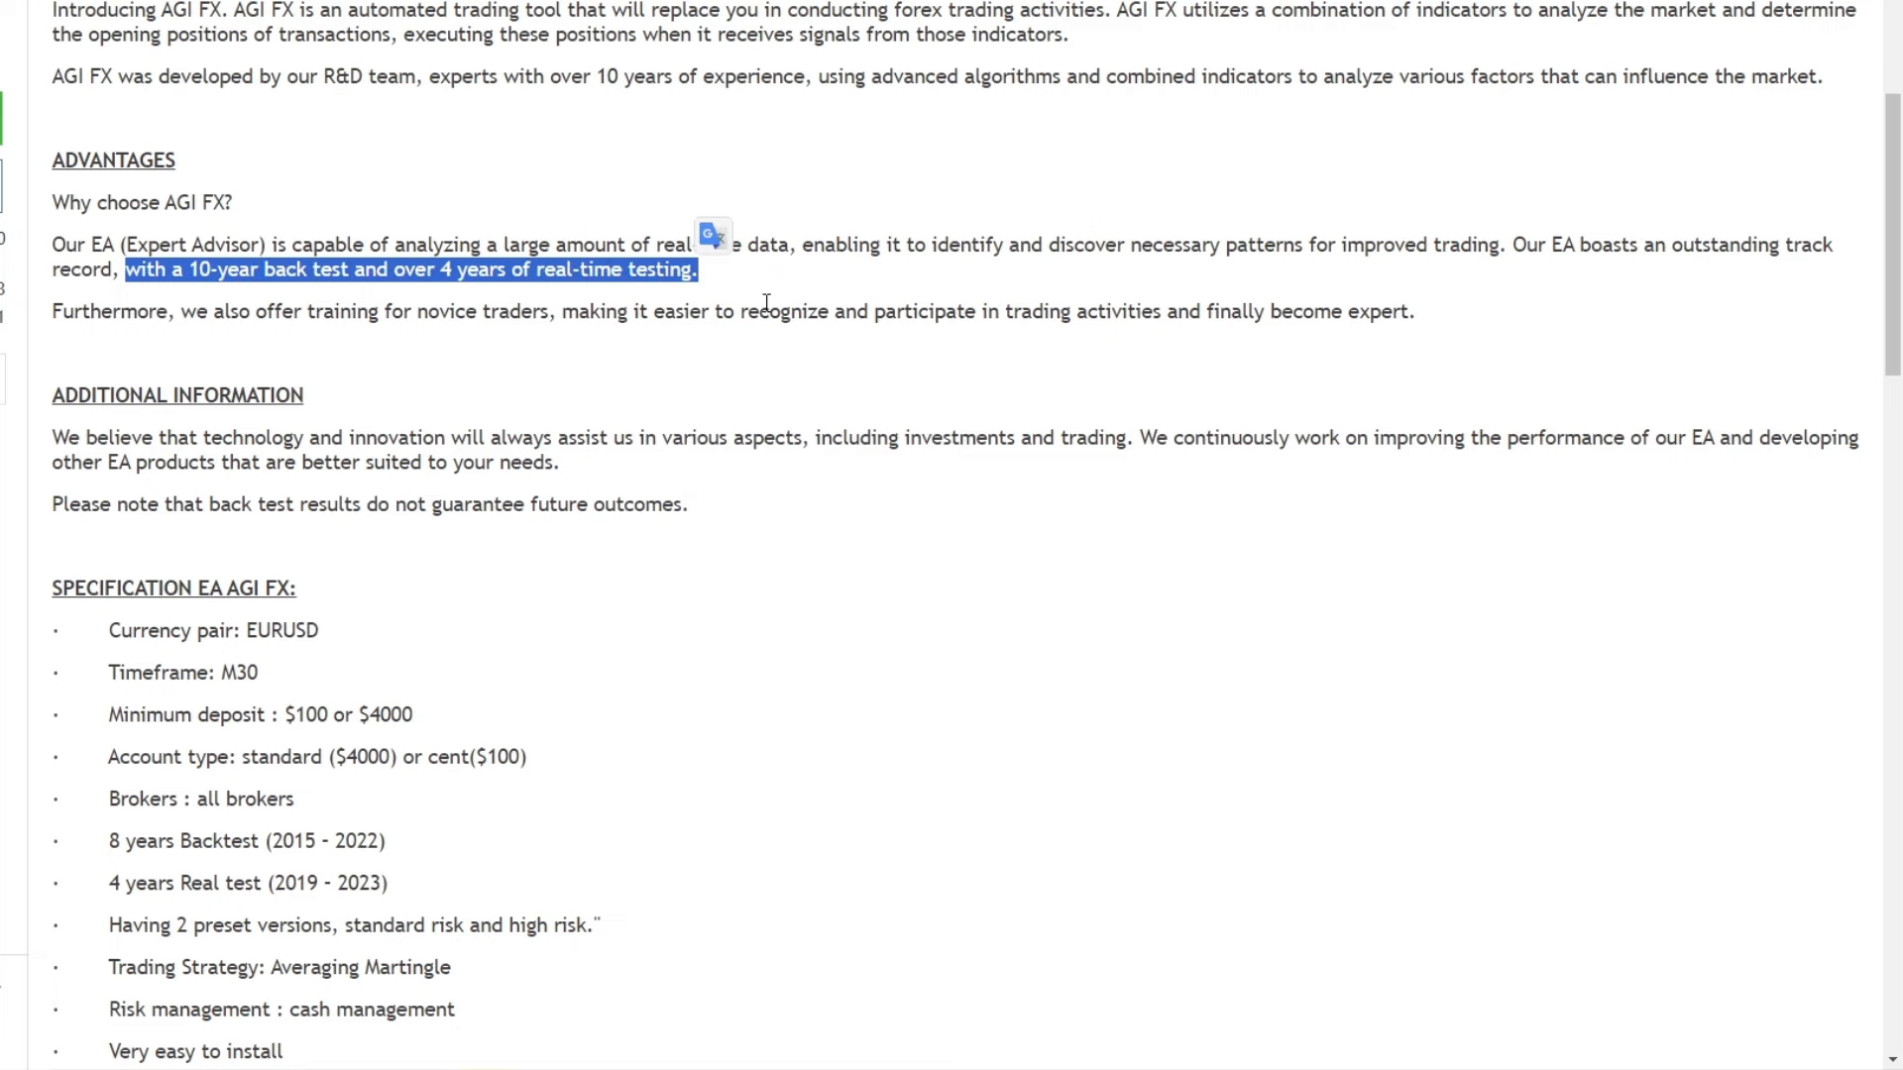
scroll(down, 3)
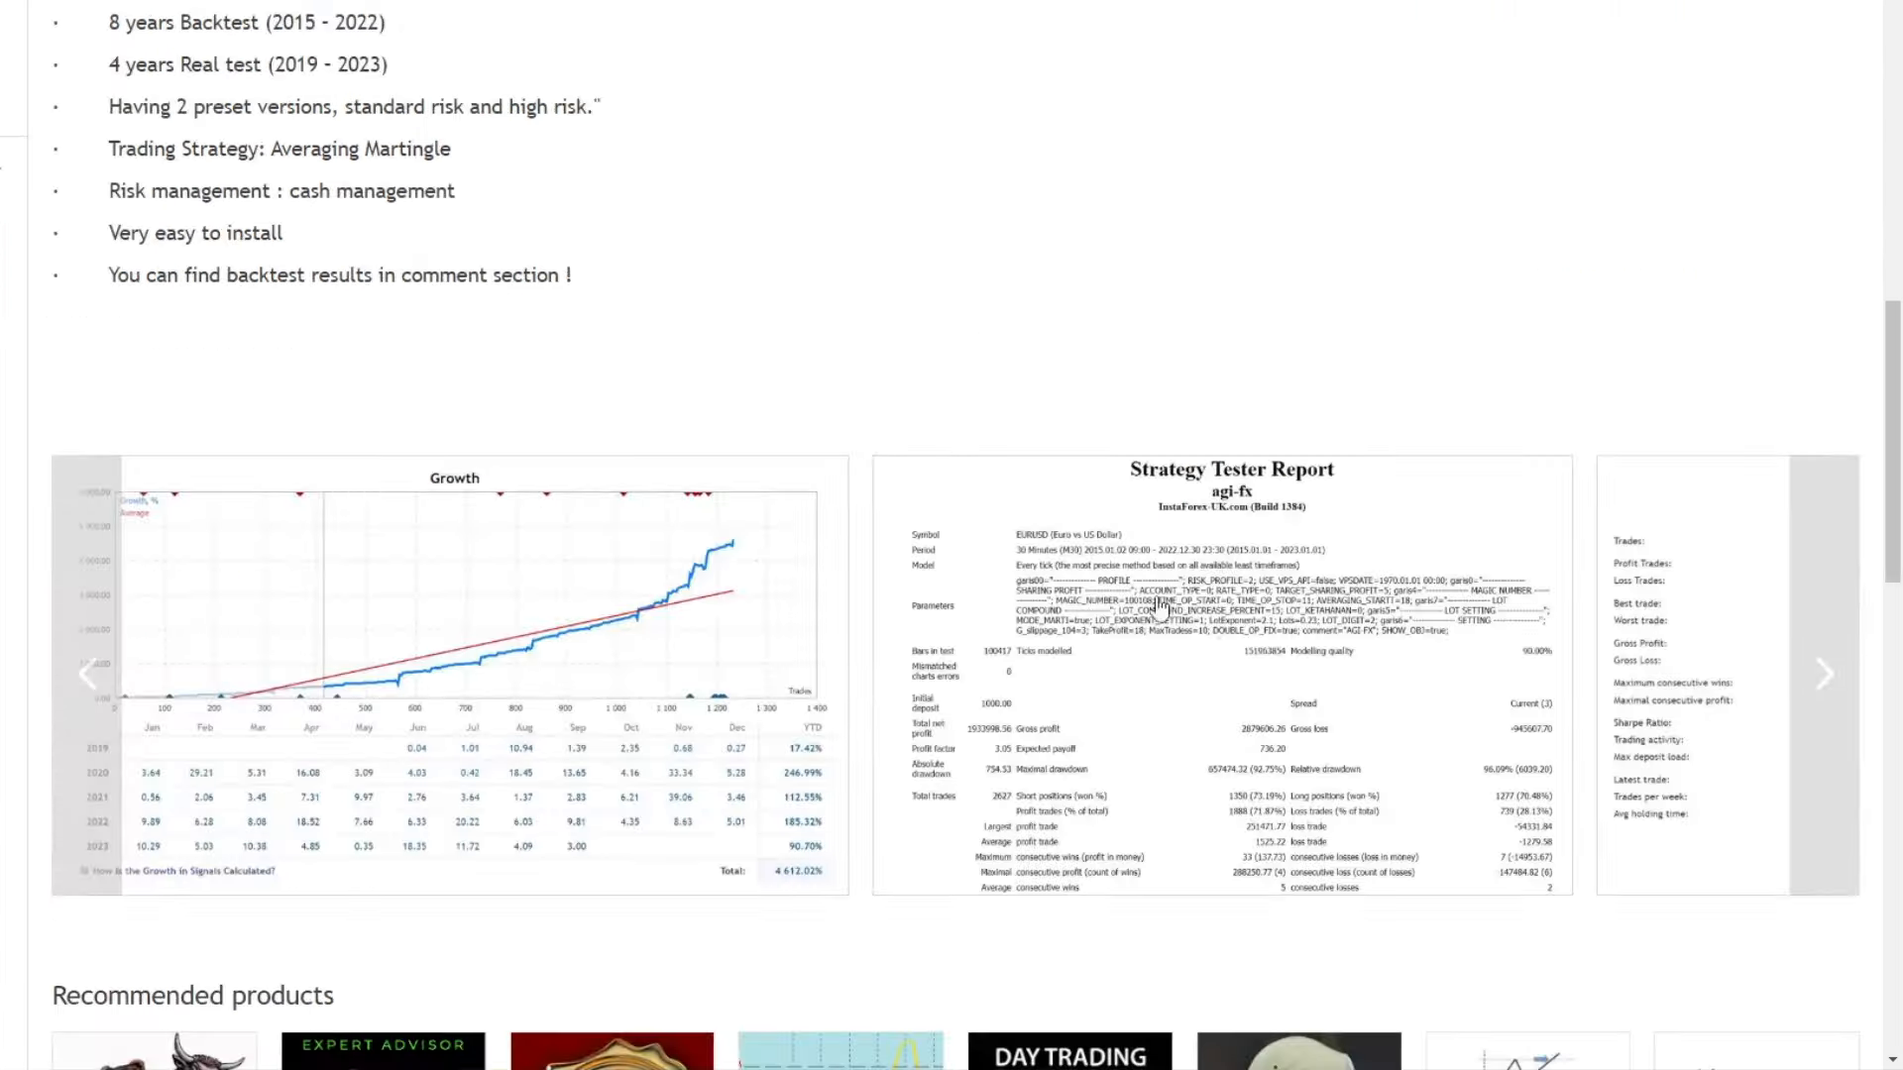
click(1224, 667)
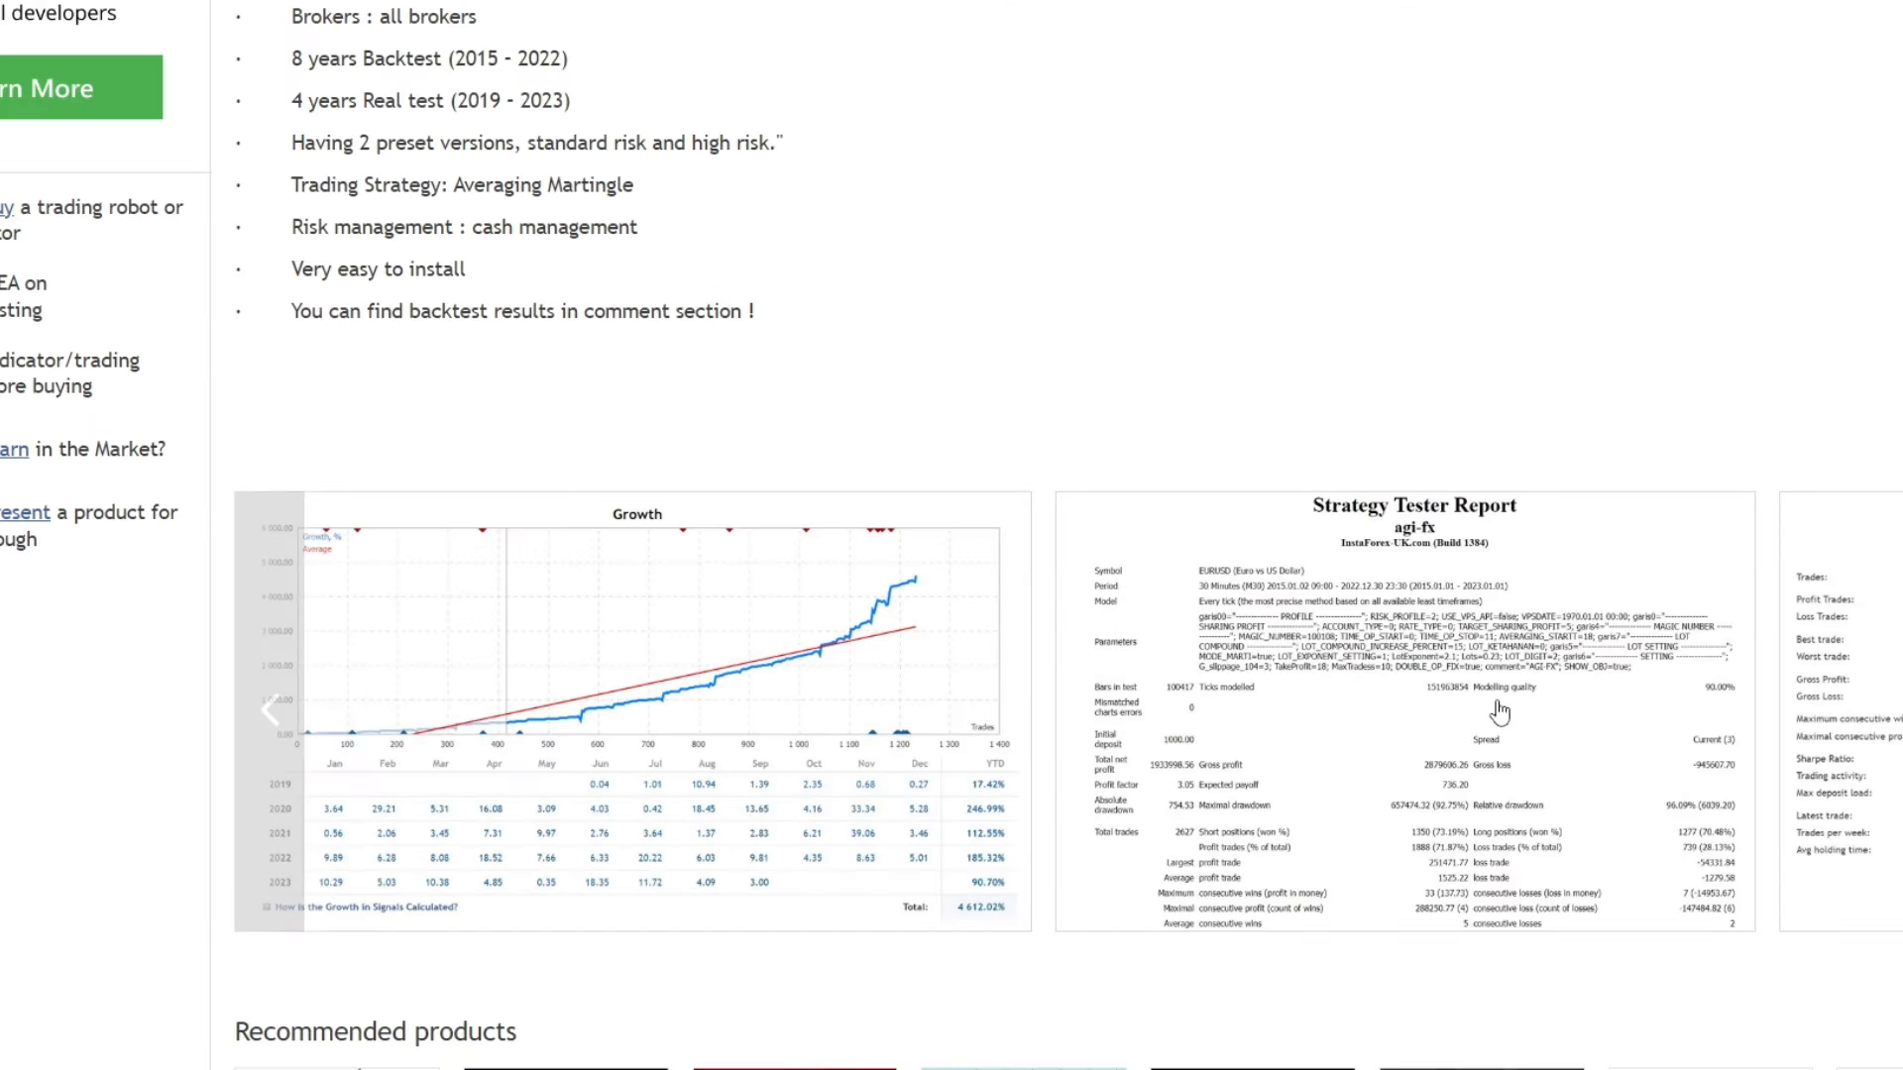
scroll(down, 3)
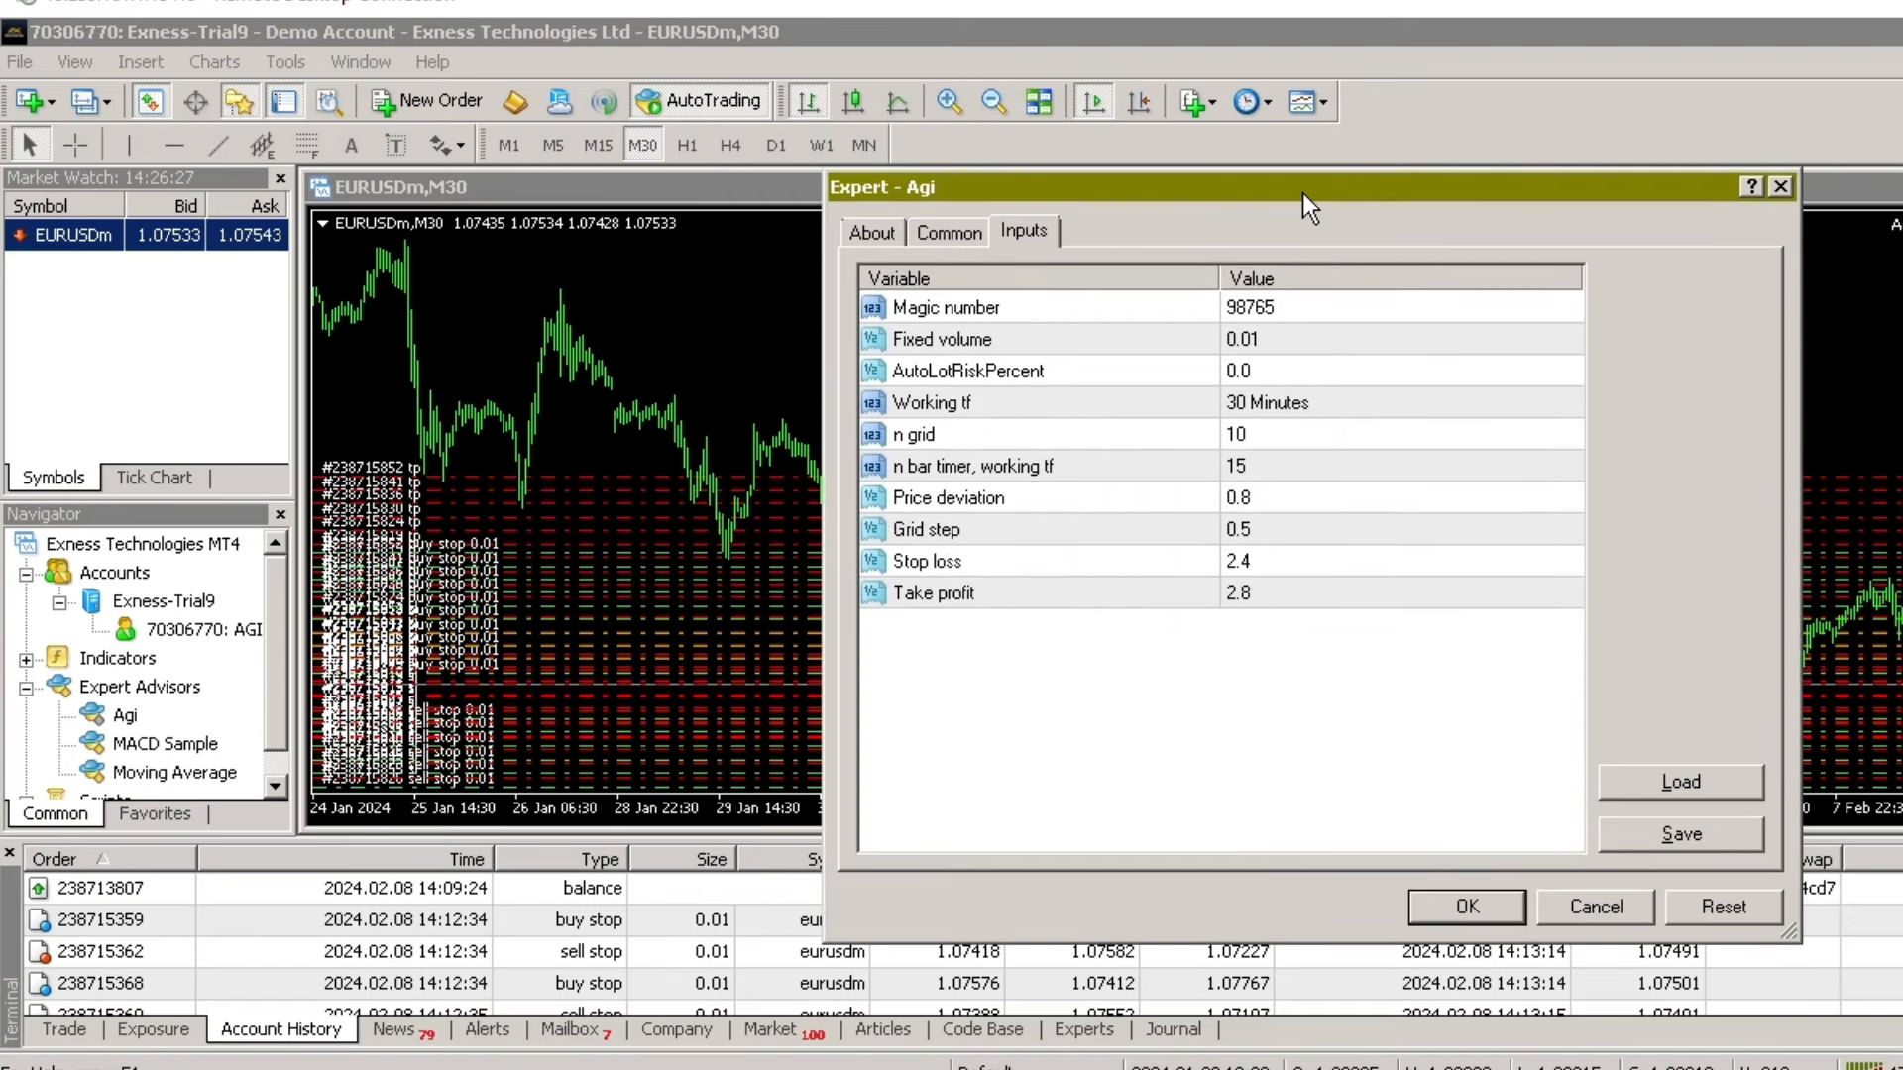
- View the Agi expert advisor's About version details, then return to its Inputs parameters
click(872, 231)
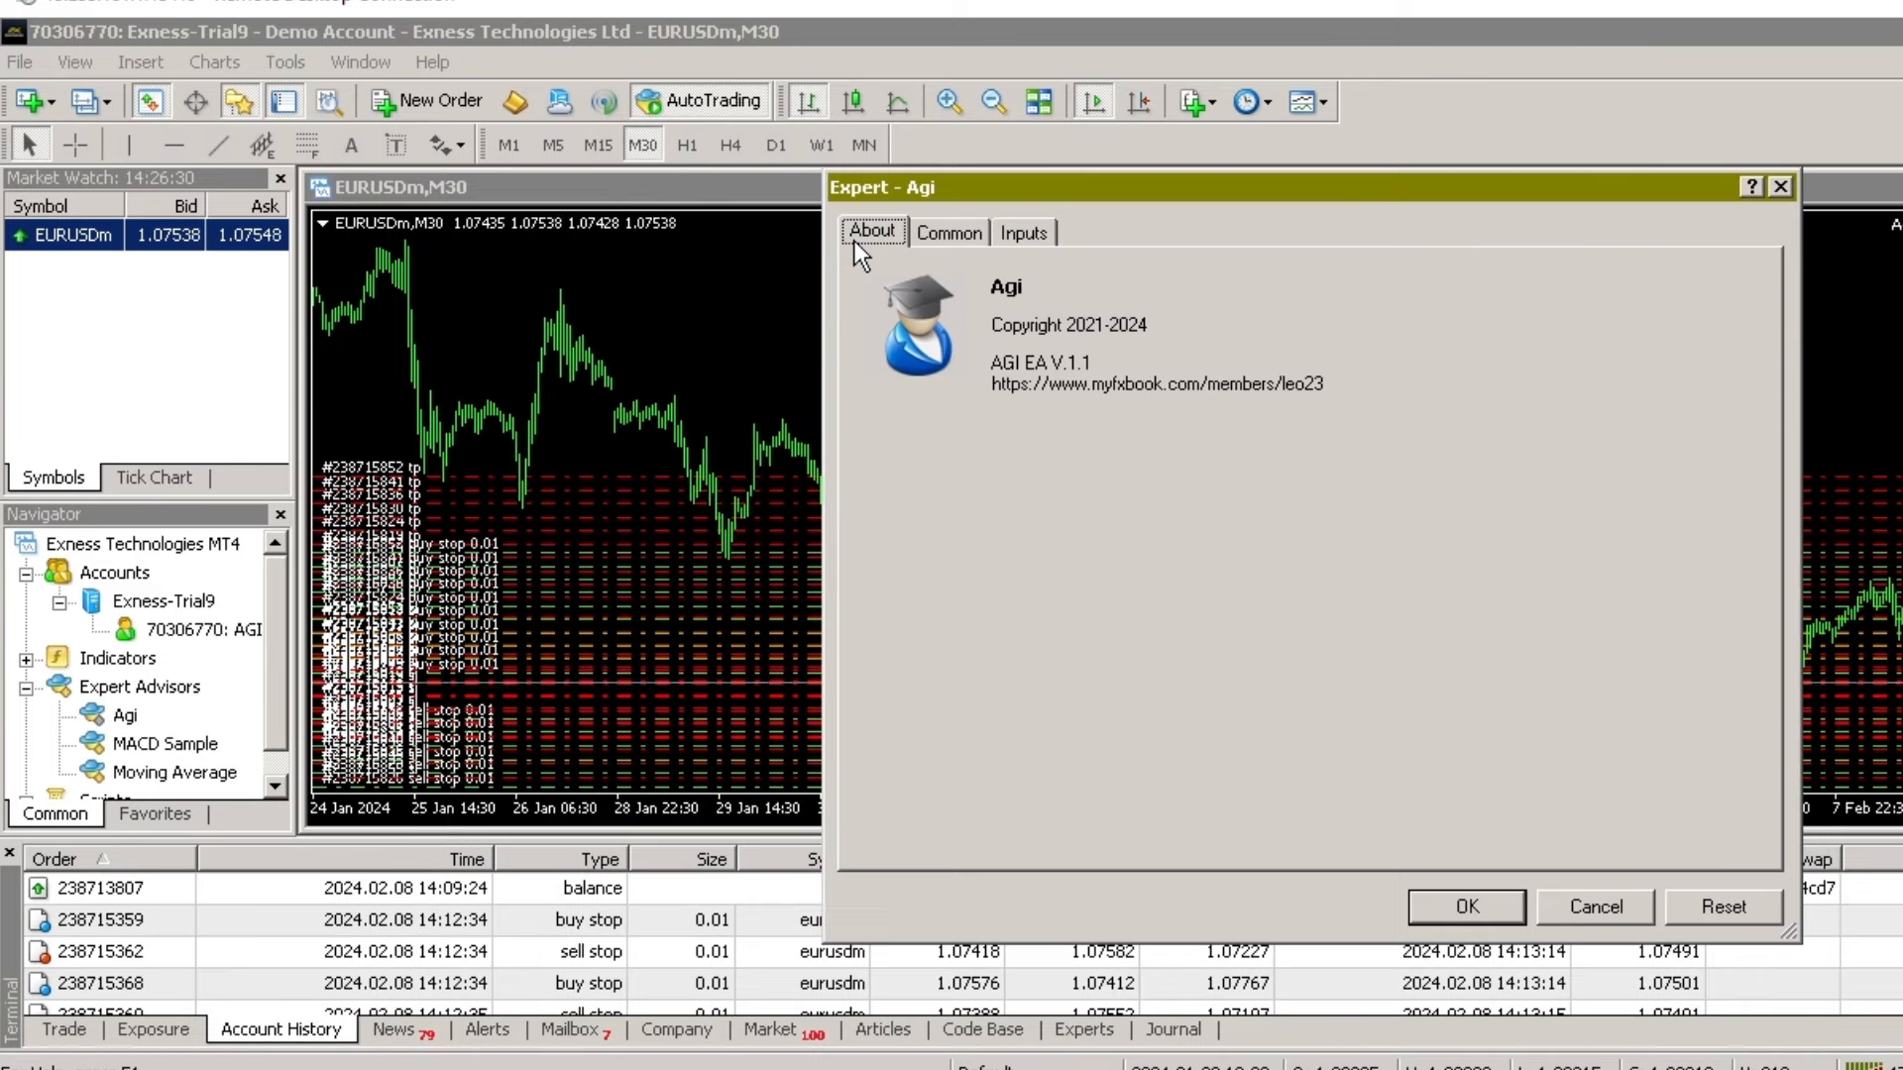
mouse_move(1041, 416)
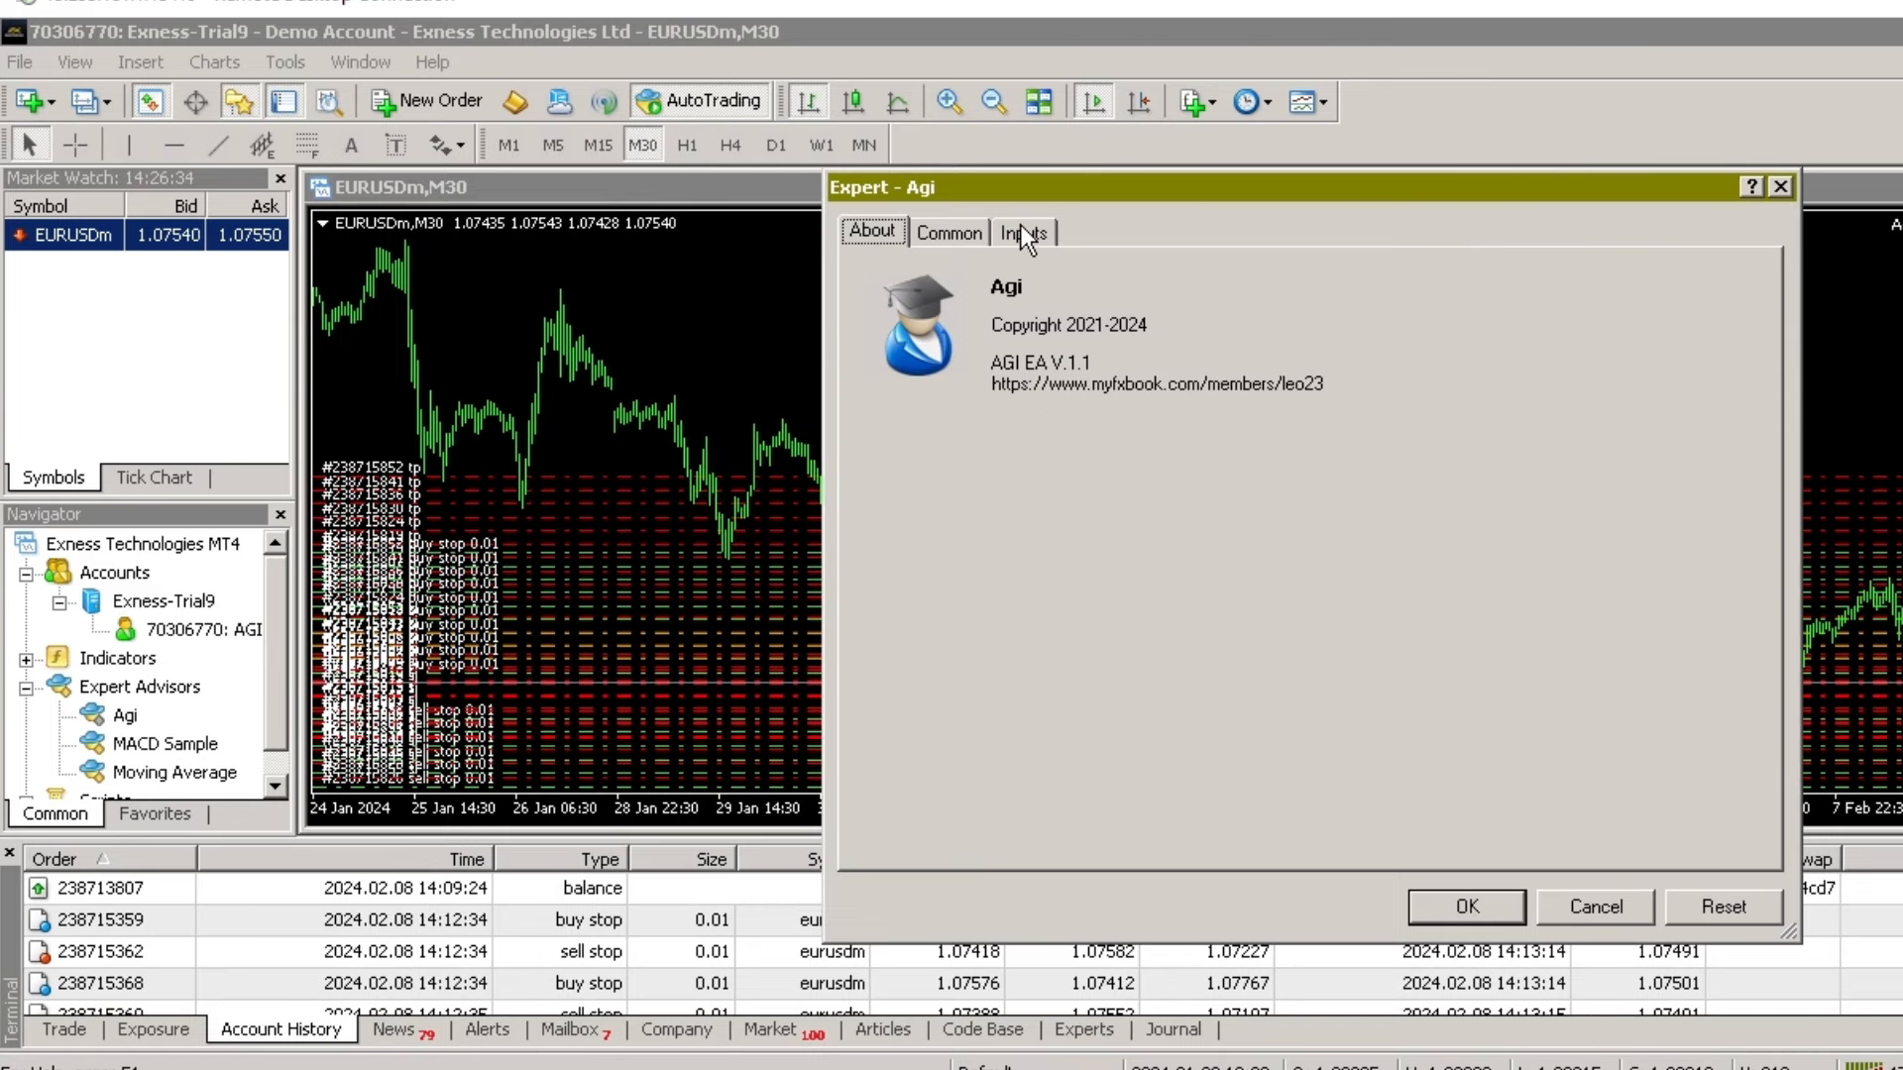
click(1023, 232)
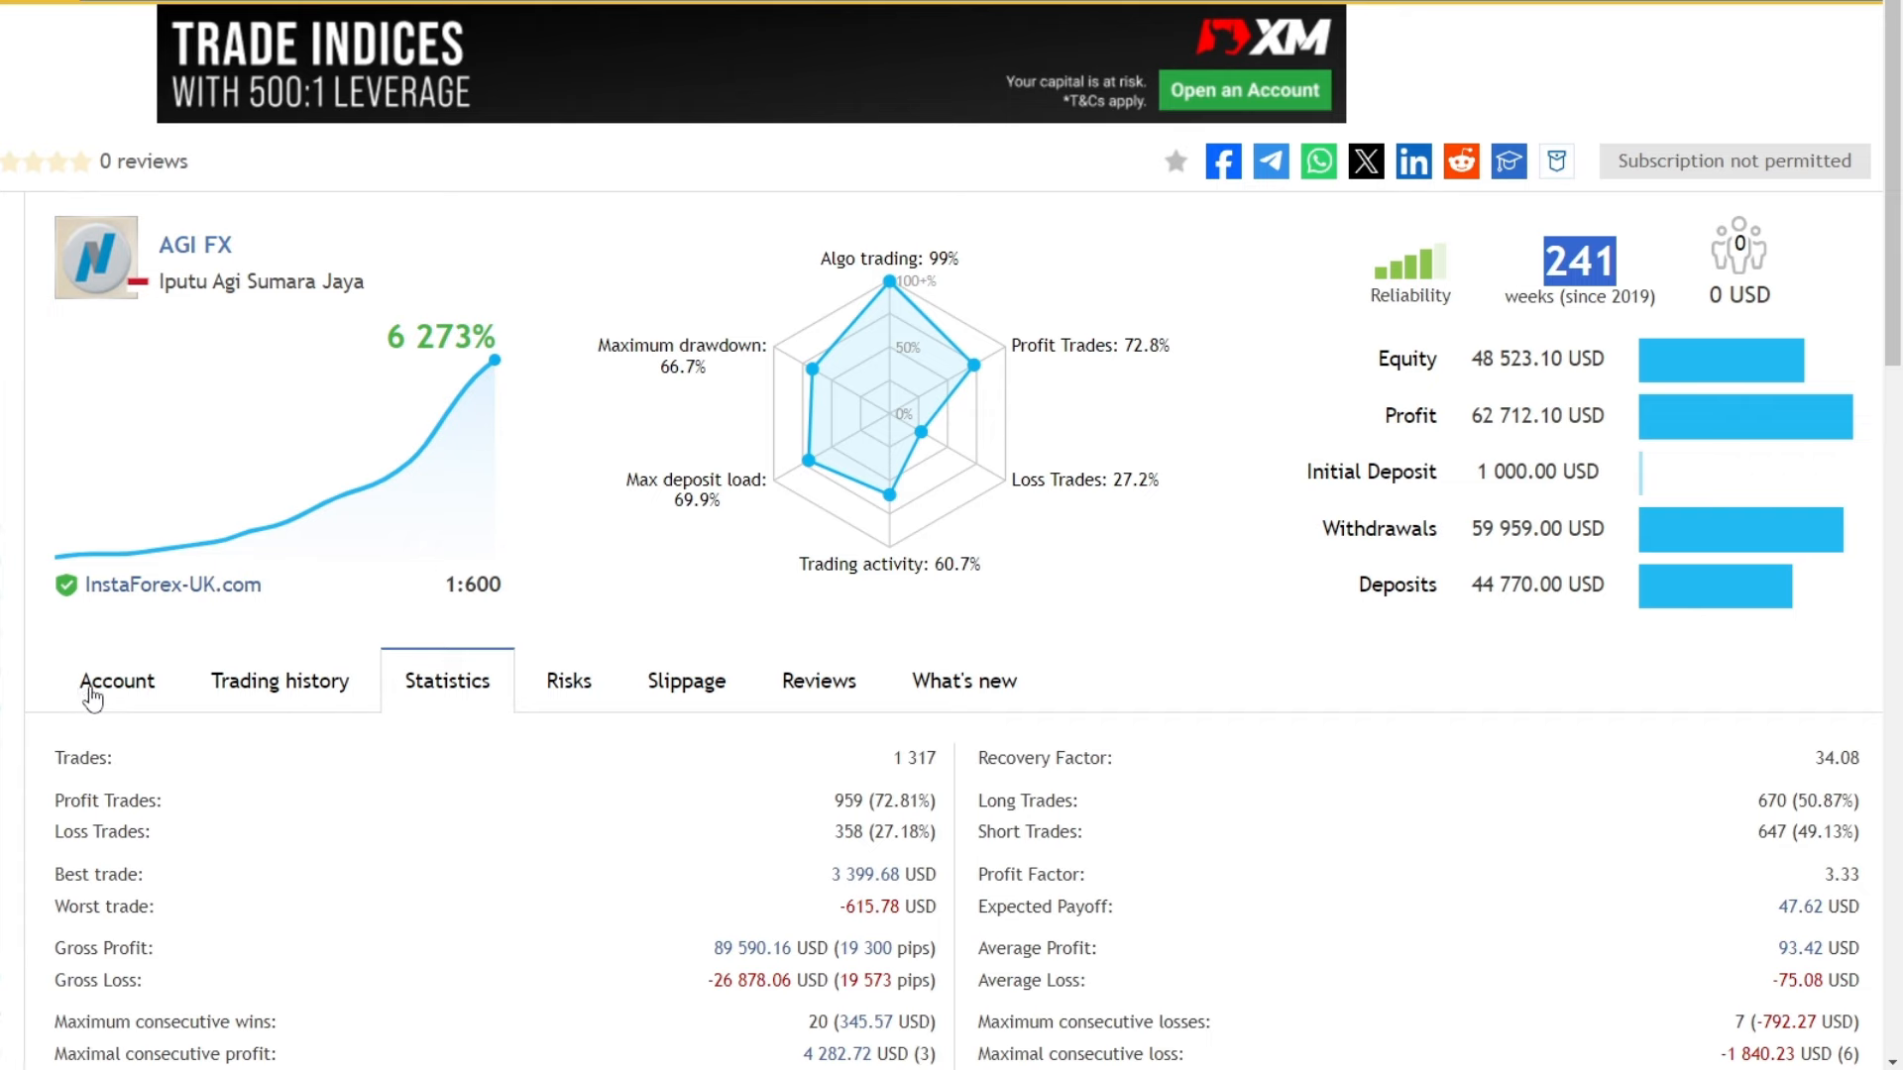
- Show the AGI FX Account overview again with its growth chart and 6,272.97% return table
click(117, 680)
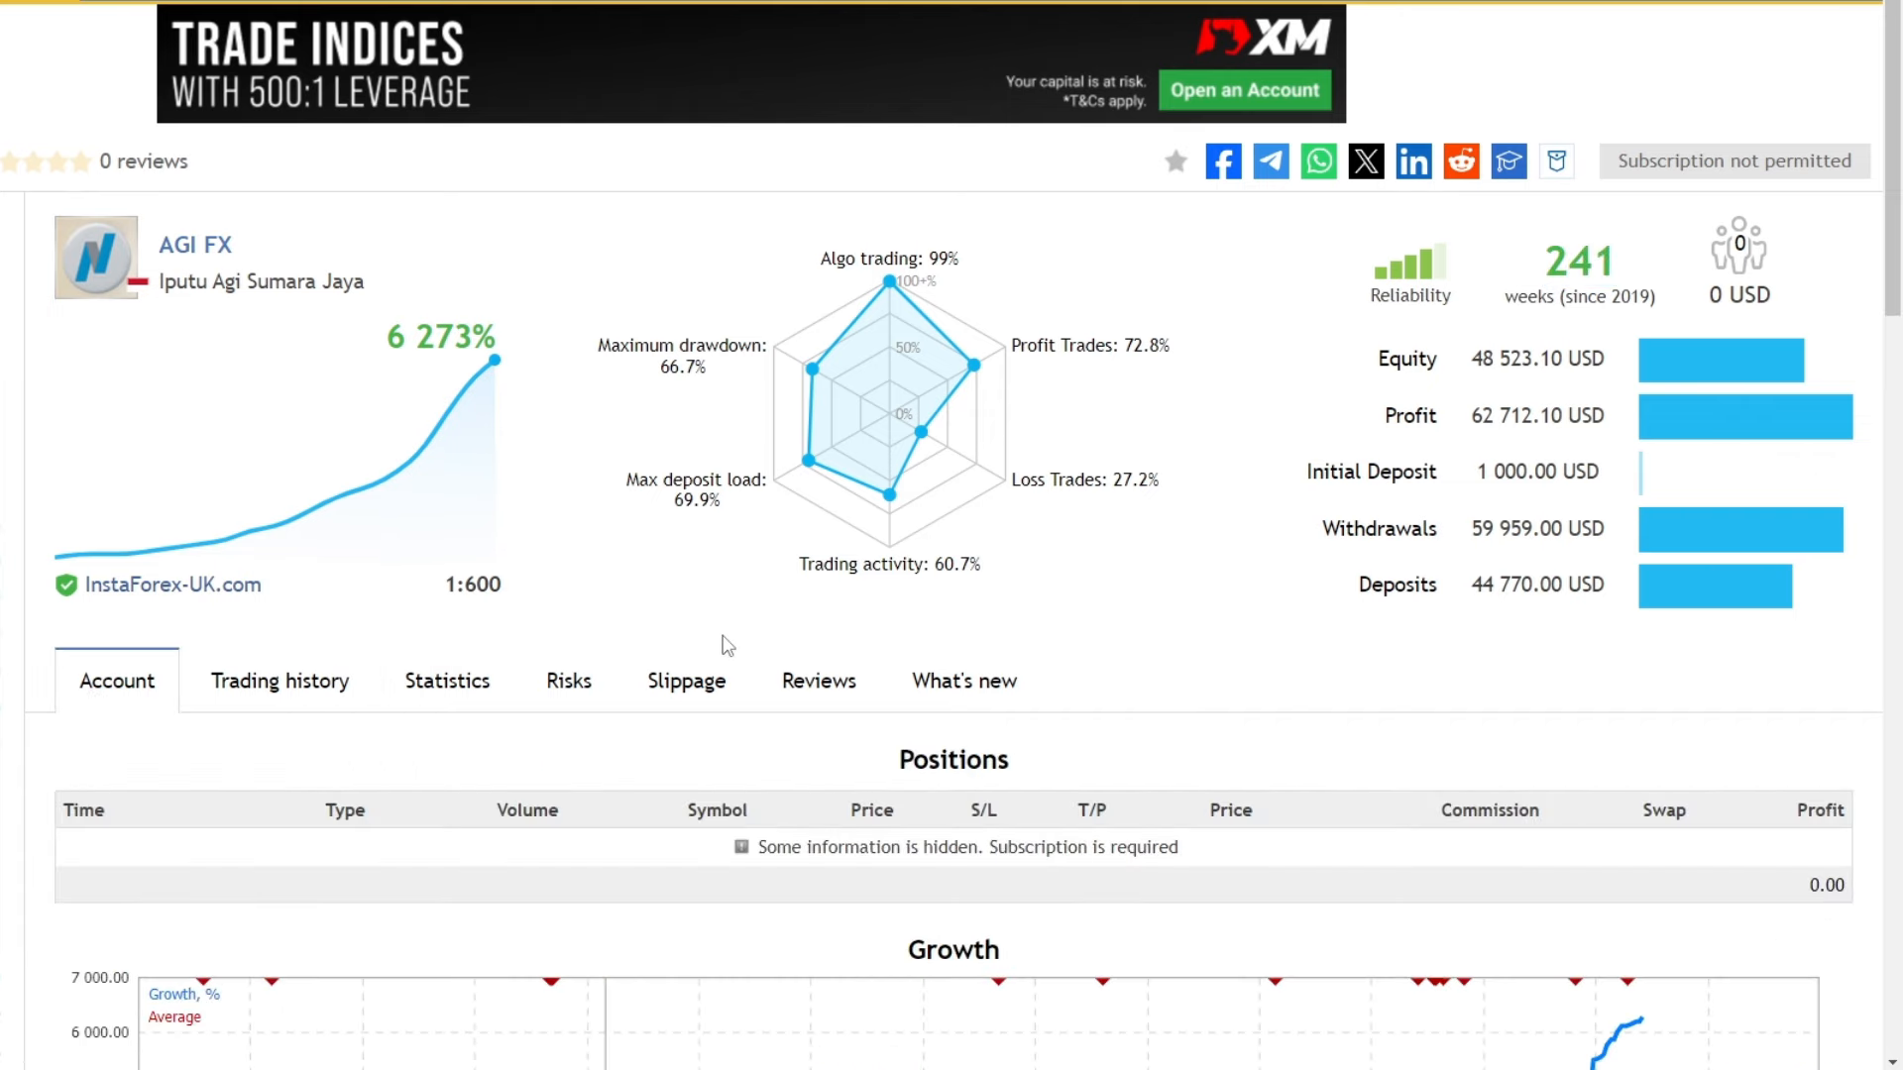
scroll(down, 3)
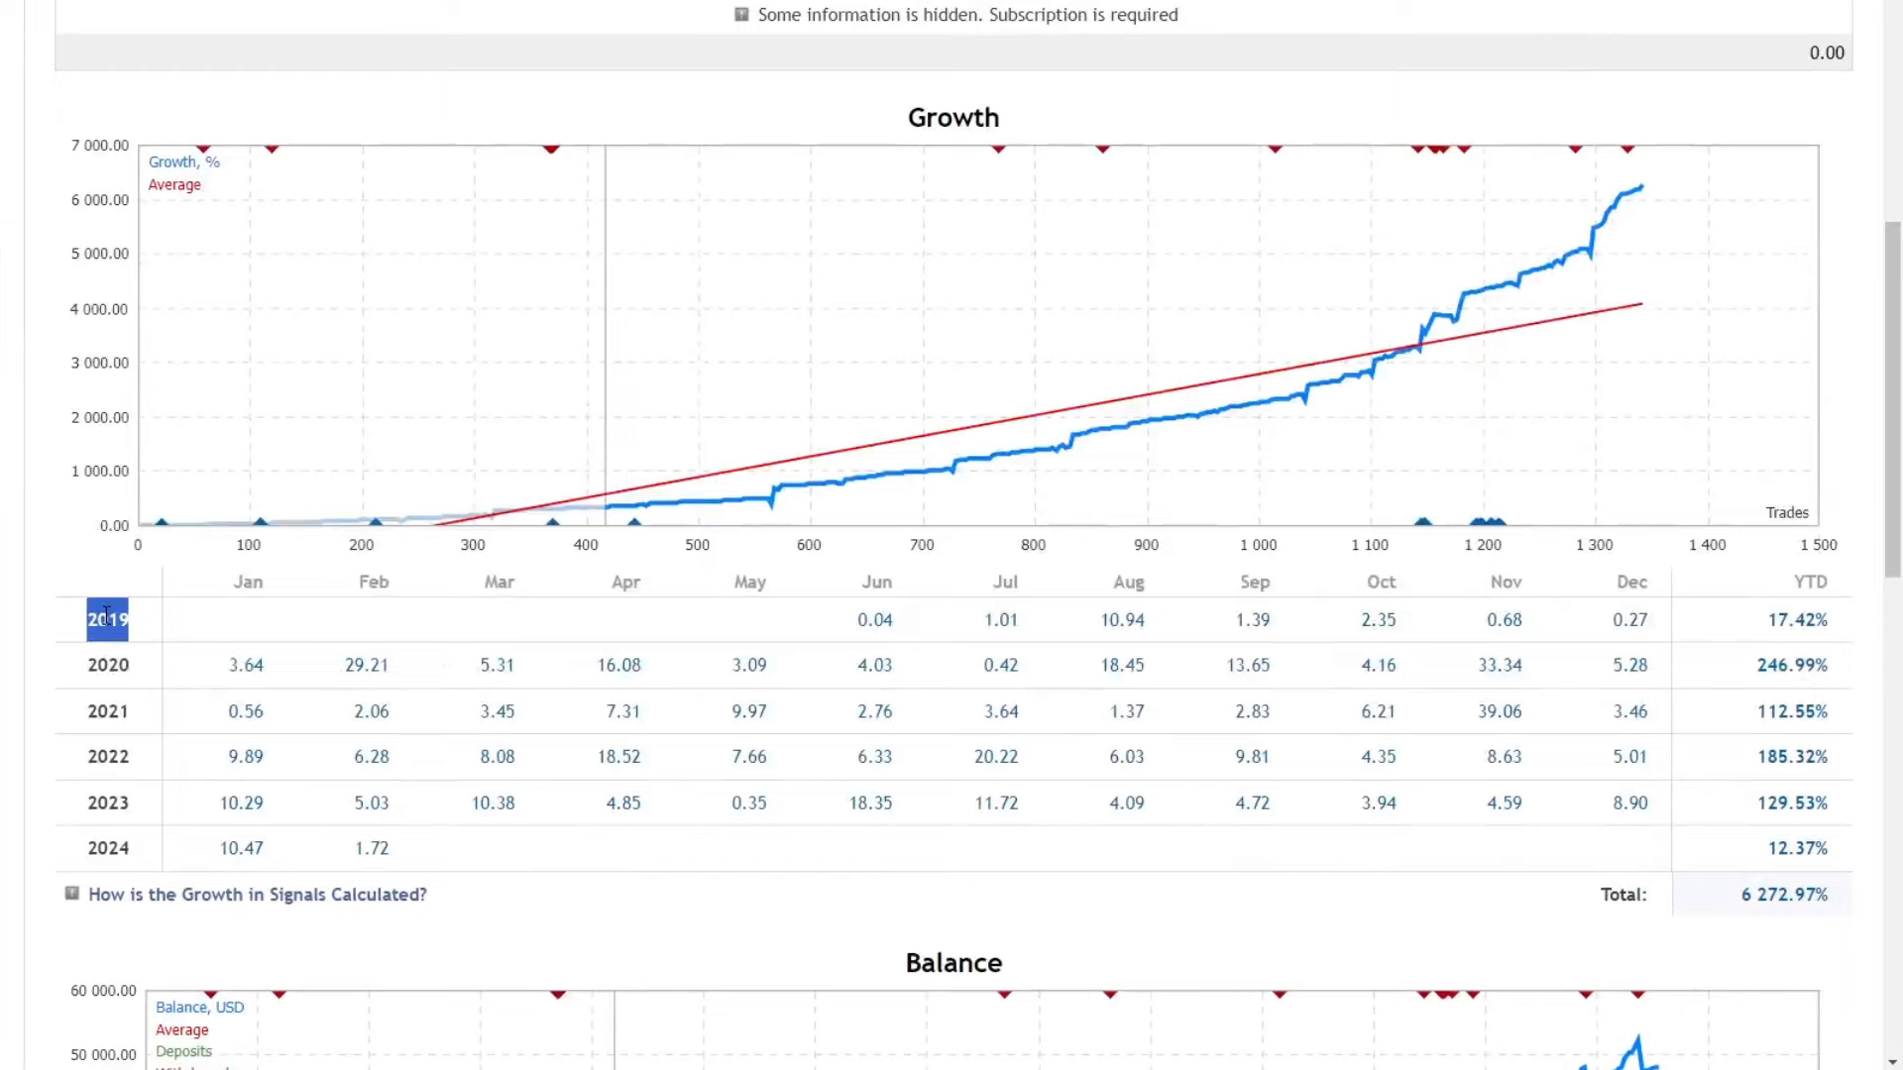